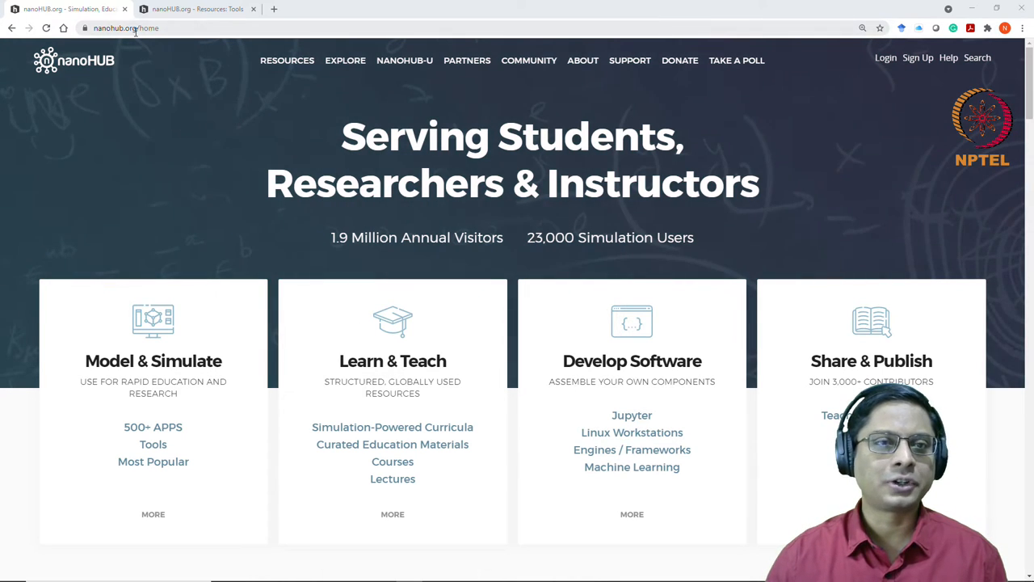
{"action": "mouse_move", "coordinate": [454, 299]}
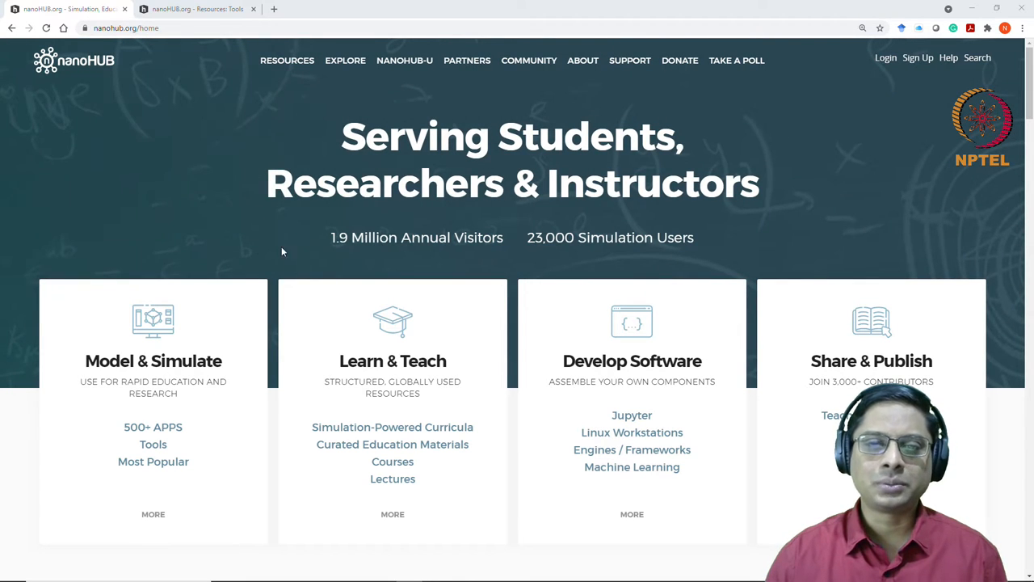
{"action": "mouse_move", "coordinate": [342, 269]}
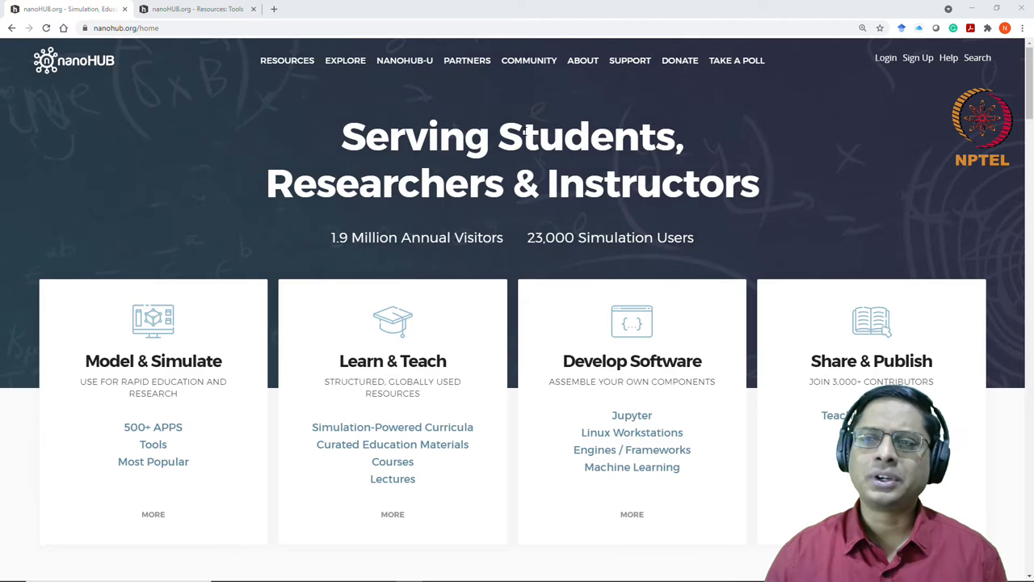
{"action": "mouse_move", "coordinate": [956, 83]}
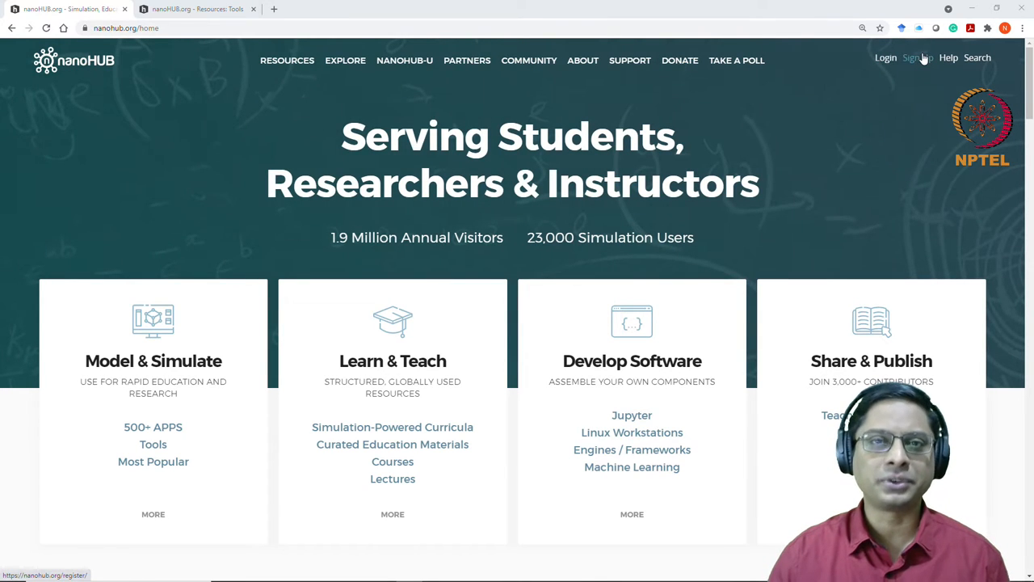
{"action": "mouse_move", "coordinate": [917, 57]}
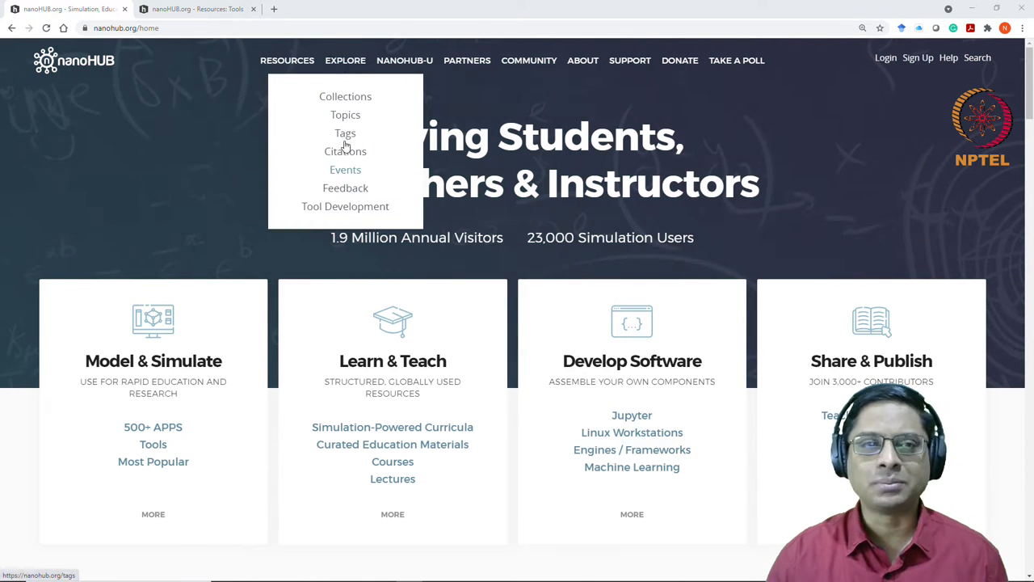
{"action": "mouse_move", "coordinate": [345, 188]}
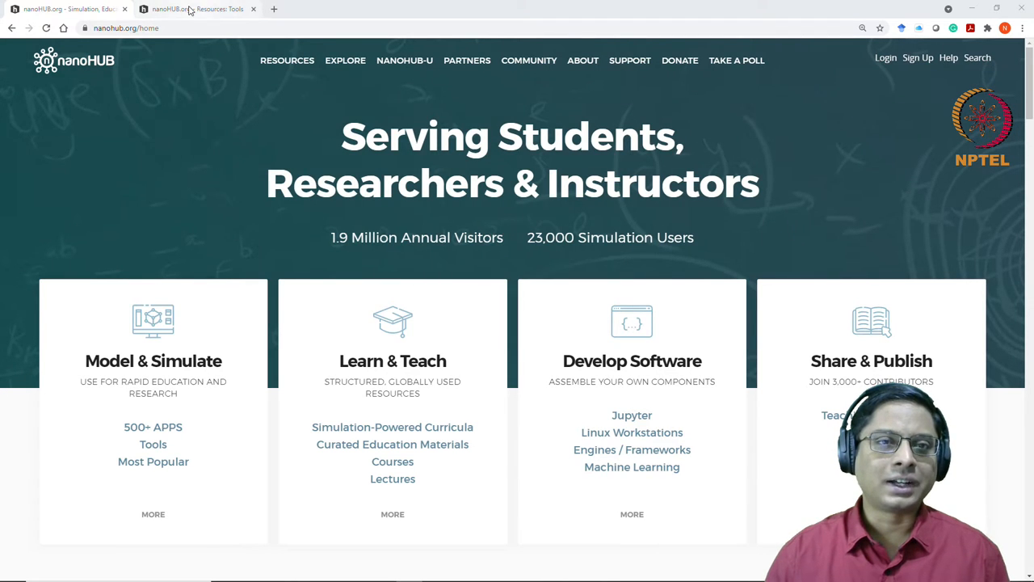
Switch to the browser tab showing nanoHUB's Resources: Tools page
{"action": "left_click", "coordinate": [198, 9]}
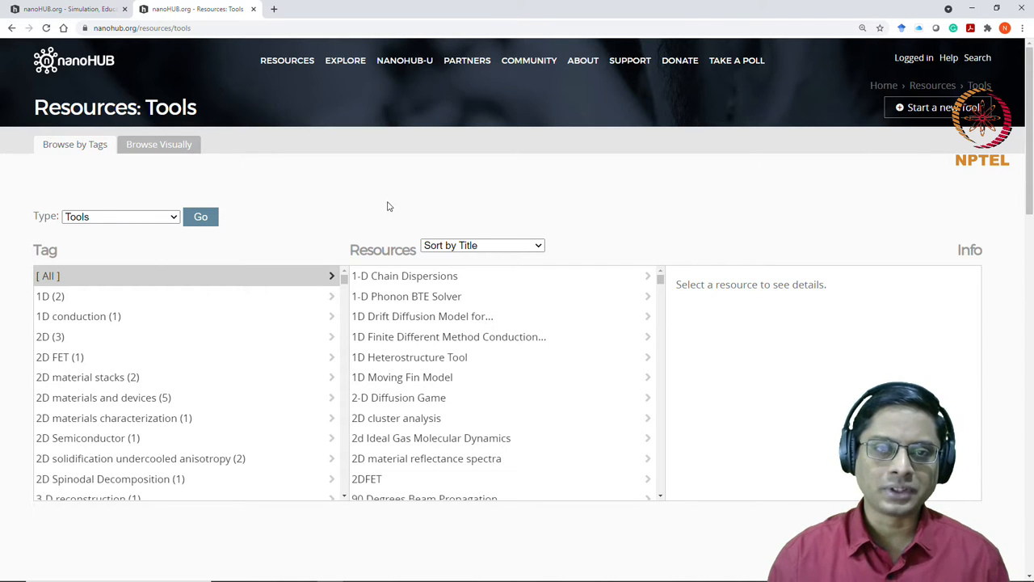
Reload the Tools resource list and scroll down to the P entries near PN Junction Lab
{"action": "left_click", "coordinate": [287, 60]}
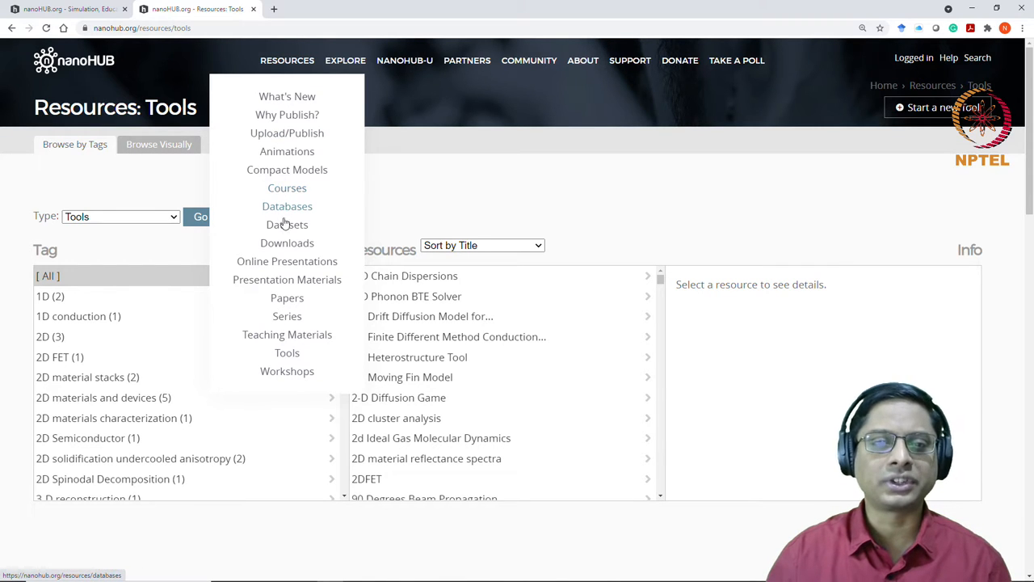
{"action": "mouse_move", "coordinate": [287, 224]}
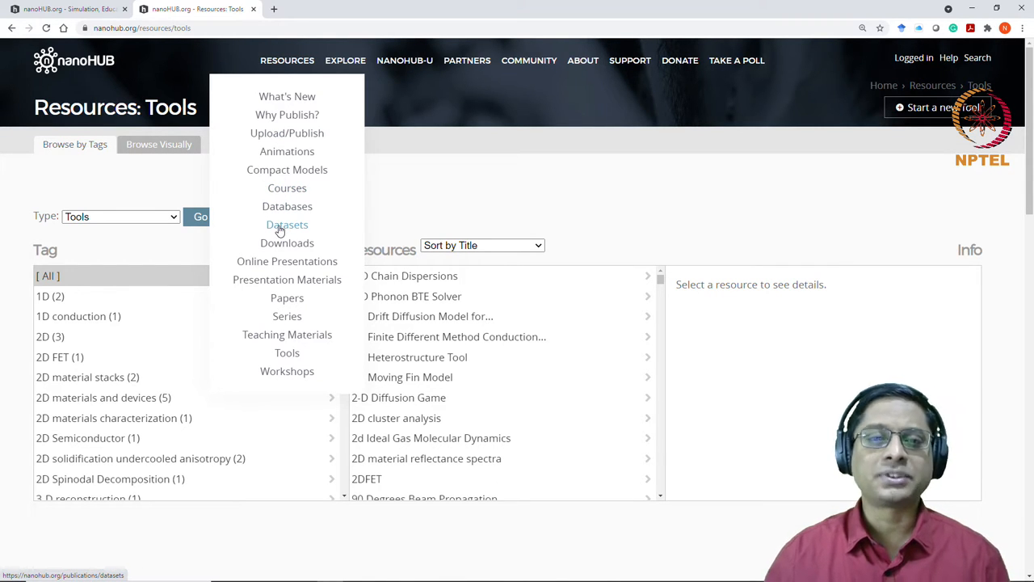
{"action": "mouse_move", "coordinate": [287, 188]}
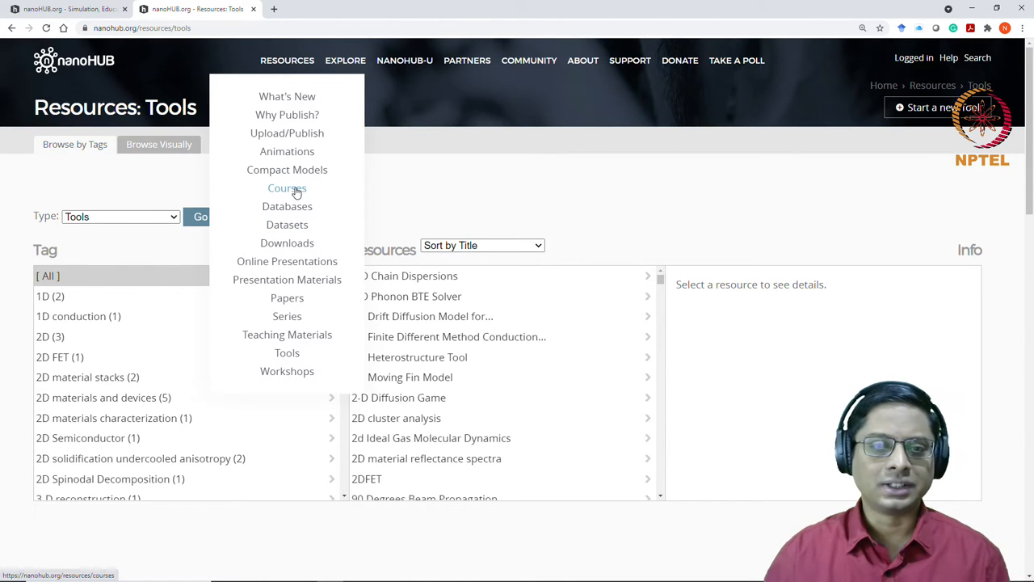
{"action": "mouse_move", "coordinate": [275, 240]}
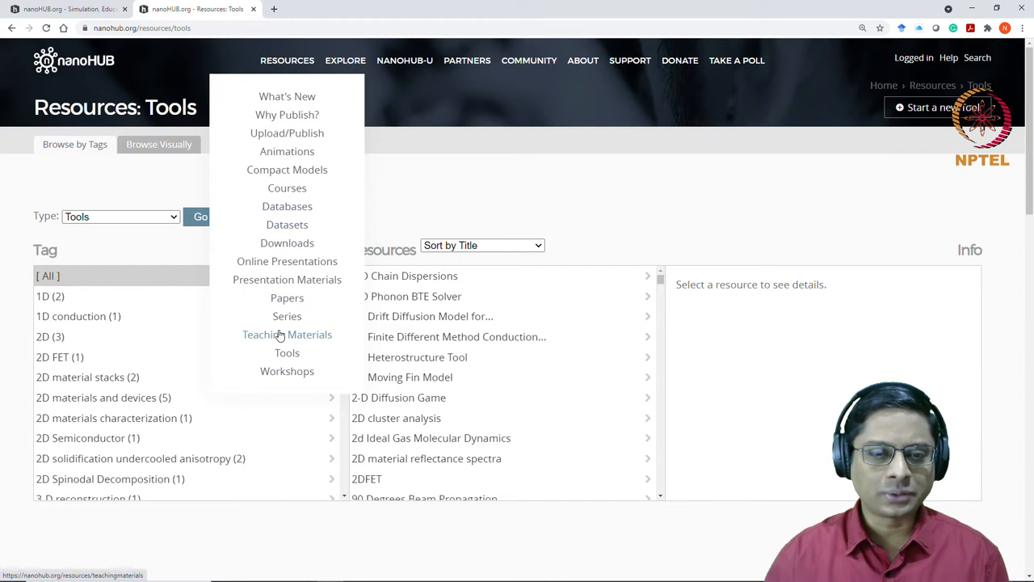
{"action": "mouse_move", "coordinate": [286, 353]}
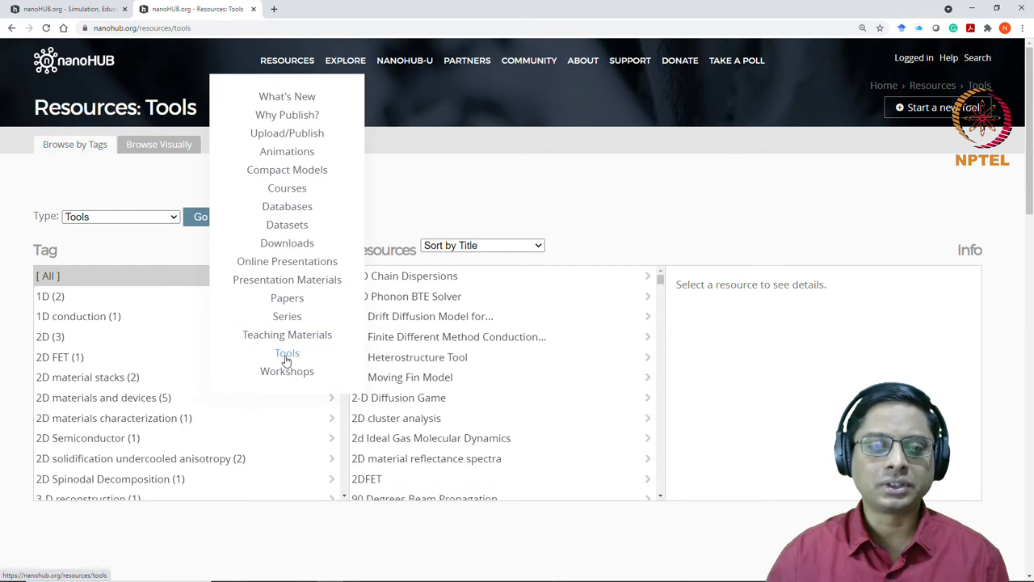
{"action": "left_click", "coordinate": [287, 354]}
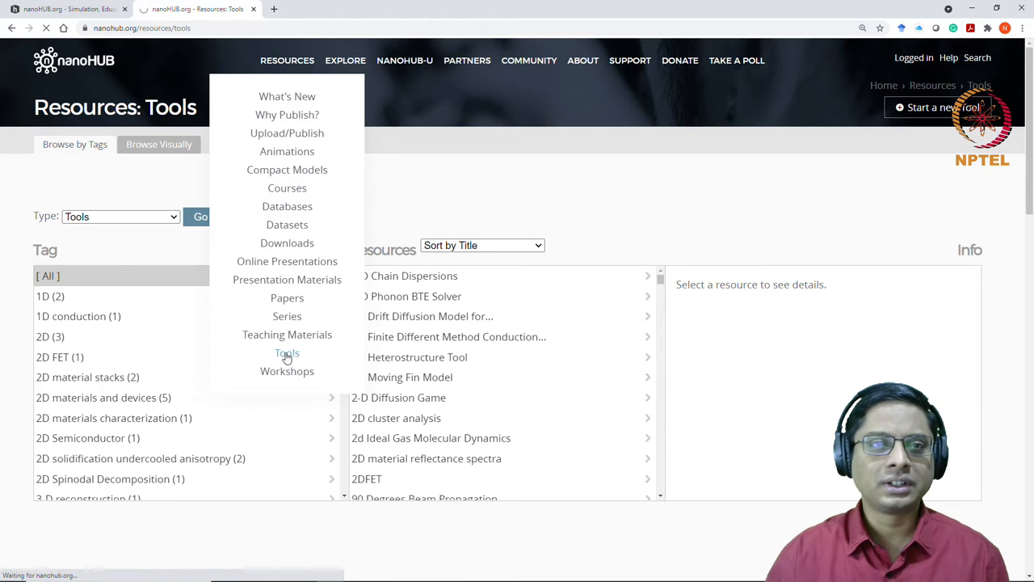
{"action": "left_click", "coordinate": [287, 354]}
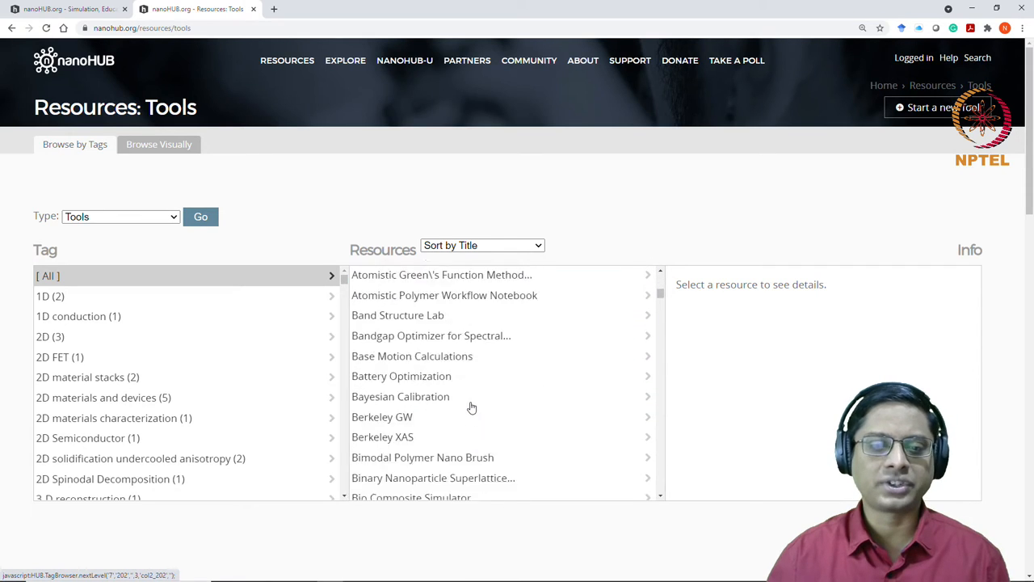
{"action": "scroll", "scroll_direction": "down", "scroll_amount": 3}
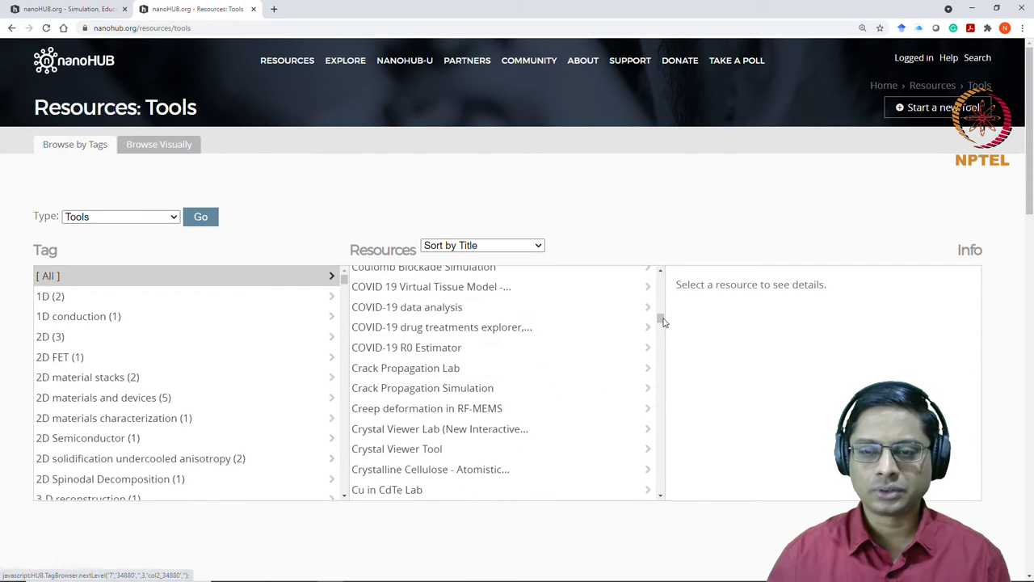
{"action": "scroll", "scroll_direction": "down", "scroll_amount": 3}
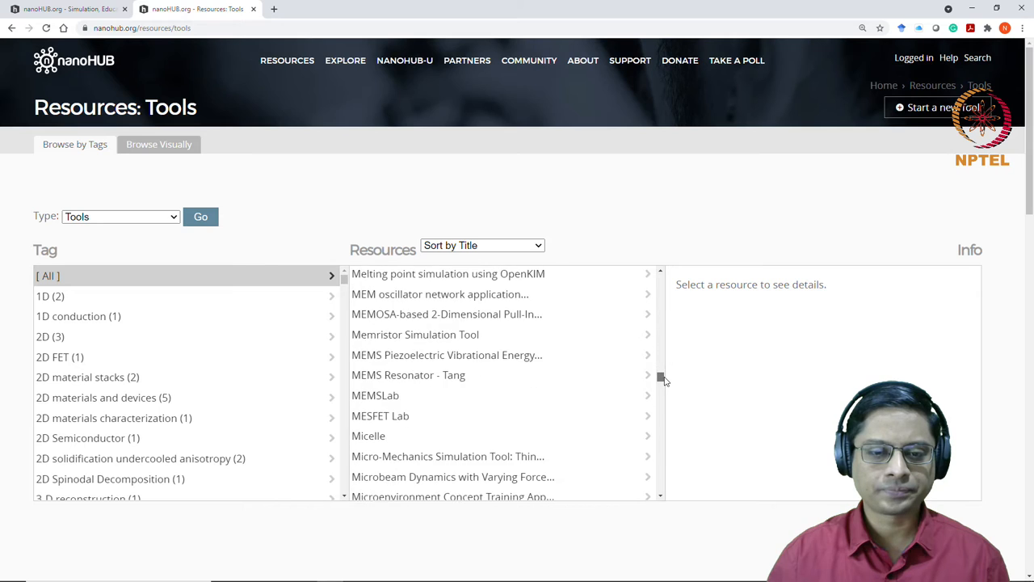
{"action": "scroll", "scroll_direction": "down", "scroll_amount": 3}
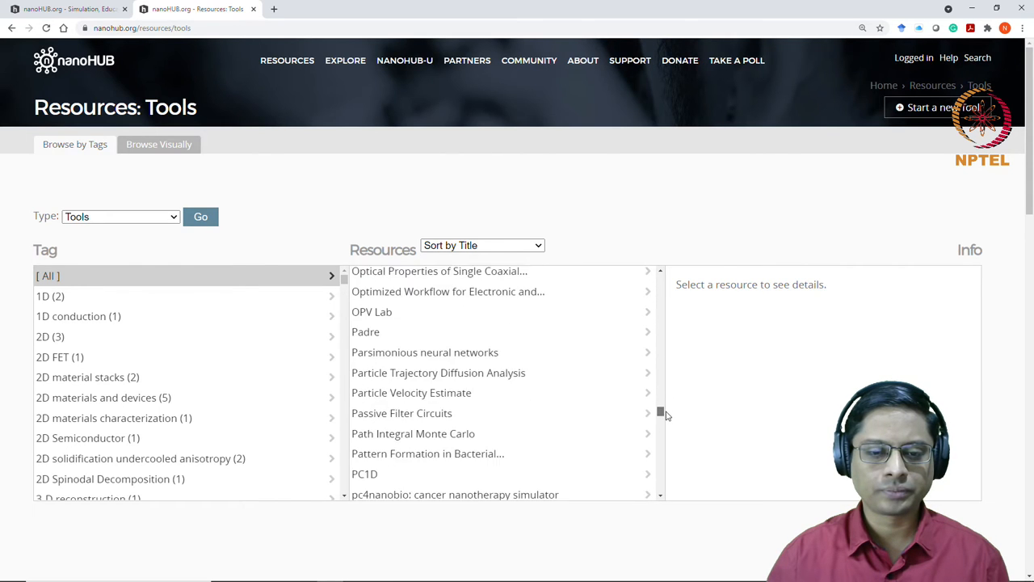
{"action": "scroll", "scroll_direction": "down", "scroll_amount": 3}
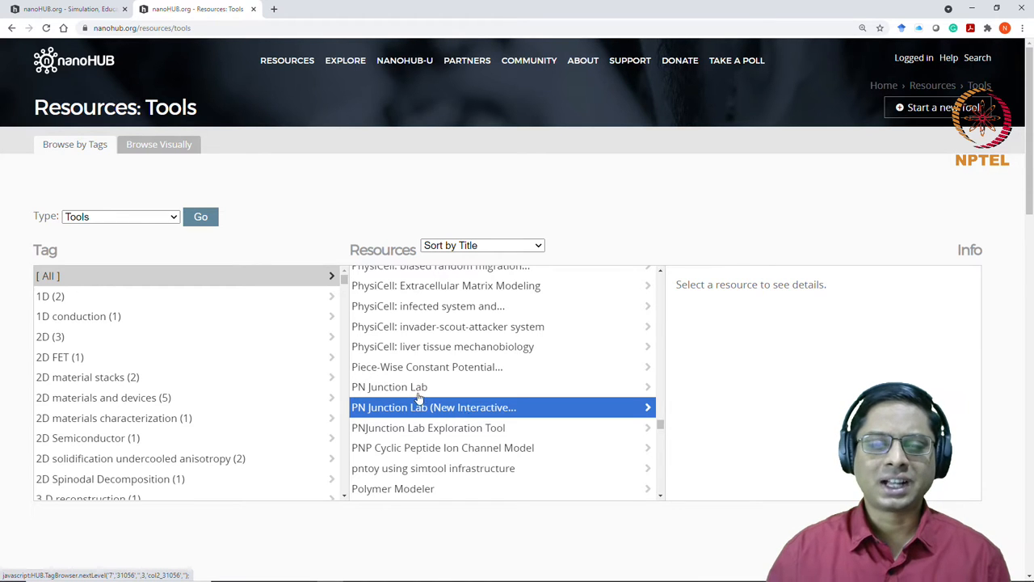
{"action": "mouse_move", "coordinate": [390, 387]}
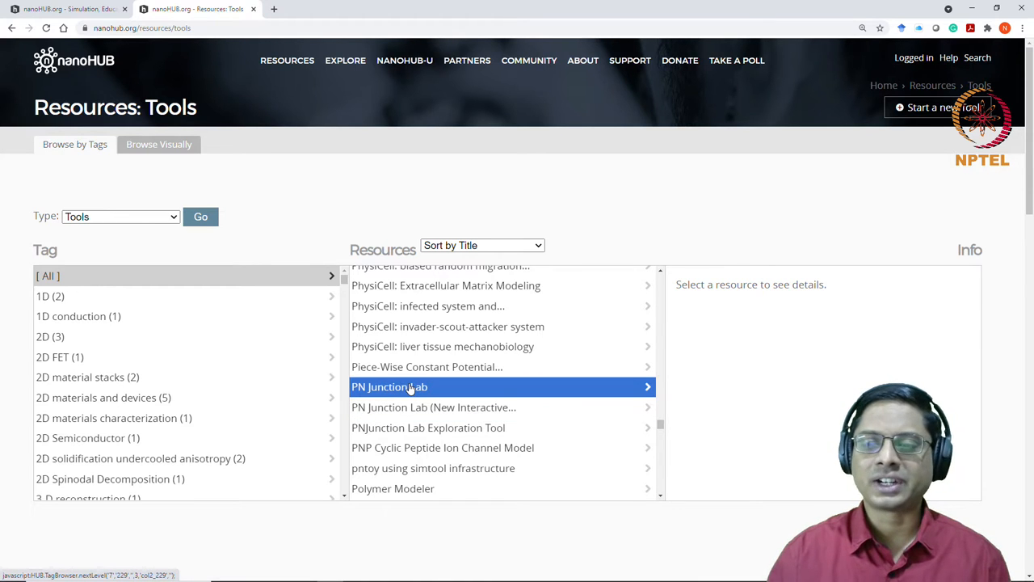
Select PN Junction Lab and launch the tool
{"action": "left_click", "coordinate": [389, 386]}
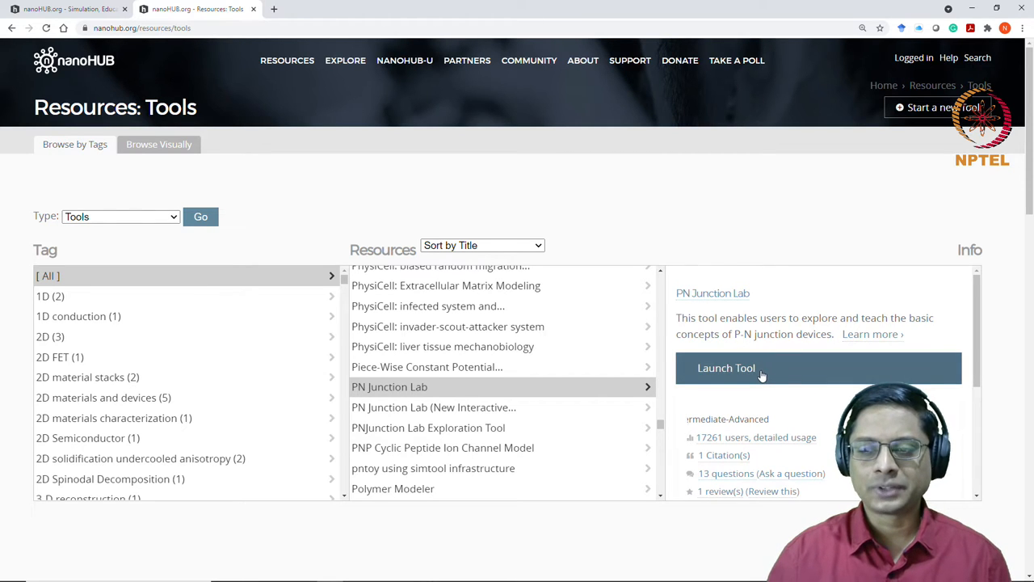
{"action": "left_click", "coordinate": [725, 368]}
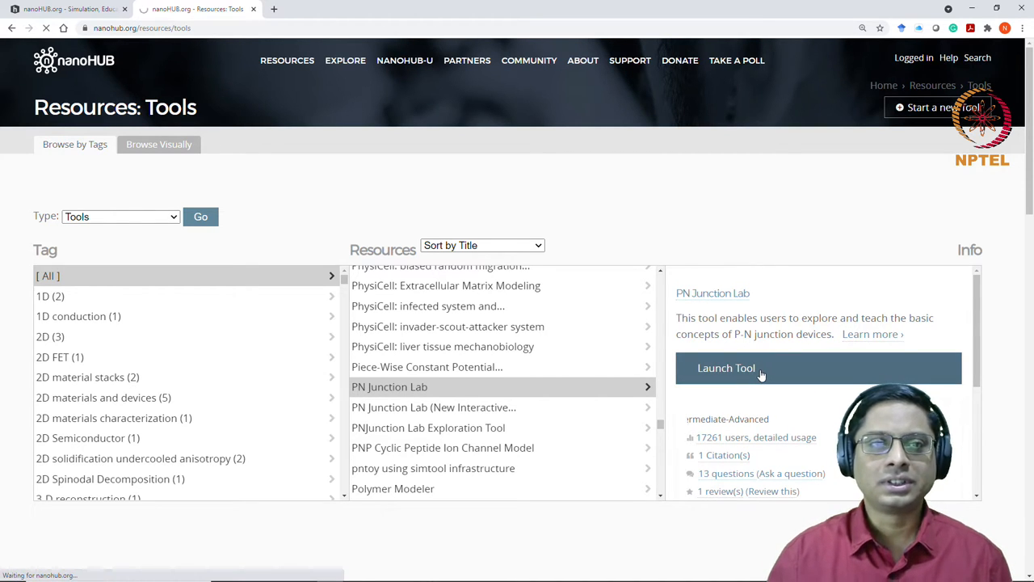
{"action": "left_click", "coordinate": [726, 368]}
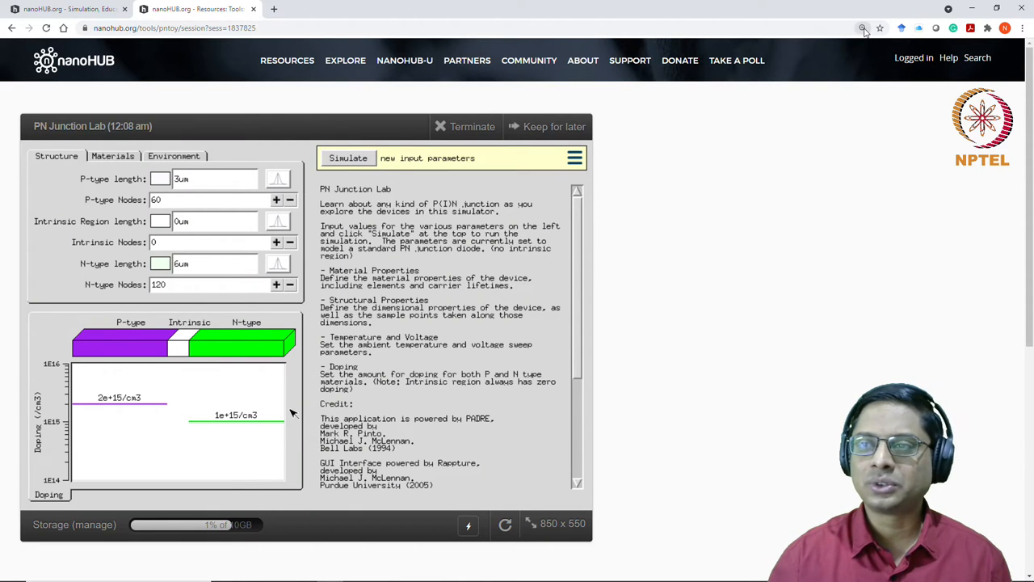
{"action": "left_click", "coordinate": [835, 47]}
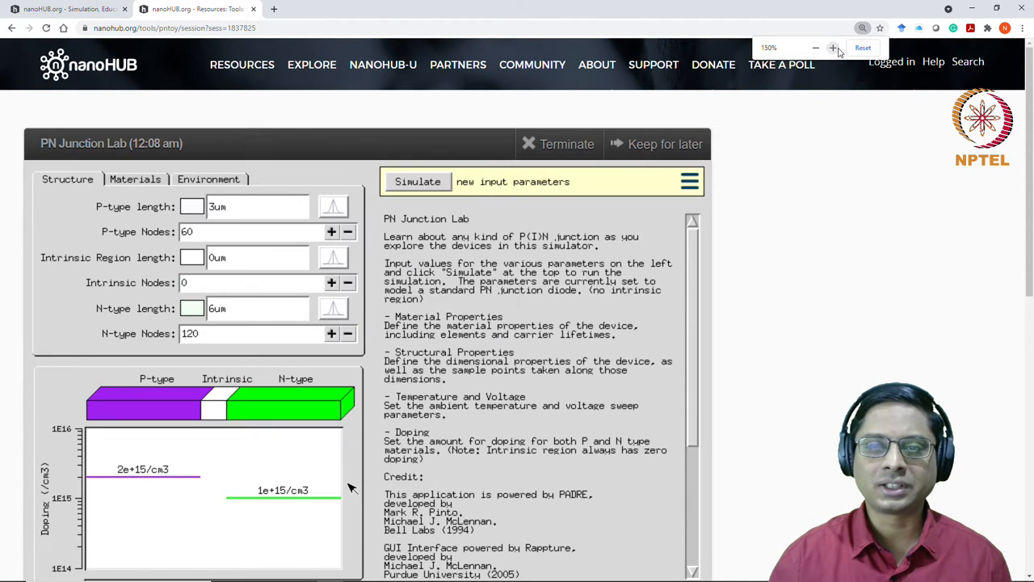
{"action": "scroll", "scroll_direction": "down", "scroll_amount": 3}
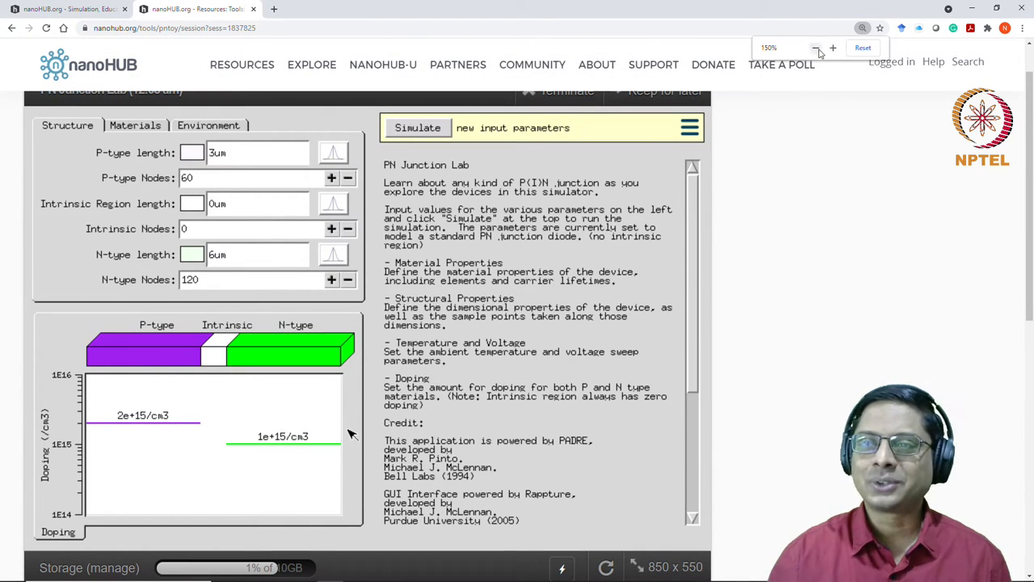
{"action": "left_click", "coordinate": [816, 48]}
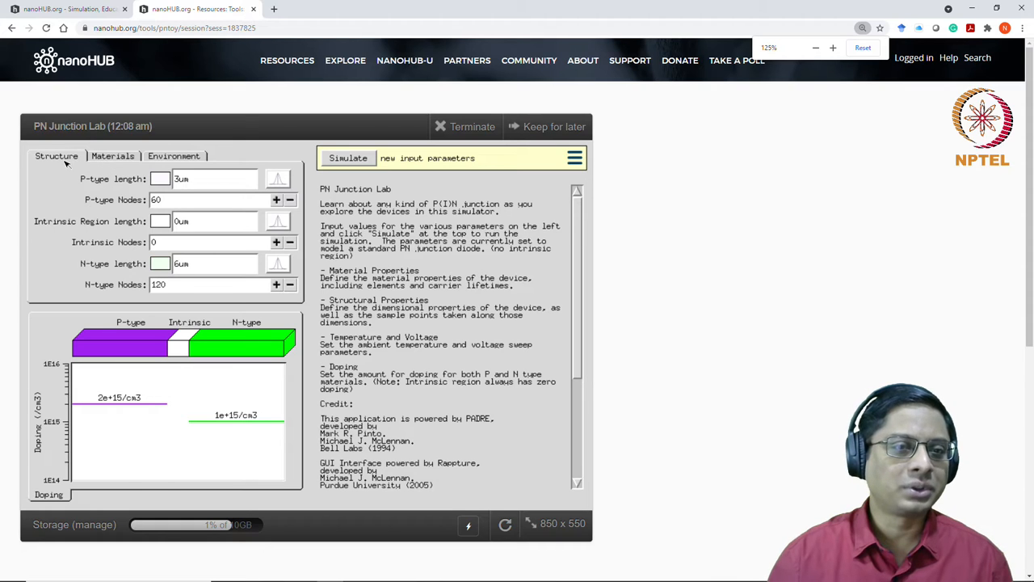
{"action": "mouse_move", "coordinate": [133, 252]}
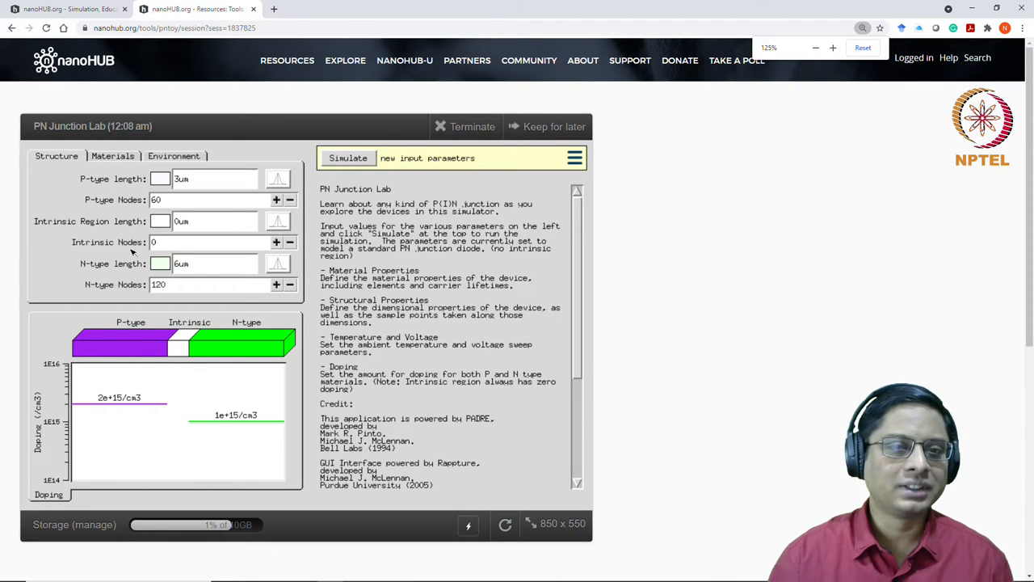
{"action": "left_click", "coordinate": [112, 156]}
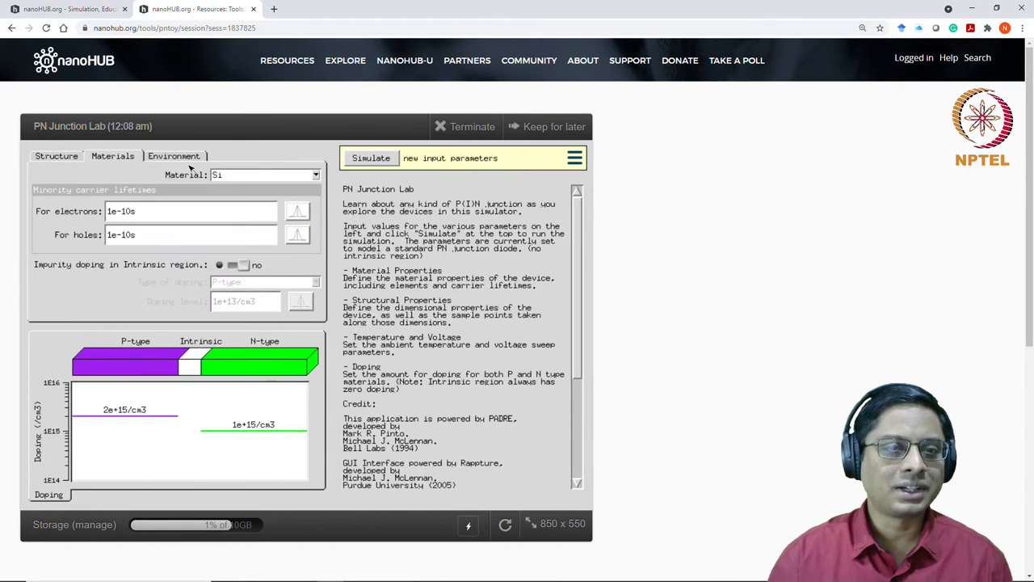
{"action": "left_click", "coordinate": [174, 156]}
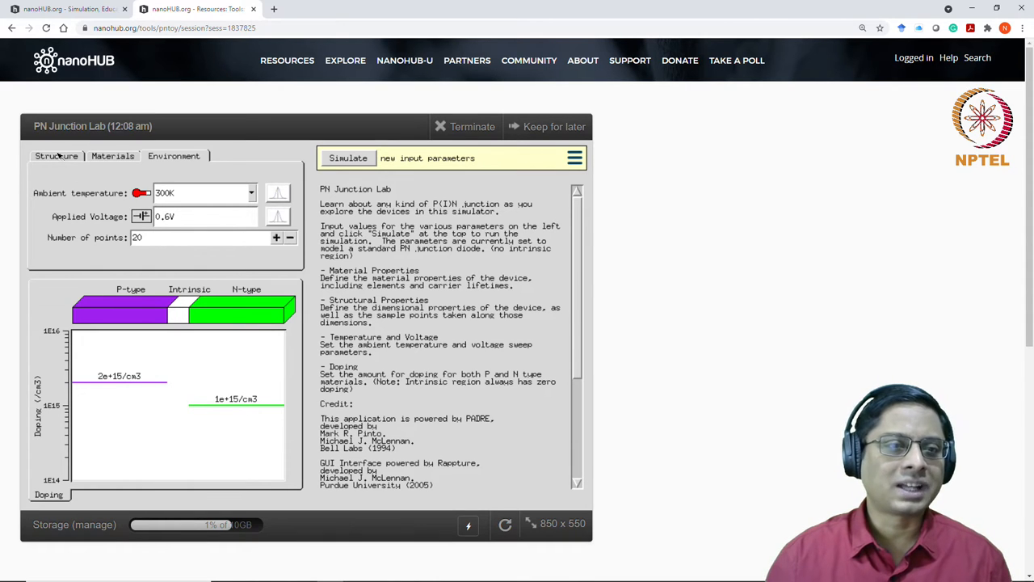
{"action": "left_click", "coordinate": [57, 155]}
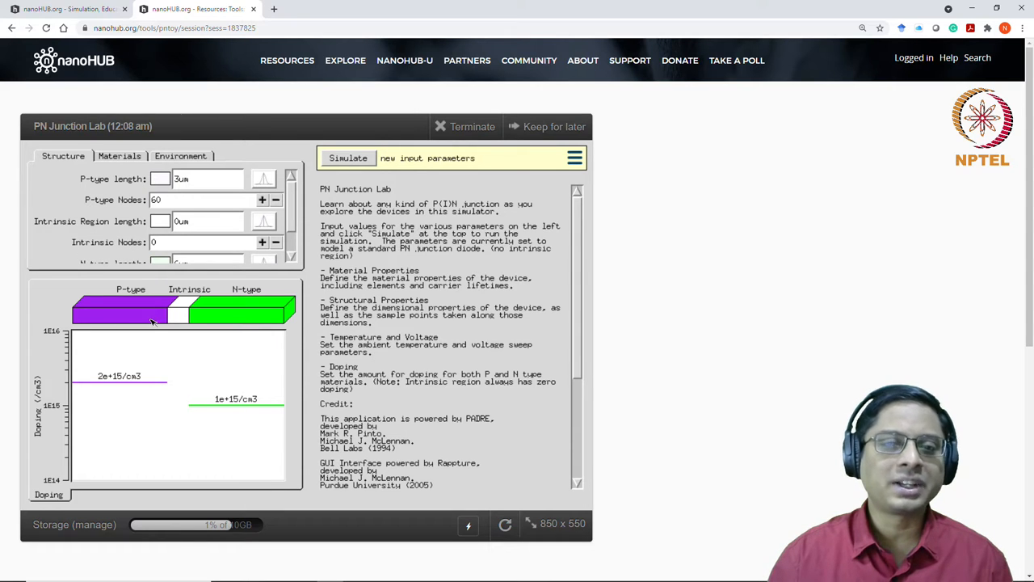
{"action": "mouse_move", "coordinate": [88, 317]}
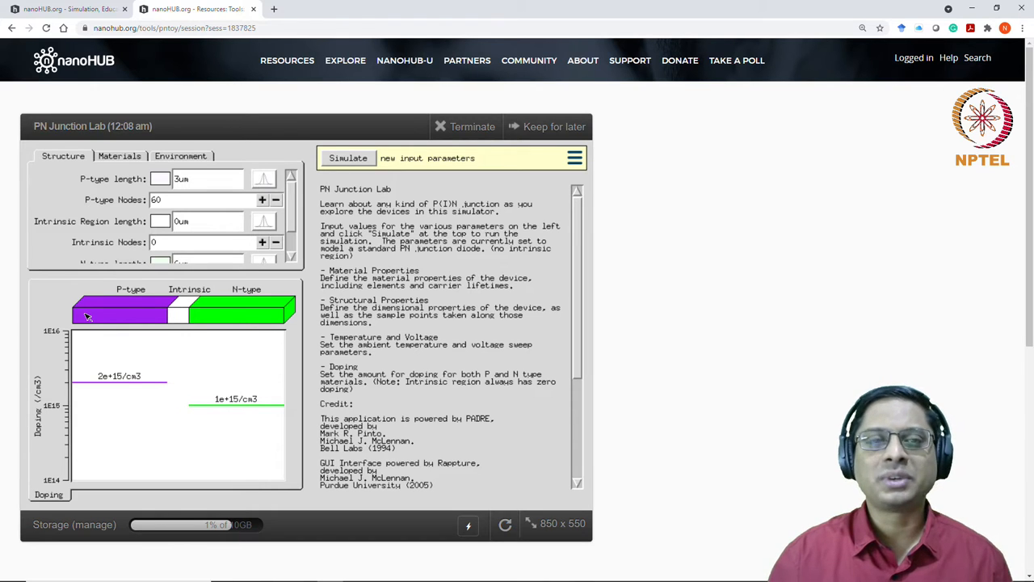
{"action": "mouse_move", "coordinate": [185, 324]}
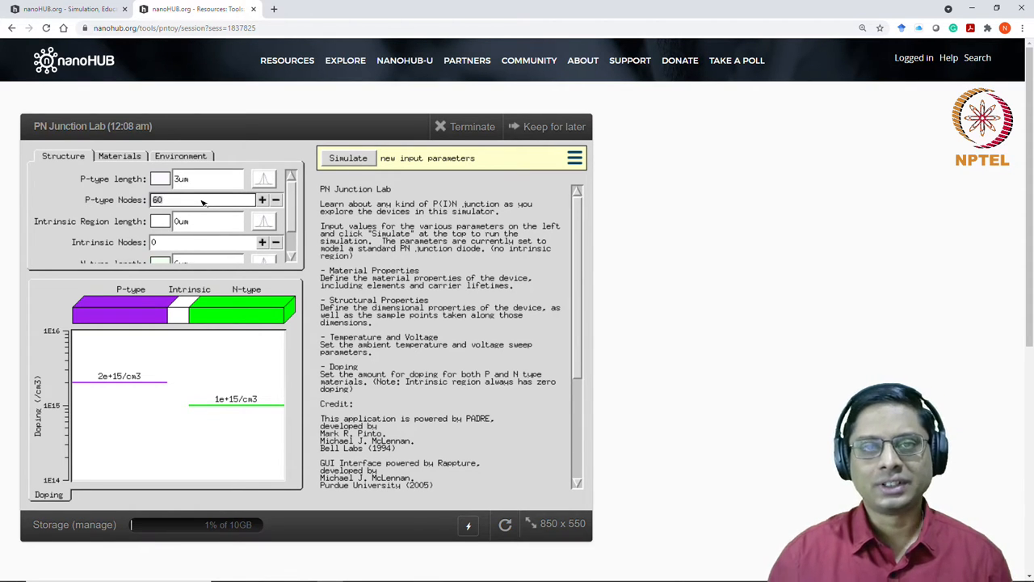
{"action": "left_click", "coordinate": [202, 200]}
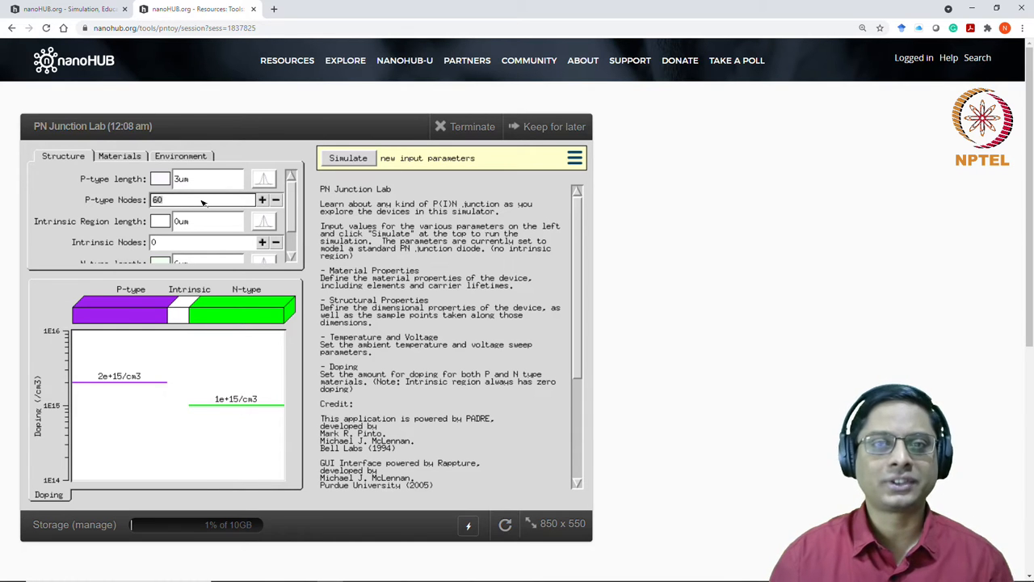
{"action": "left_click", "coordinate": [203, 200]}
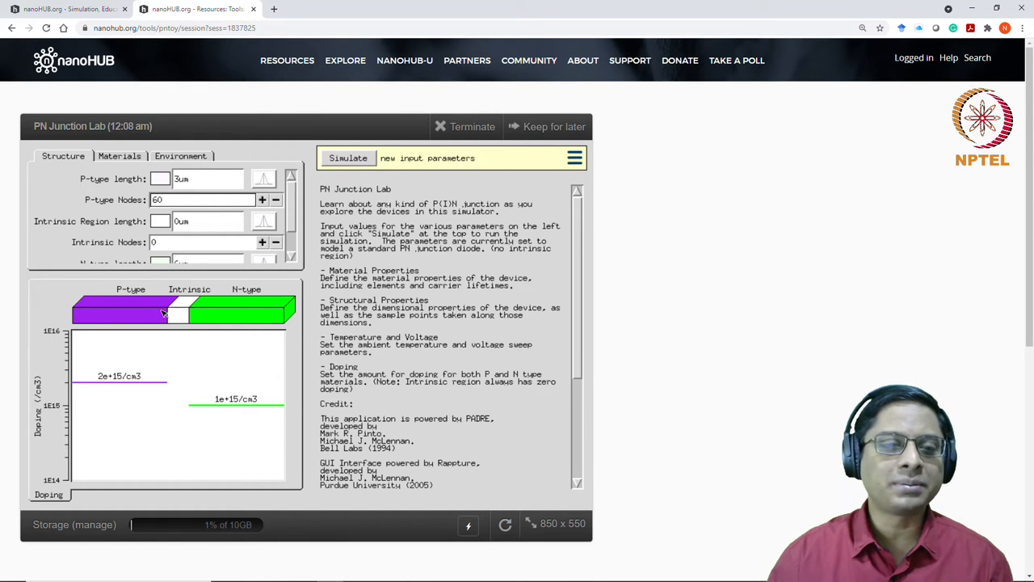
{"action": "left_click", "coordinate": [202, 200]}
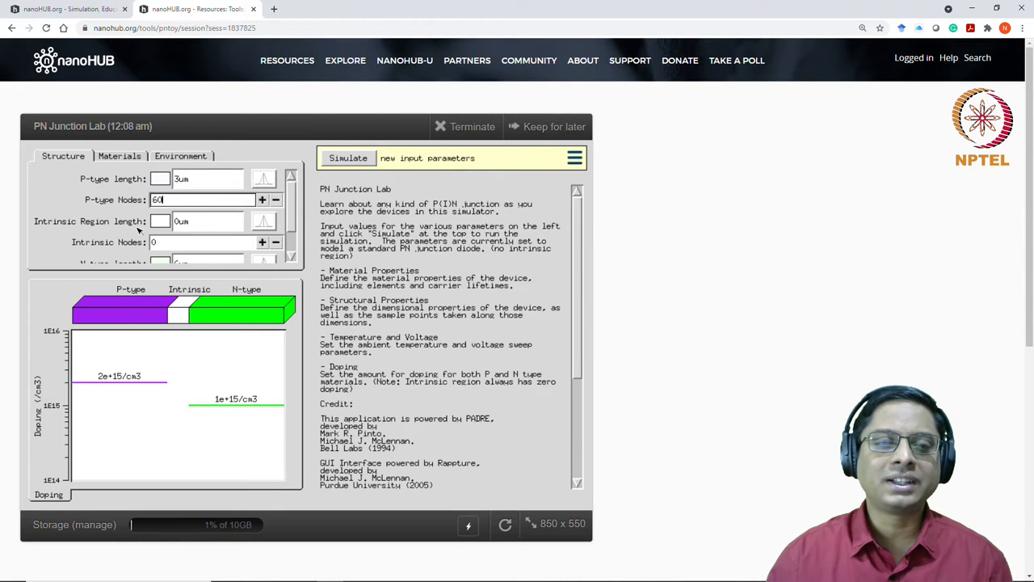
{"action": "mouse_move", "coordinate": [182, 221]}
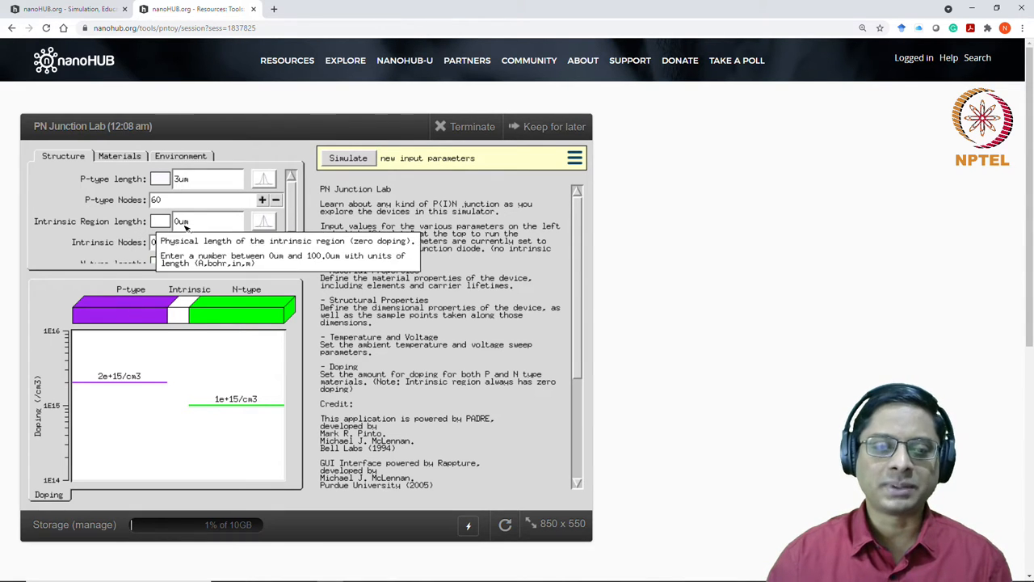
{"action": "left_click", "coordinate": [207, 221]}
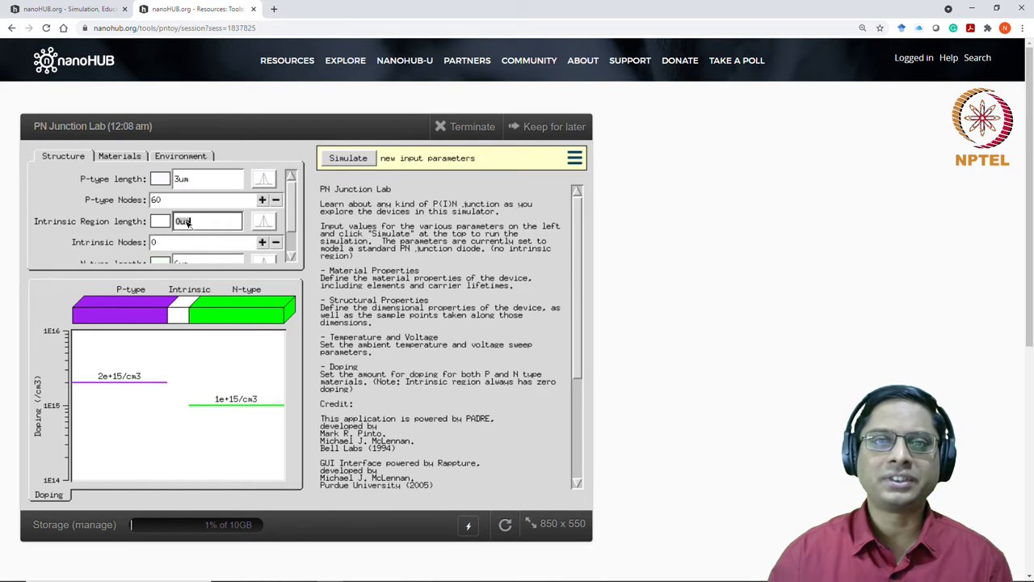
{"action": "mouse_move", "coordinate": [303, 209]}
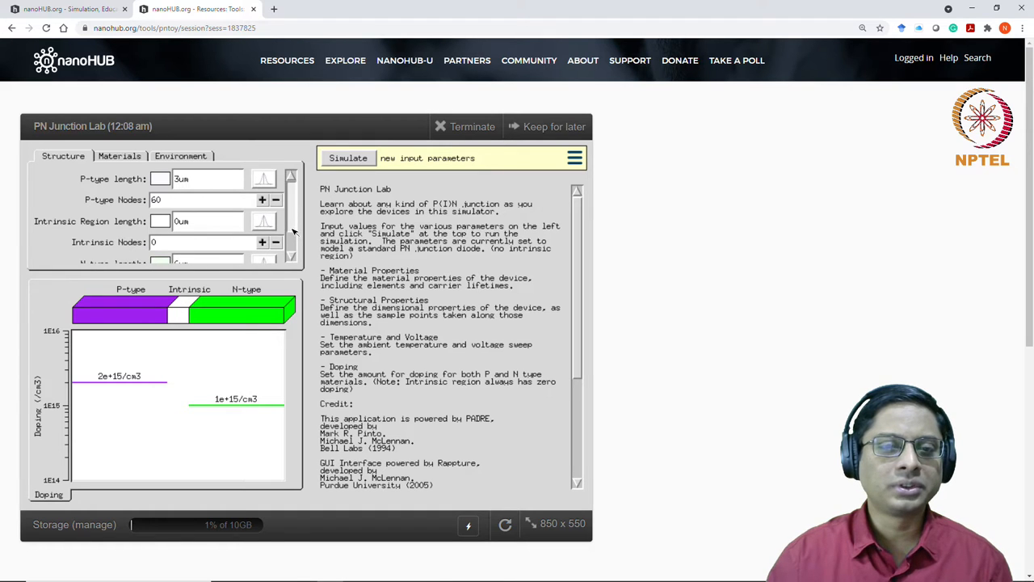
{"action": "scroll", "scroll_direction": "down", "scroll_amount": 3}
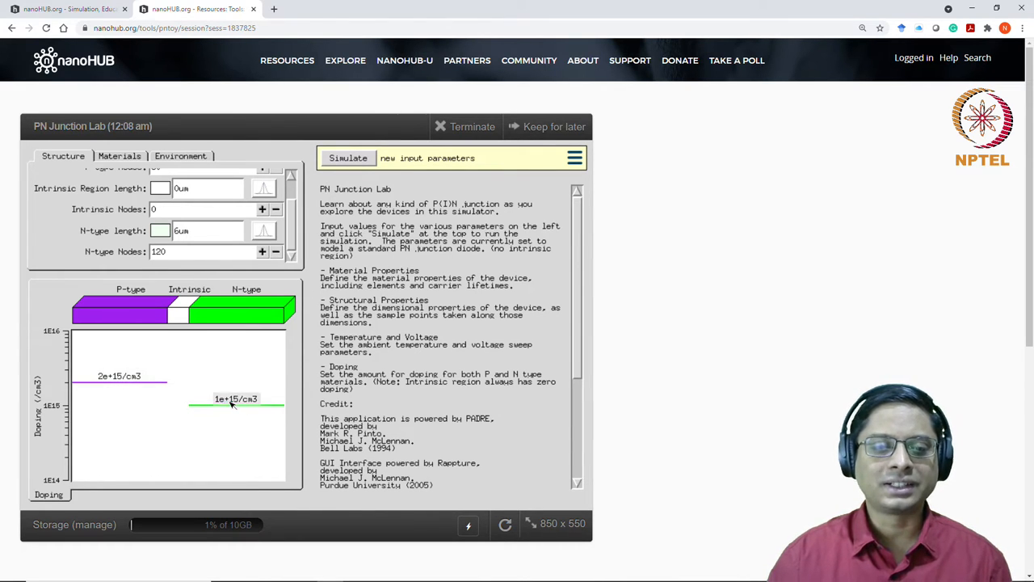
{"action": "mouse_move", "coordinate": [244, 404]}
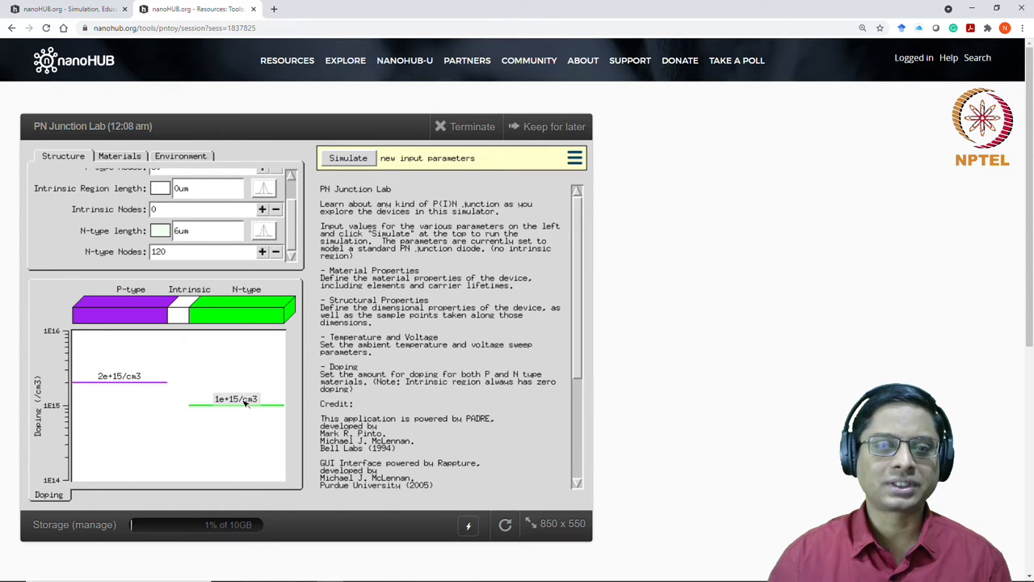
{"action": "left_click", "coordinate": [118, 156]}
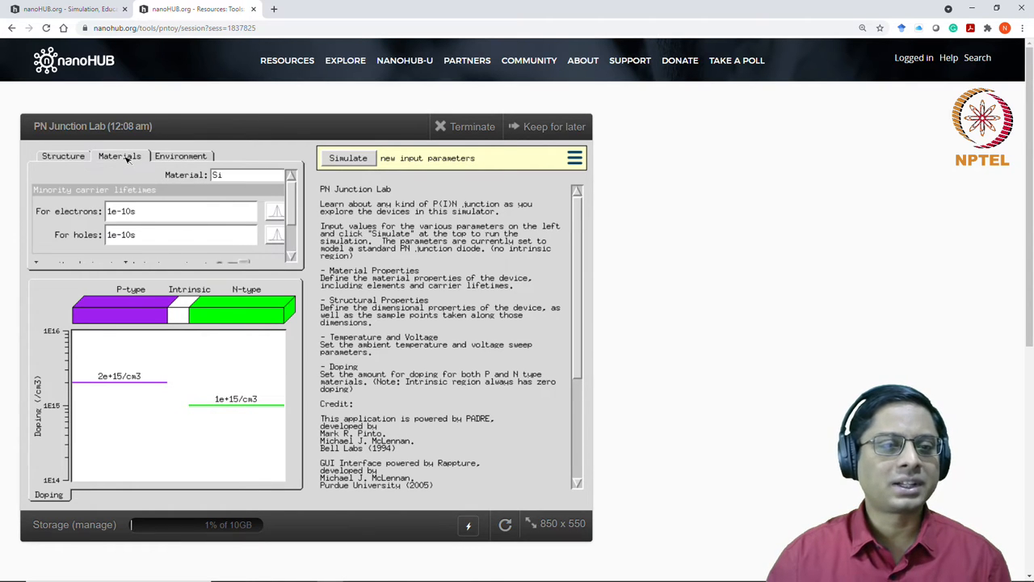
{"action": "mouse_move", "coordinate": [225, 244]}
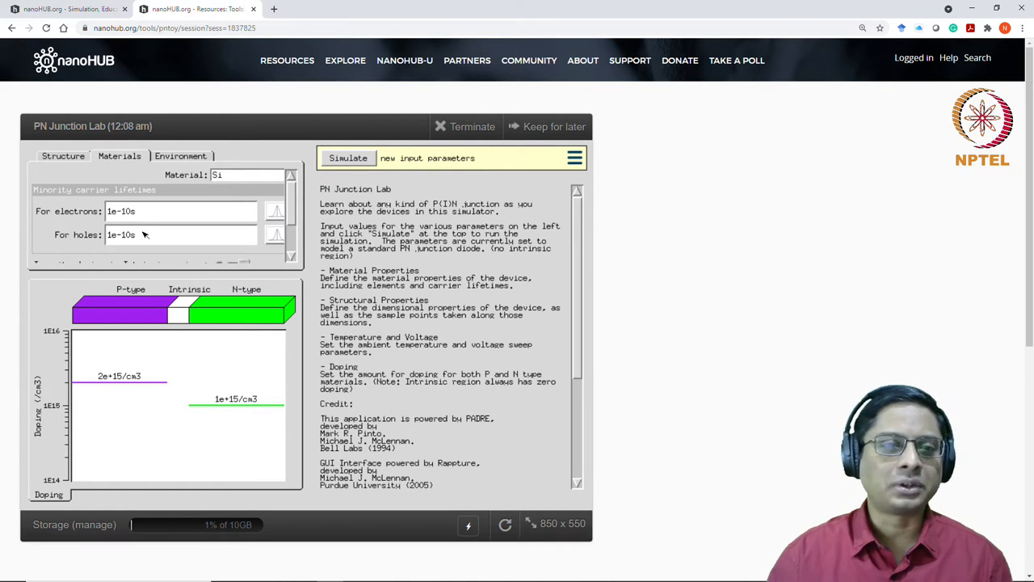
{"action": "left_click", "coordinate": [181, 155]}
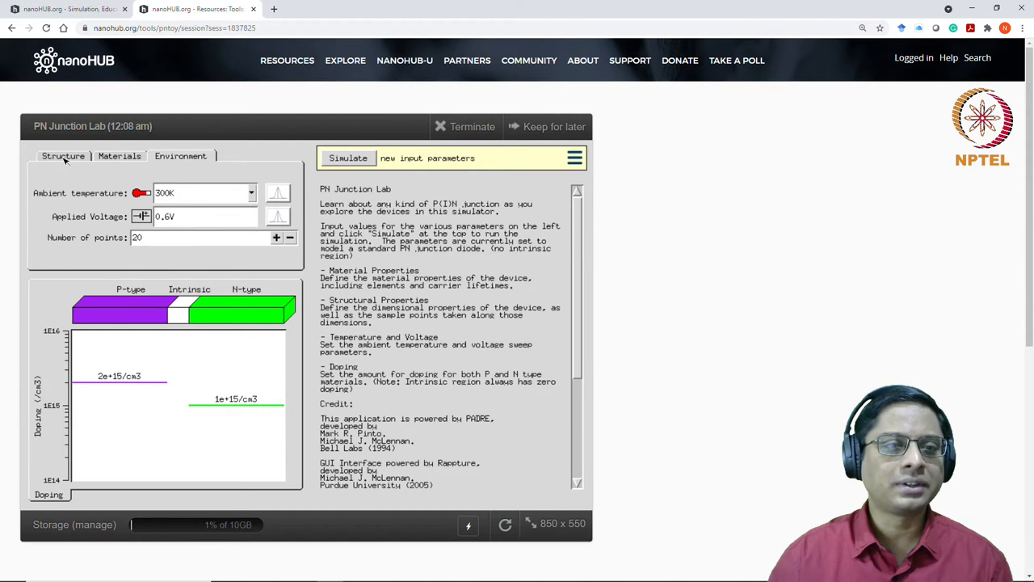
{"action": "scroll", "scroll_direction": "down", "scroll_amount": 3}
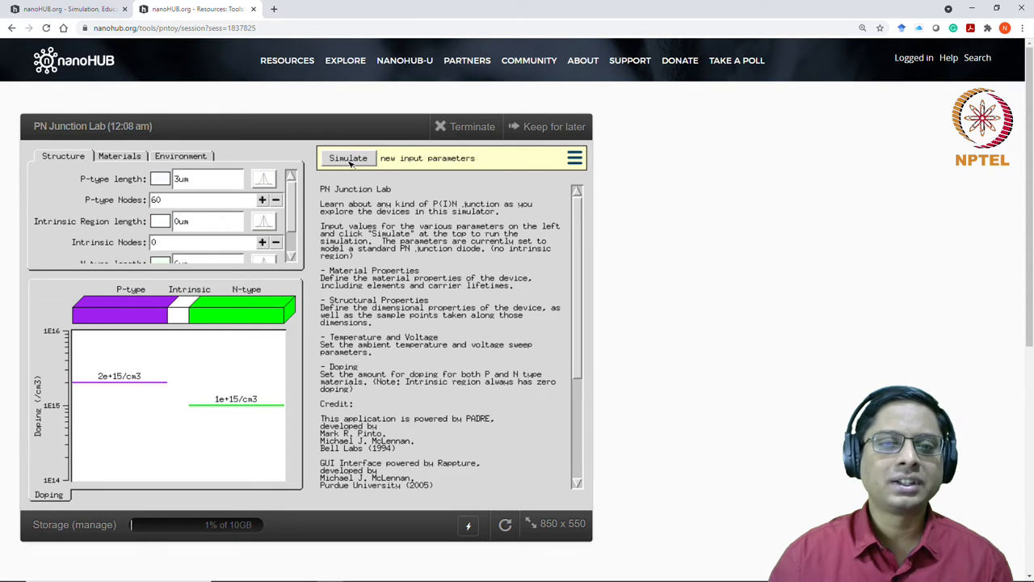
Simulate the zero-intrinsic junction and inspect the energy band diagram curves
{"action": "left_click", "coordinate": [348, 157]}
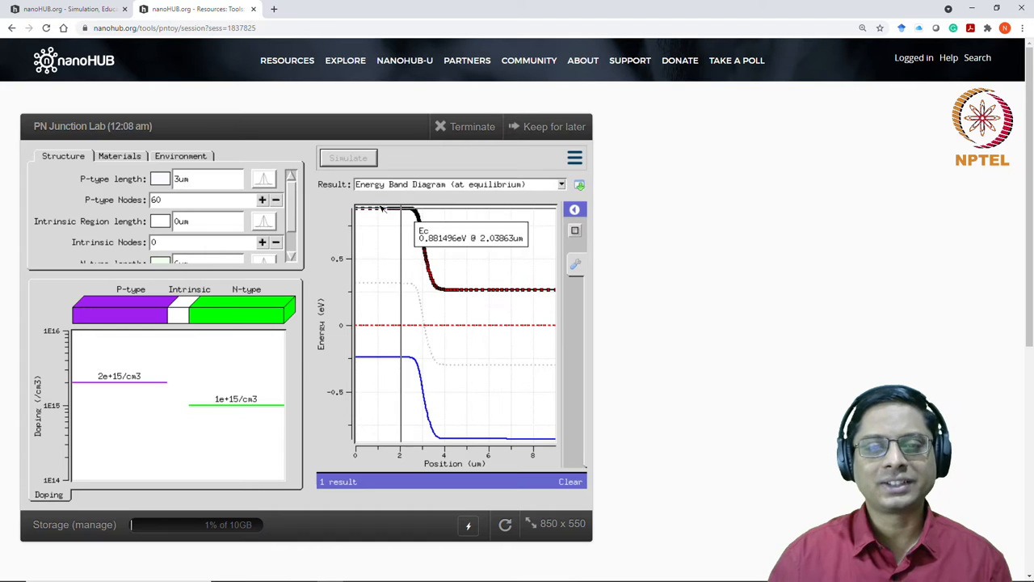
{"action": "mouse_move", "coordinate": [337, 334]}
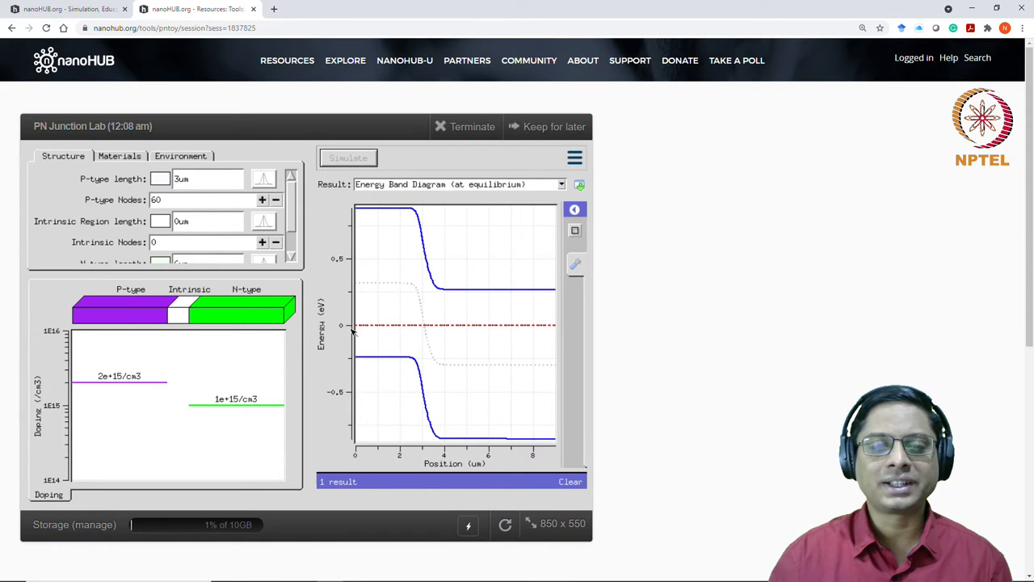
{"action": "mouse_move", "coordinate": [360, 329]}
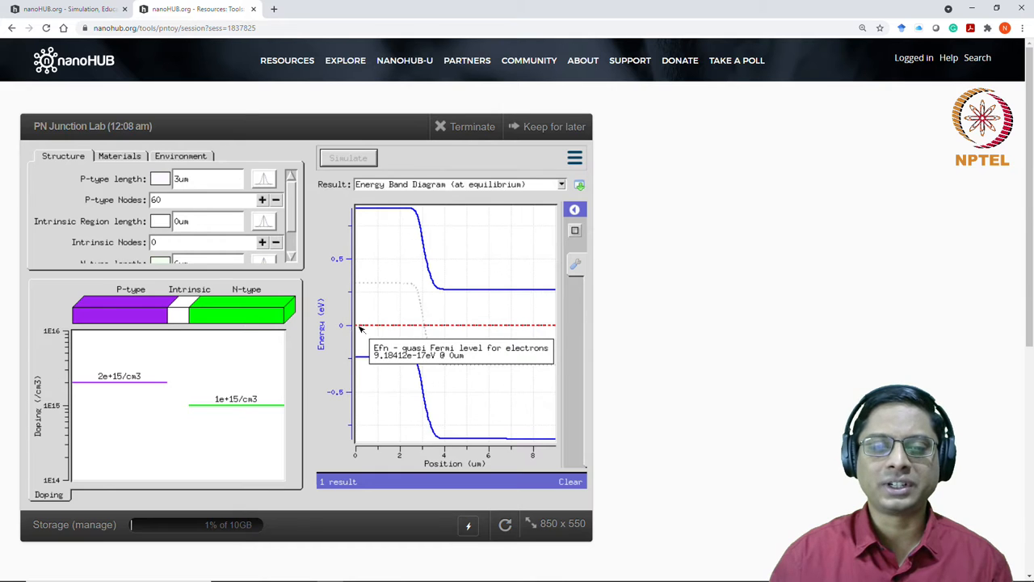
{"action": "mouse_move", "coordinate": [497, 328]}
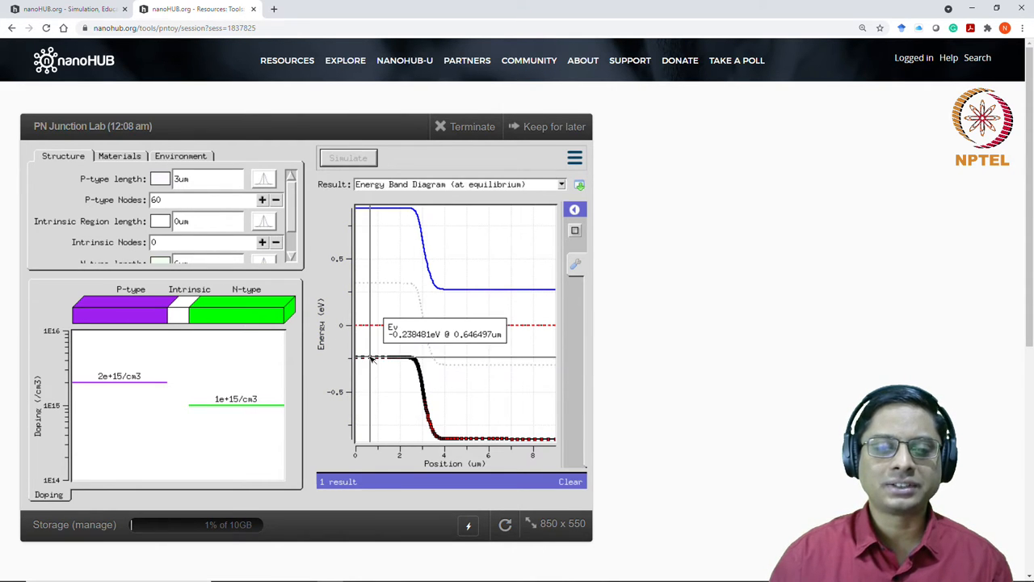
{"action": "mouse_move", "coordinate": [295, 390]}
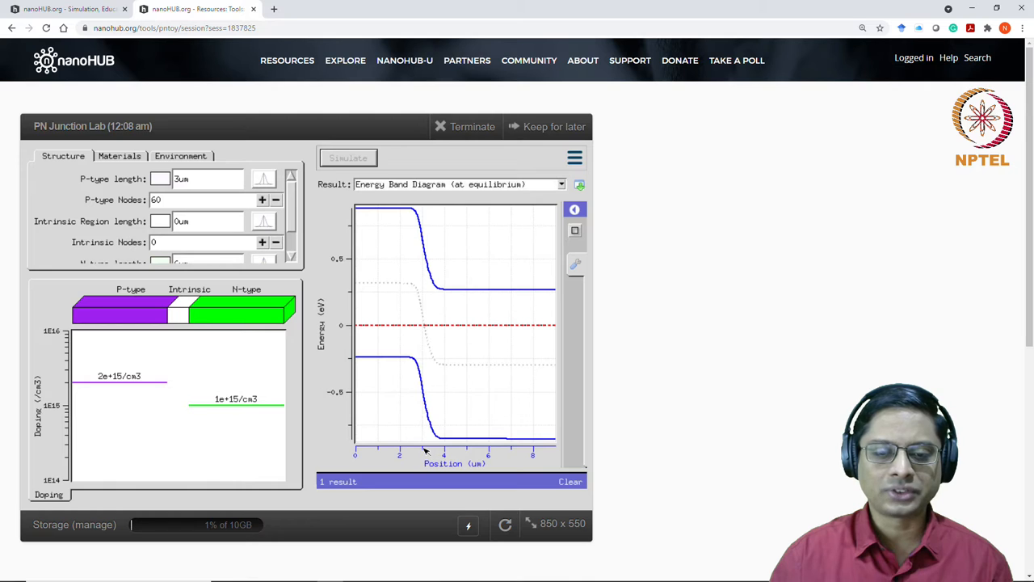
{"action": "mouse_move", "coordinate": [355, 454]}
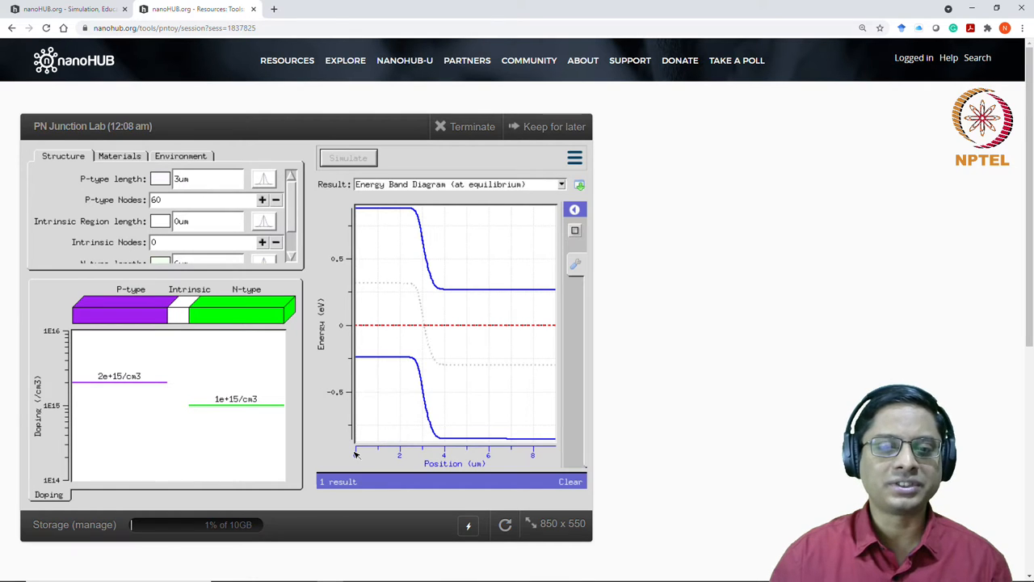
{"action": "left_click", "coordinate": [379, 357]}
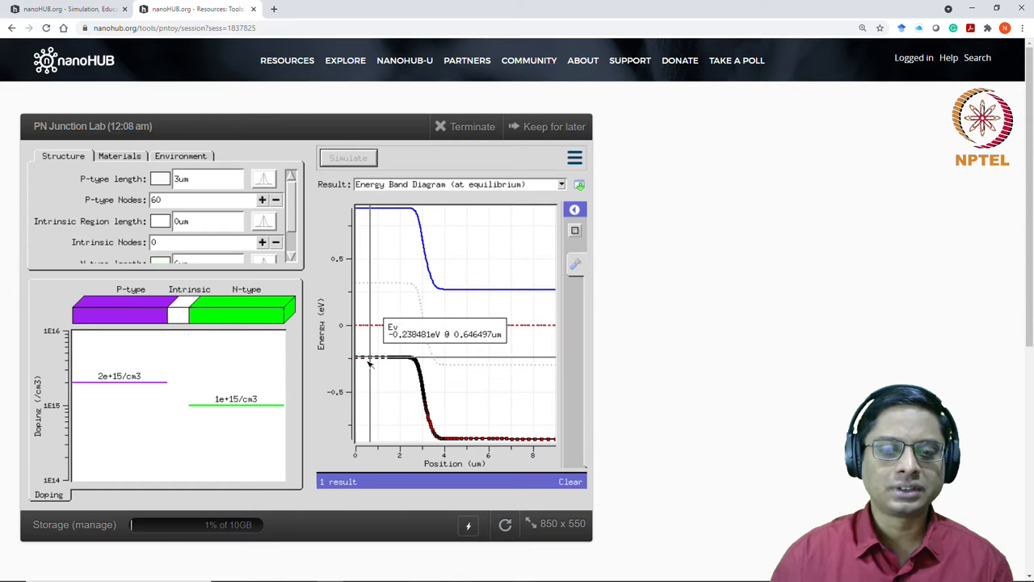
{"action": "mouse_move", "coordinate": [374, 303]}
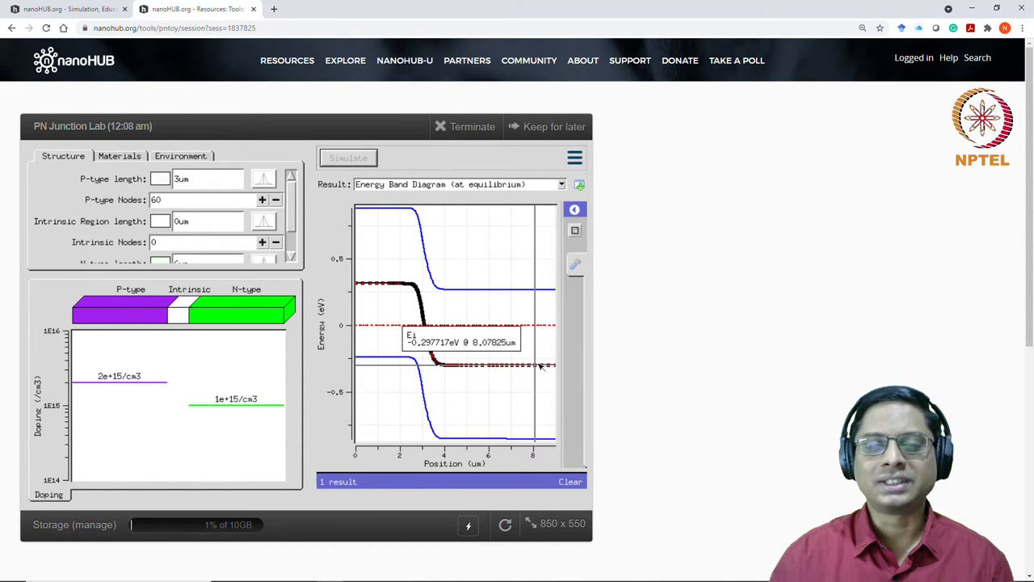
{"action": "mouse_move", "coordinate": [540, 346]}
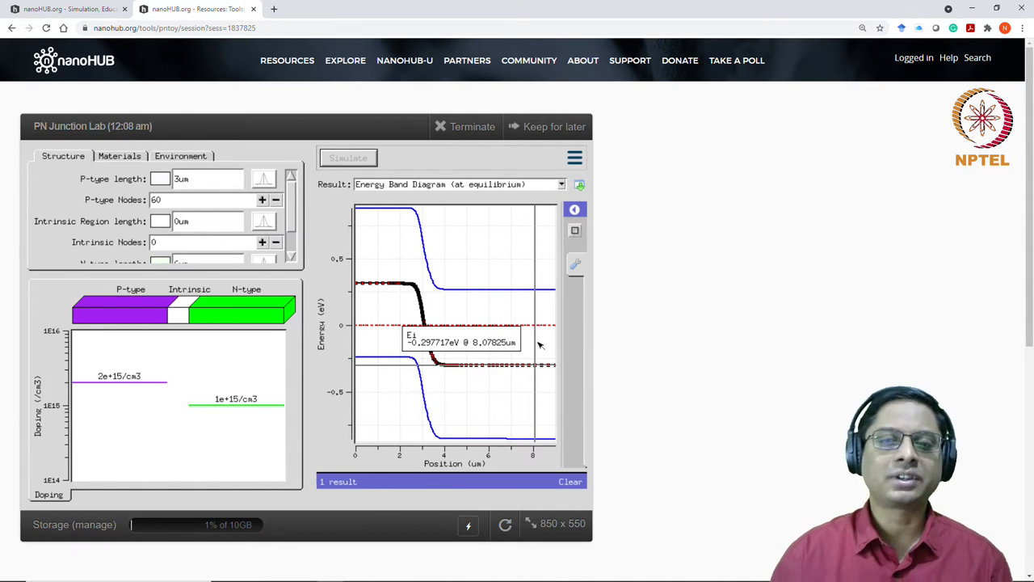
{"action": "mouse_move", "coordinate": [351, 227]}
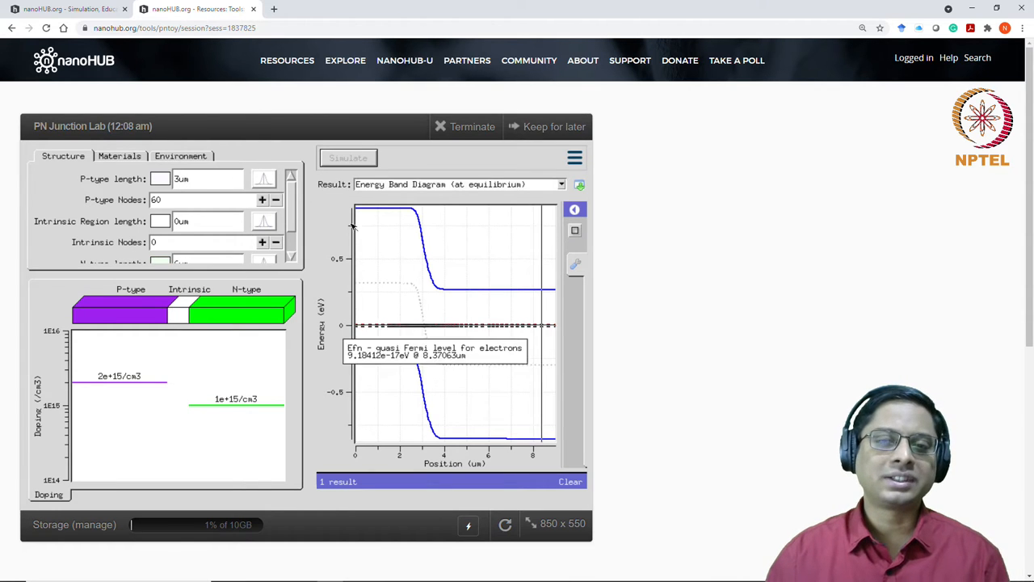
{"action": "mouse_move", "coordinate": [372, 220]}
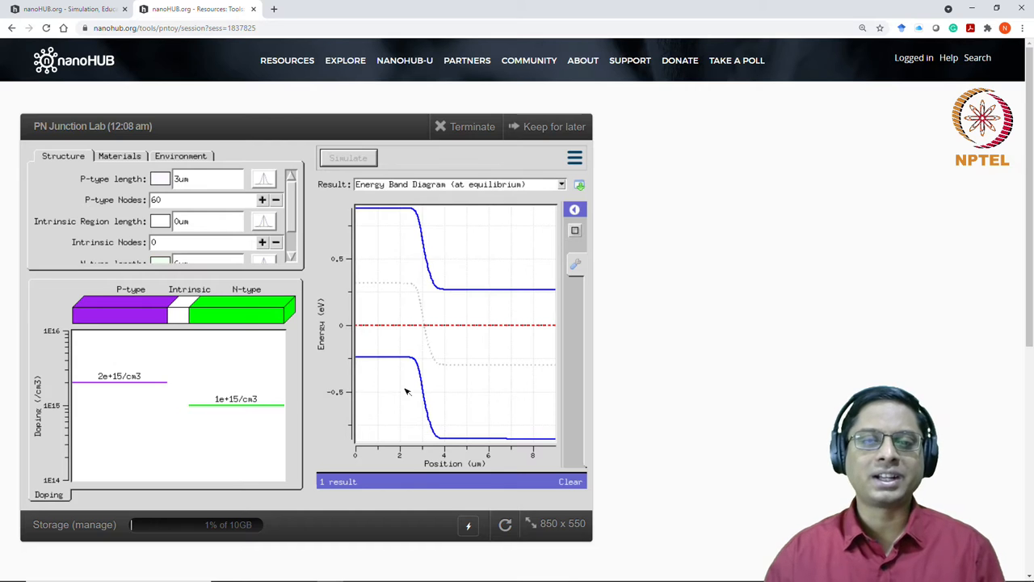
Open the Result dropdown listing the available result plots
{"action": "left_click", "coordinate": [561, 184]}
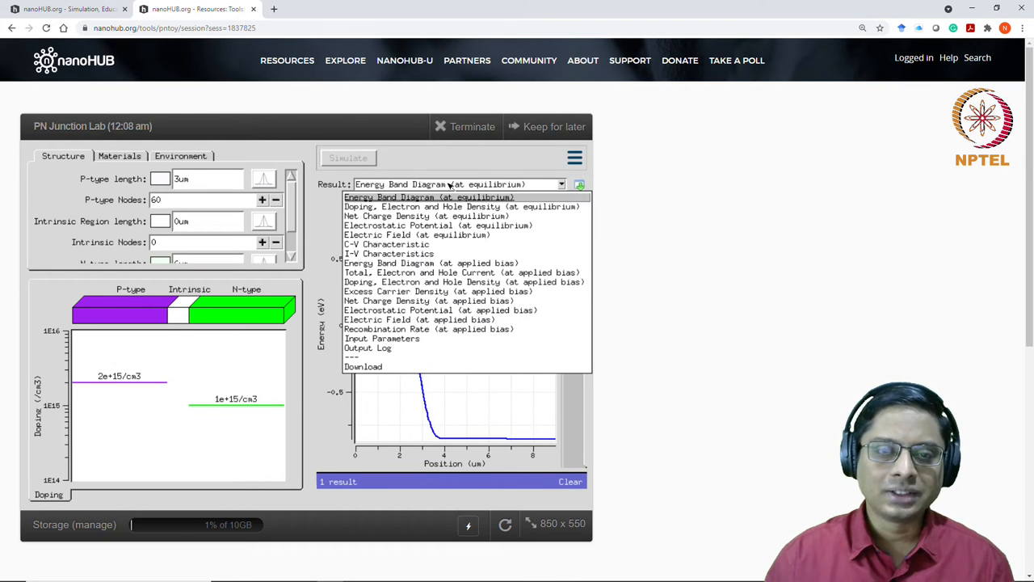
{"action": "mouse_move", "coordinate": [447, 207]}
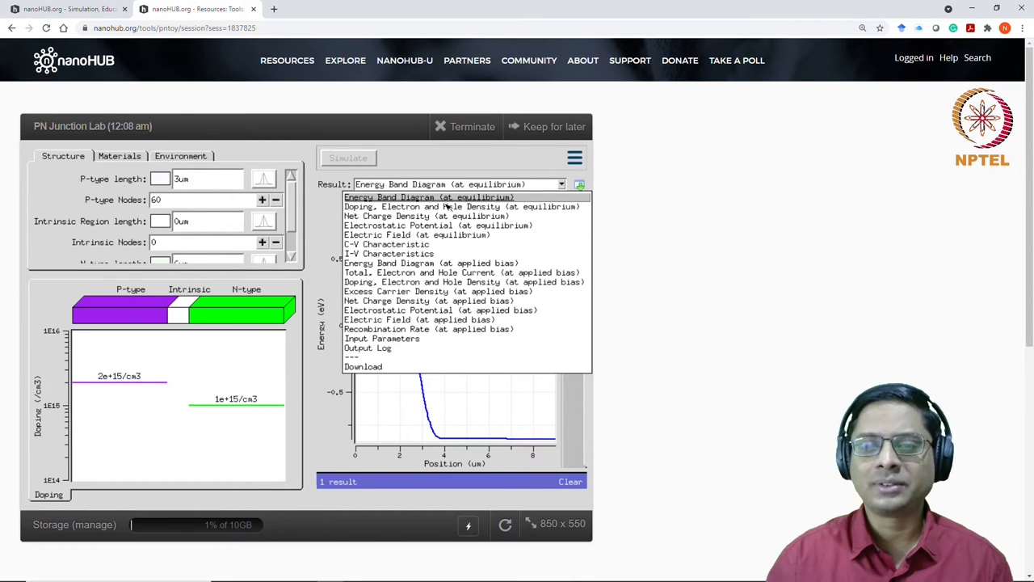
{"action": "mouse_move", "coordinate": [420, 219]}
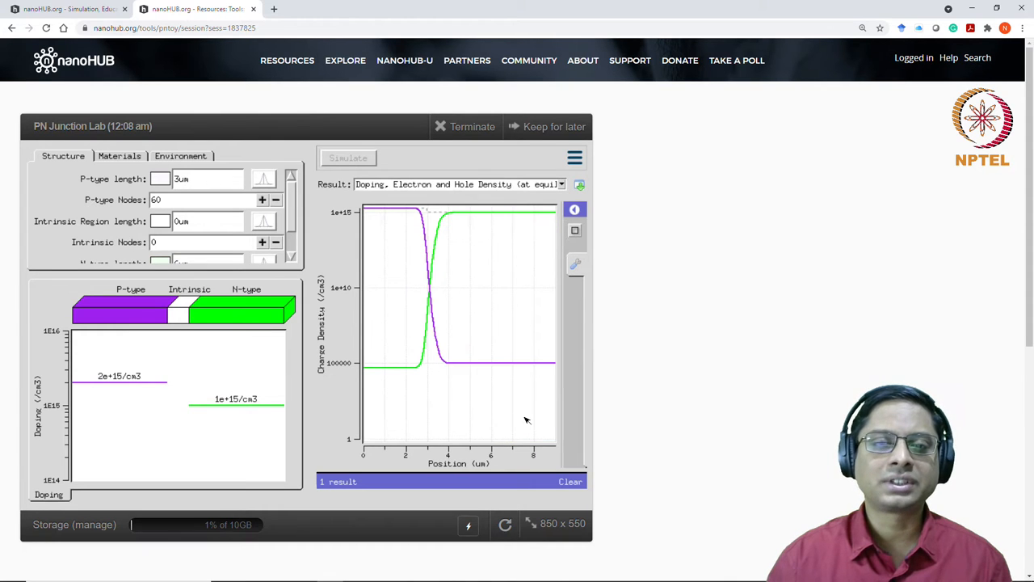
{"action": "mouse_move", "coordinate": [535, 423]}
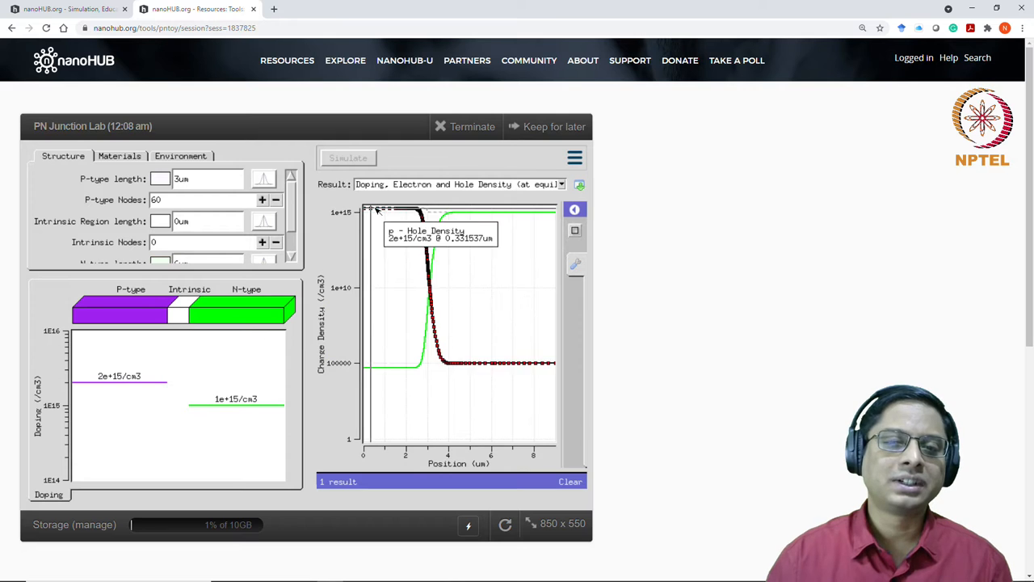
{"action": "mouse_move", "coordinate": [375, 212]}
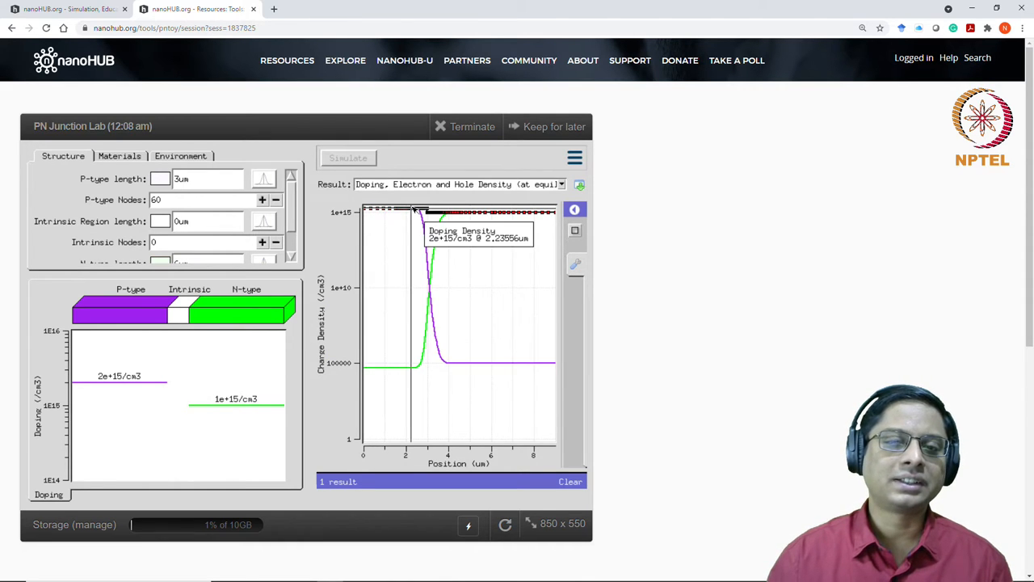
{"action": "mouse_move", "coordinate": [440, 331]}
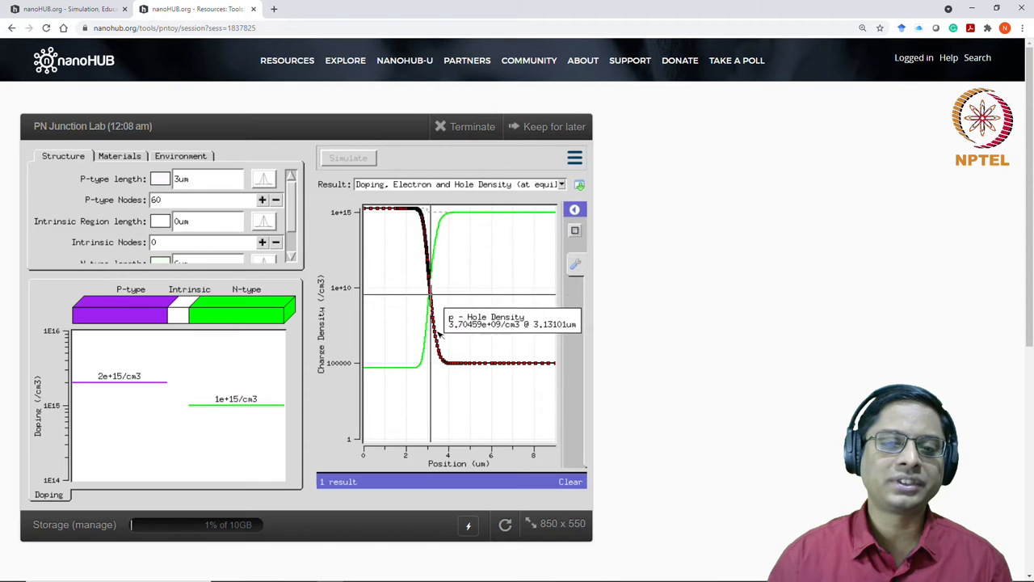
{"action": "mouse_move", "coordinate": [529, 364]}
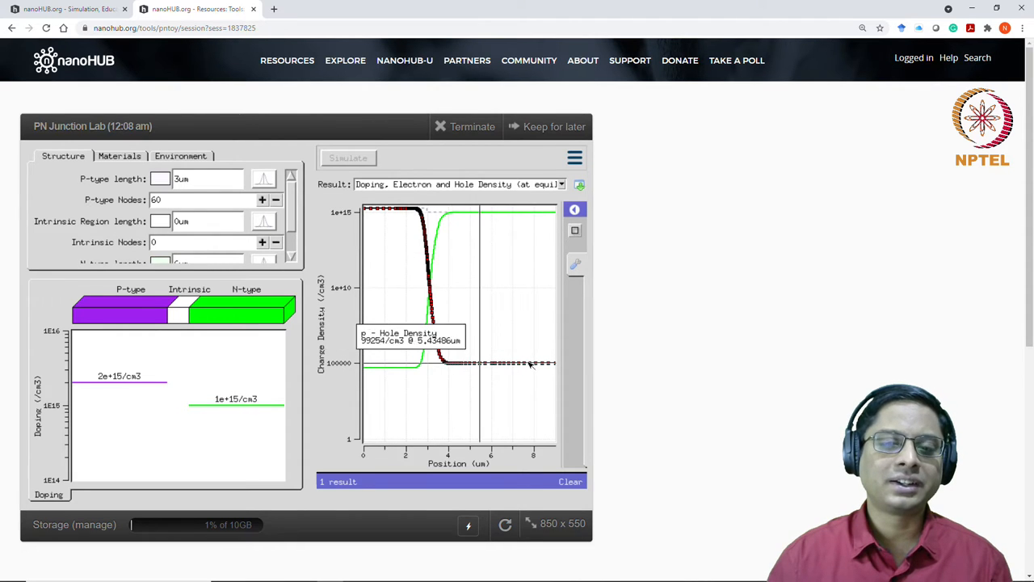
{"action": "mouse_move", "coordinate": [525, 364]}
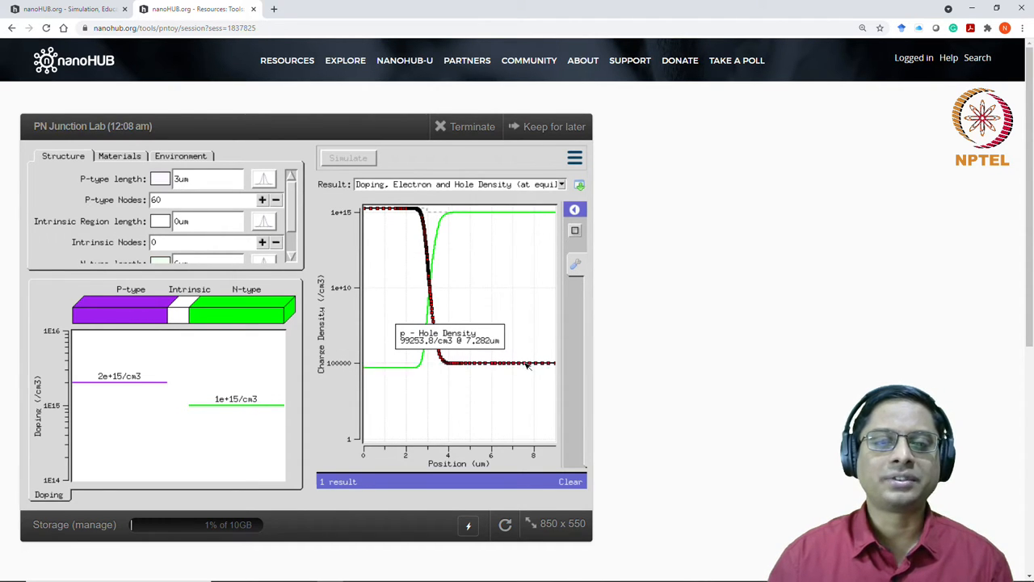
{"action": "mouse_move", "coordinate": [529, 365]}
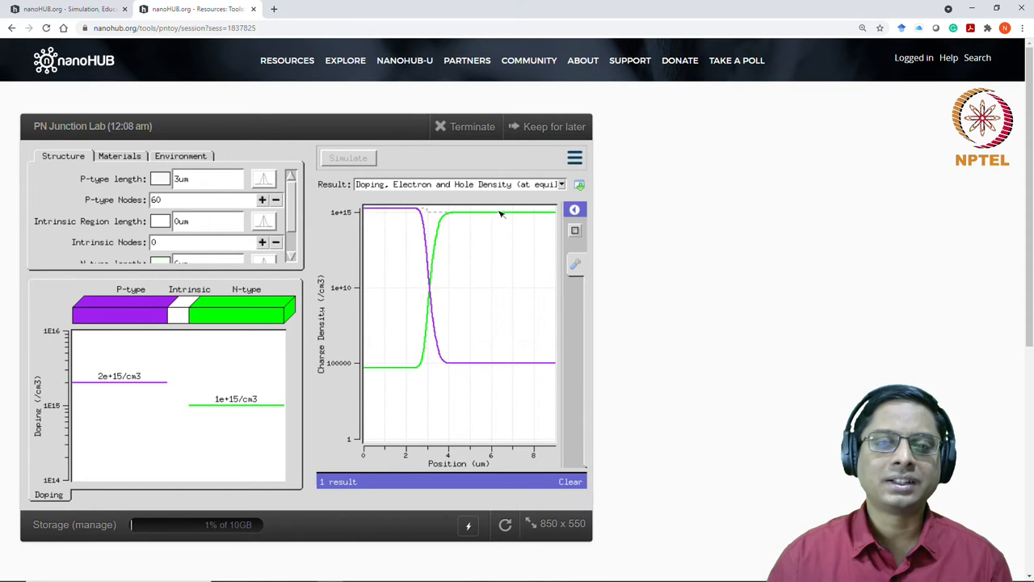
{"action": "mouse_move", "coordinate": [493, 213]}
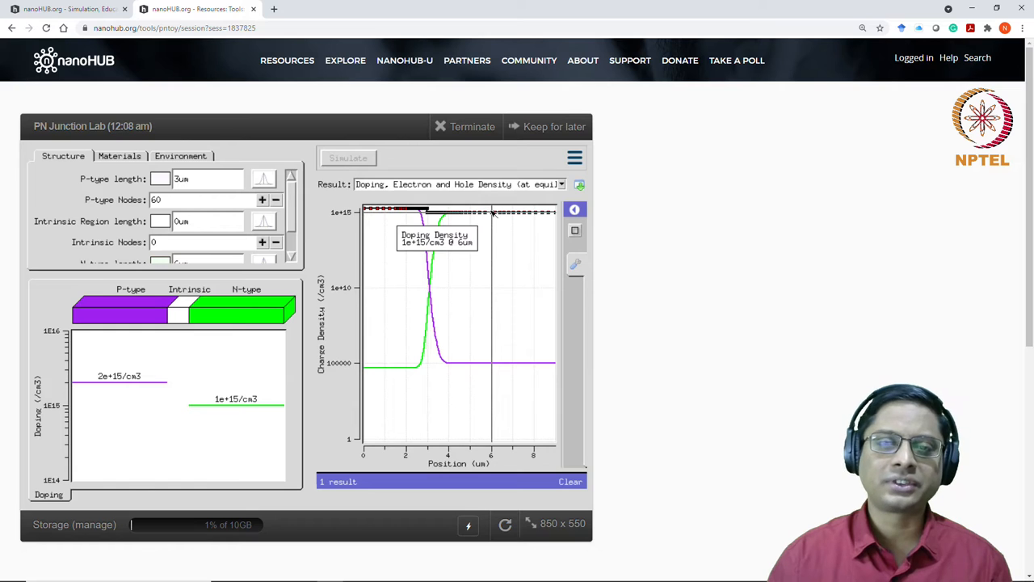
{"action": "mouse_move", "coordinate": [384, 369]}
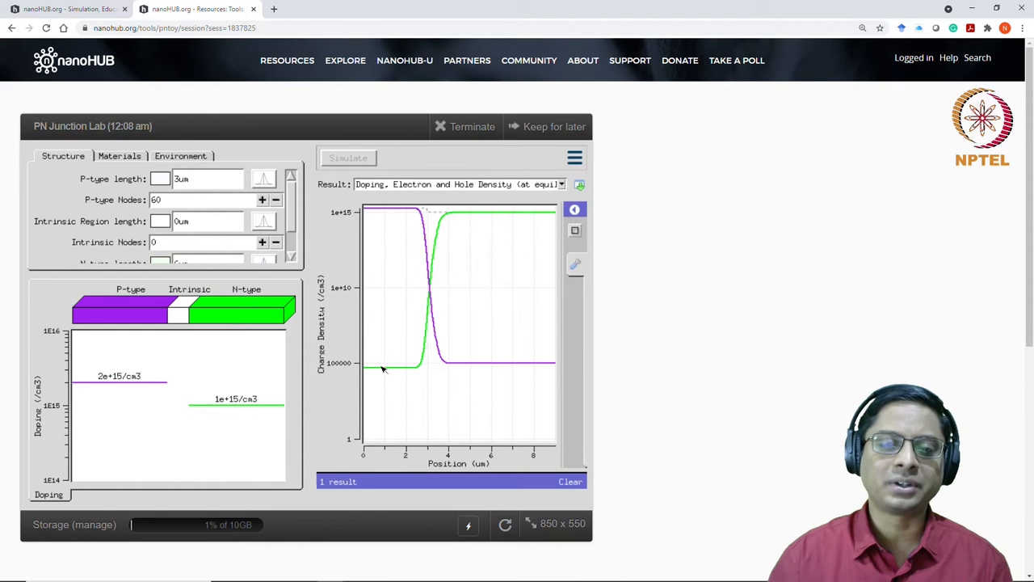
{"action": "mouse_move", "coordinate": [459, 362]}
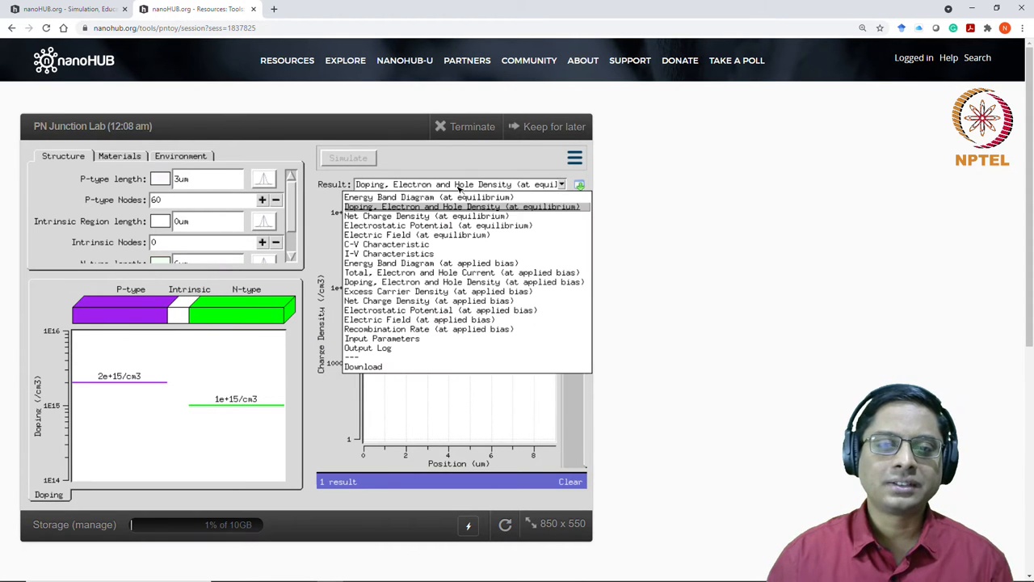
Show the Net Charge Density (at equilibrium) plot
{"action": "left_click", "coordinate": [379, 215]}
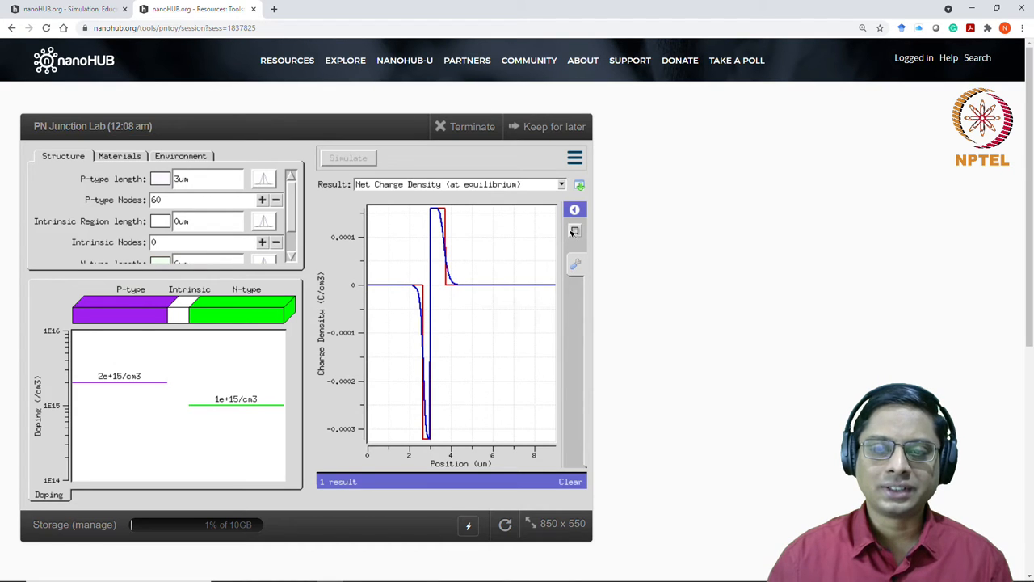
{"action": "mouse_move", "coordinate": [464, 210]}
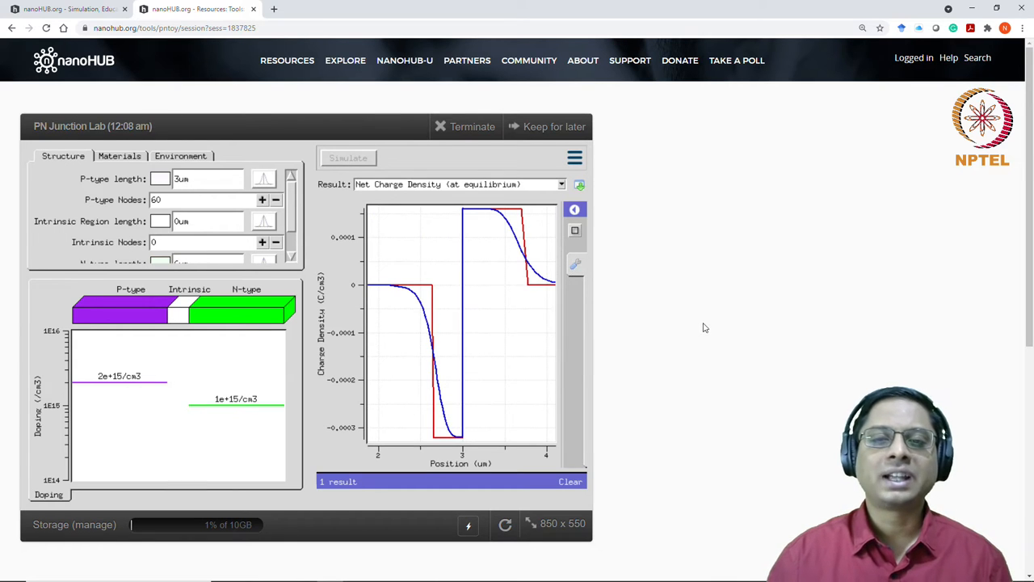
{"action": "mouse_move", "coordinate": [509, 236]}
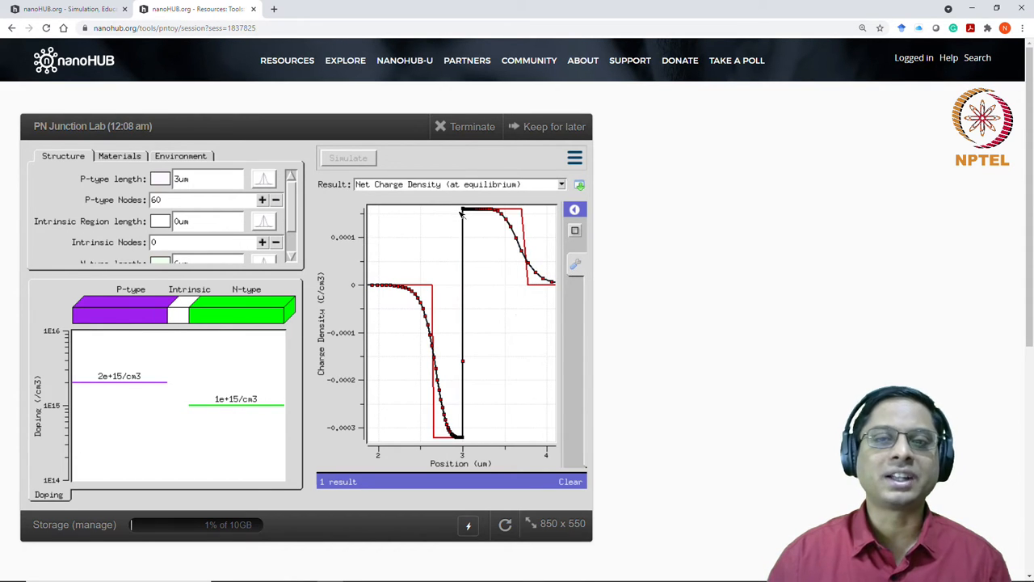
{"action": "mouse_move", "coordinate": [492, 214]}
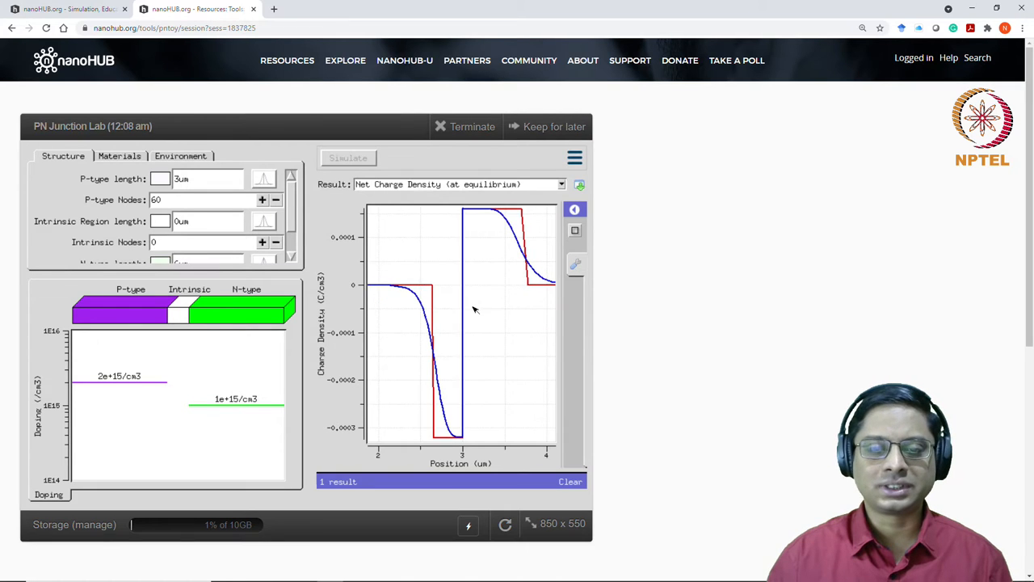
{"action": "mouse_move", "coordinate": [426, 288]}
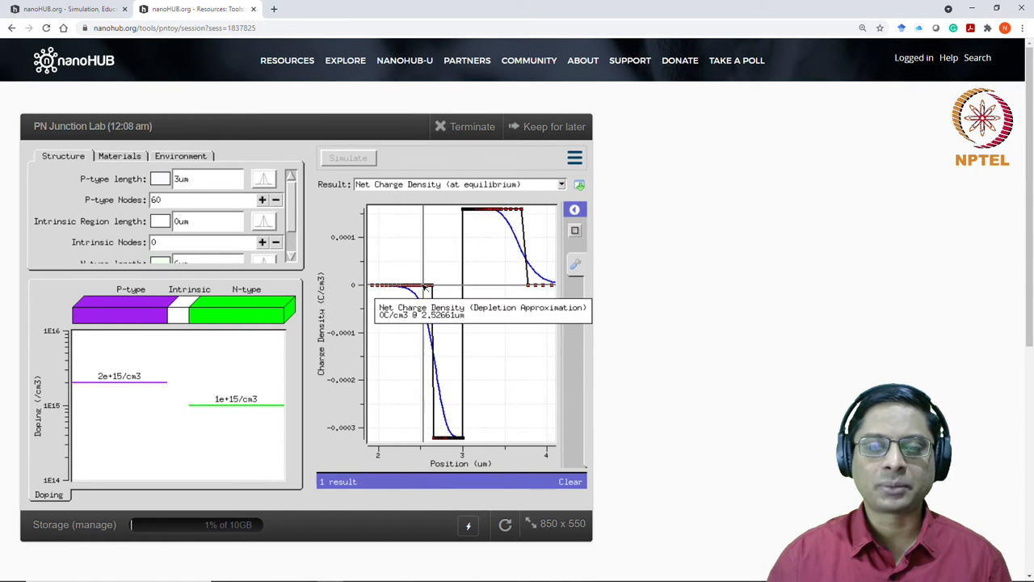
{"action": "mouse_move", "coordinate": [443, 227]}
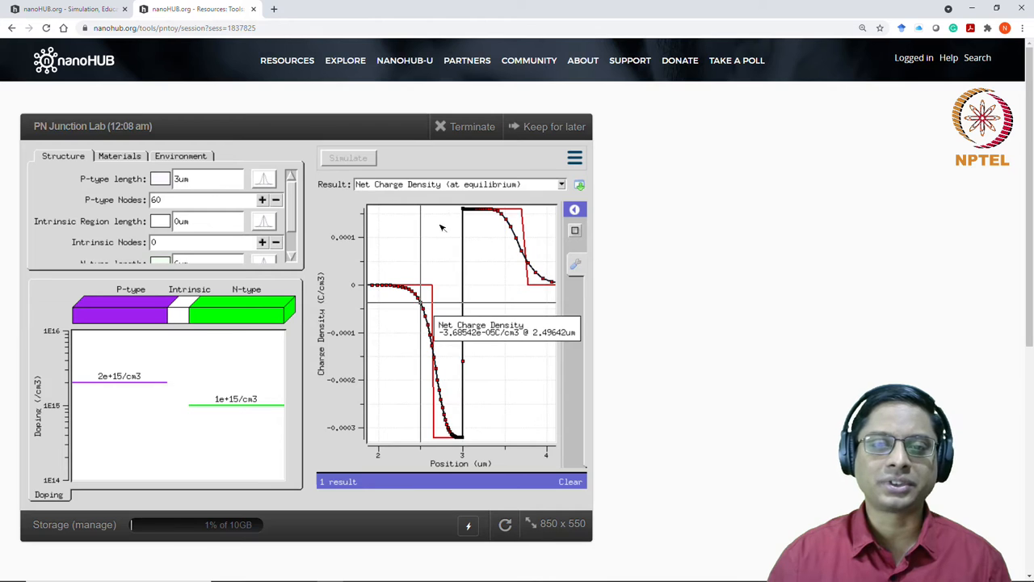
Switch the result plot to Electric Field (at equilibrium)
{"action": "left_click", "coordinate": [561, 184]}
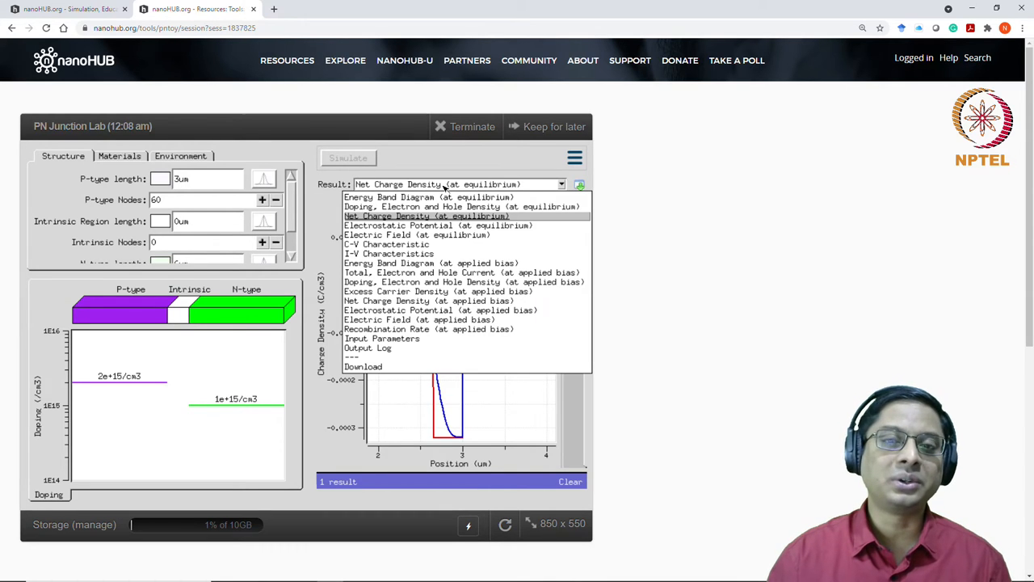
{"action": "mouse_move", "coordinate": [443, 227]}
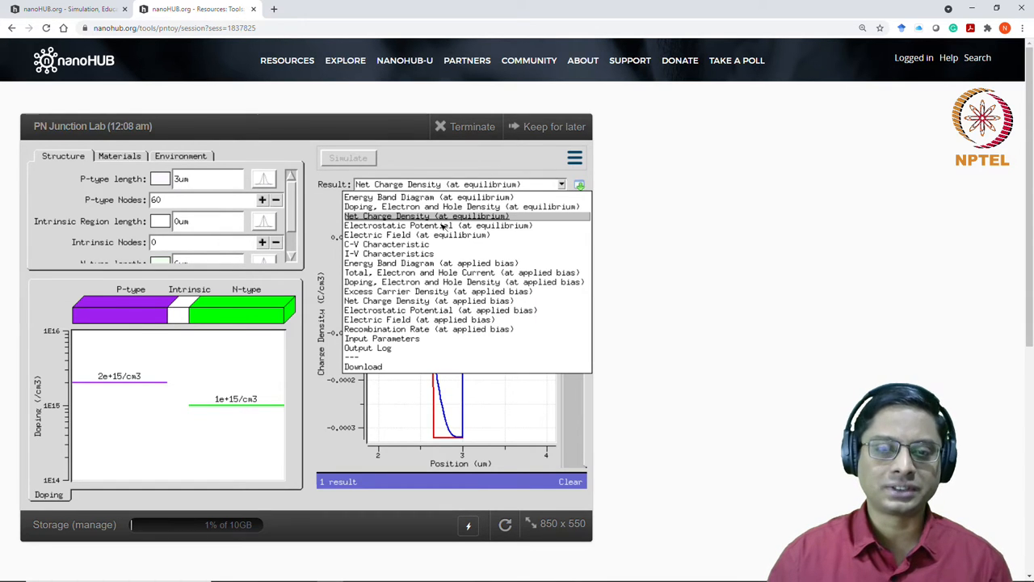
{"action": "left_click", "coordinate": [414, 234]}
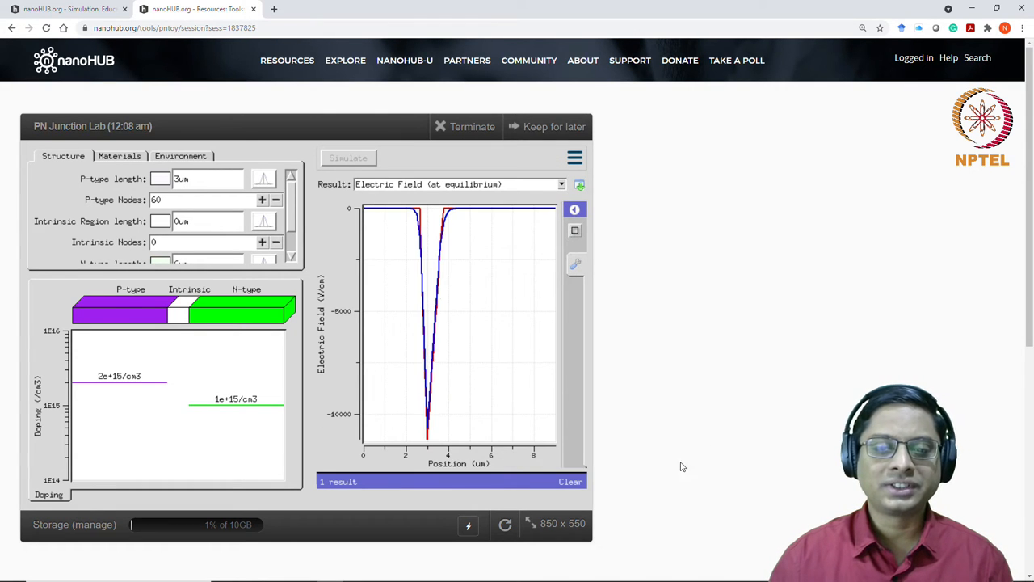
{"action": "mouse_move", "coordinate": [454, 215]}
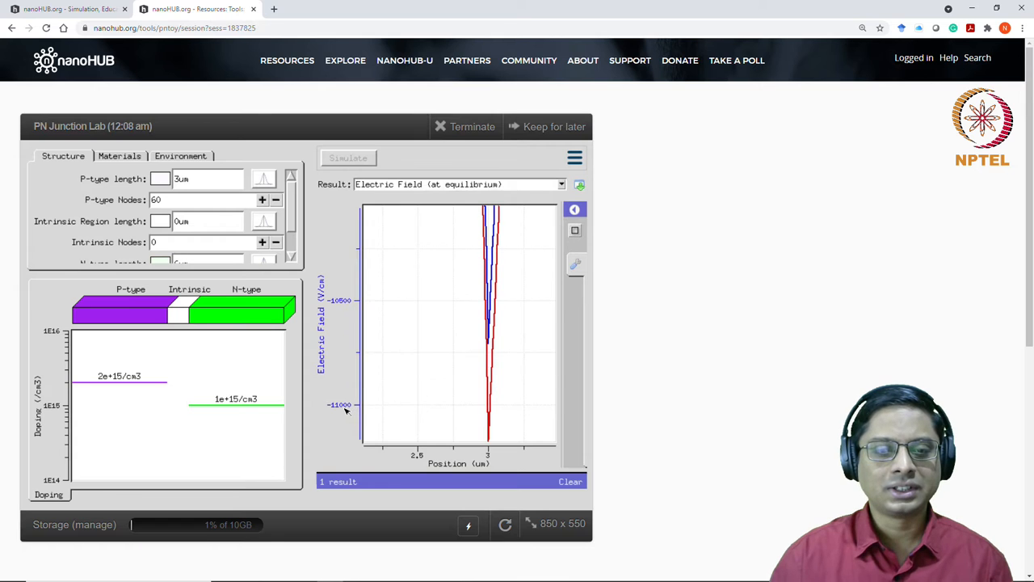
{"action": "mouse_move", "coordinate": [344, 420]}
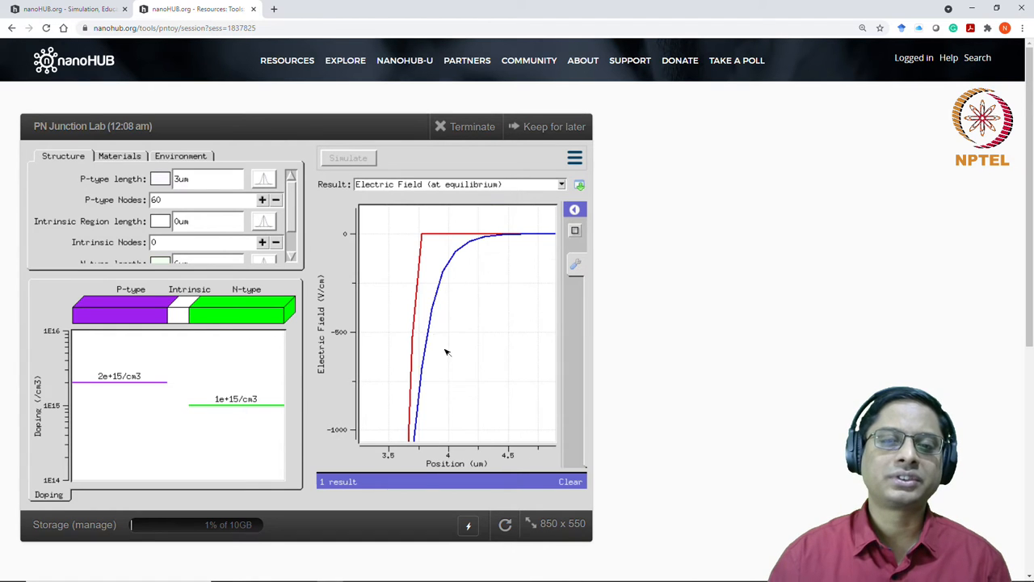
{"action": "mouse_move", "coordinate": [475, 241]}
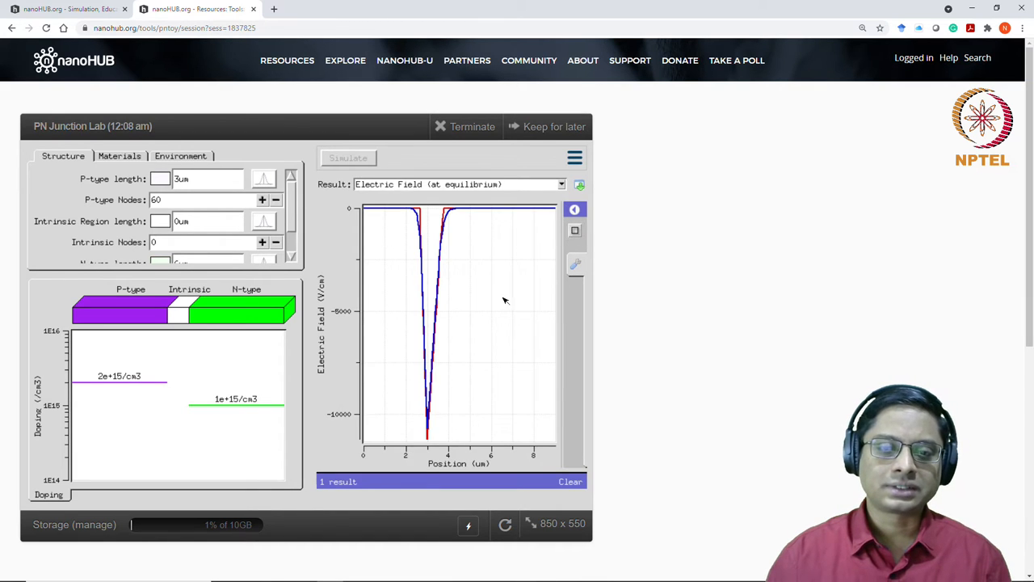
Switch the result plot to Electrostatic Potential (at equilibrium)
{"action": "left_click", "coordinate": [561, 184]}
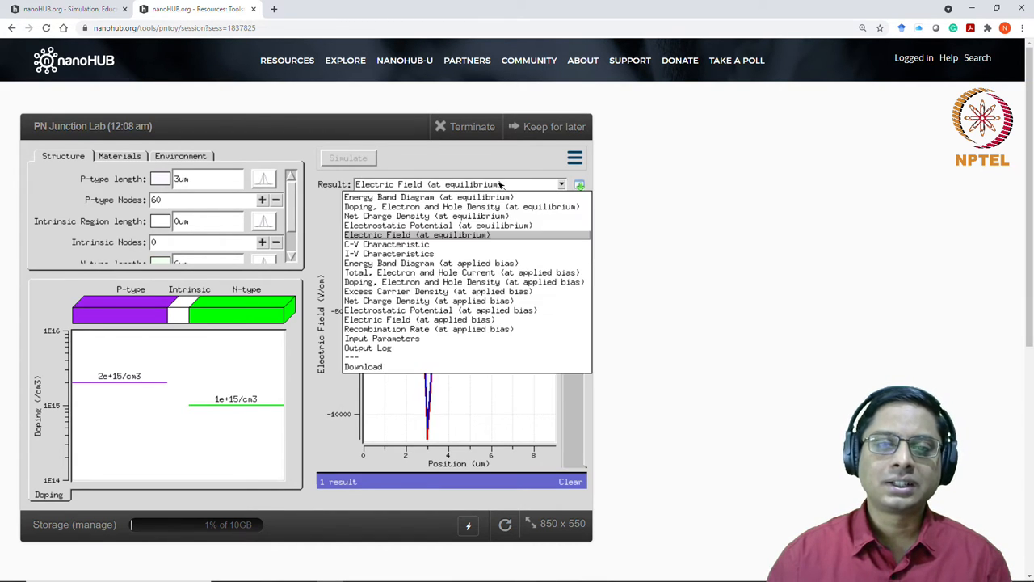
{"action": "left_click", "coordinate": [428, 225]}
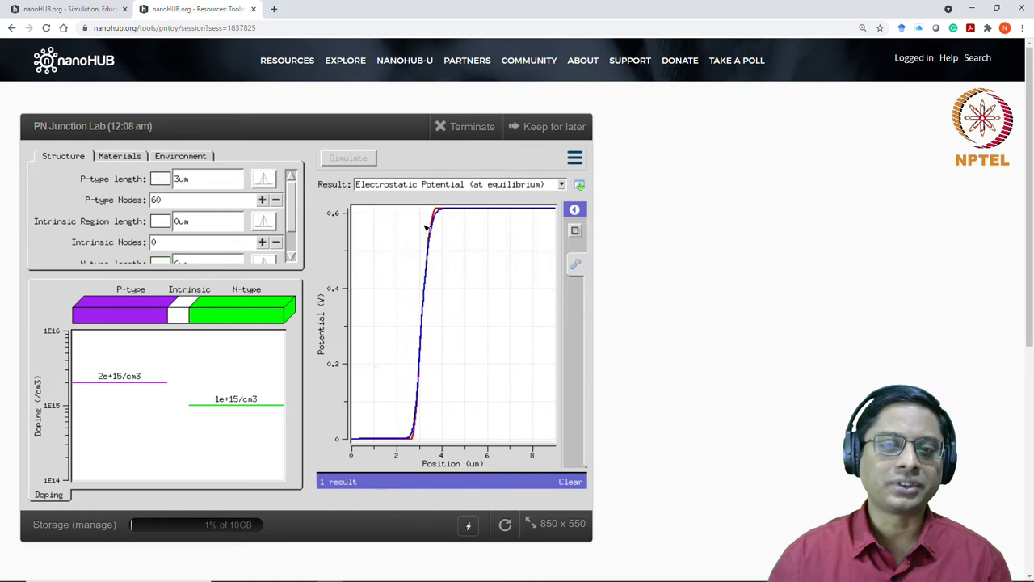
{"action": "mouse_move", "coordinate": [492, 214]}
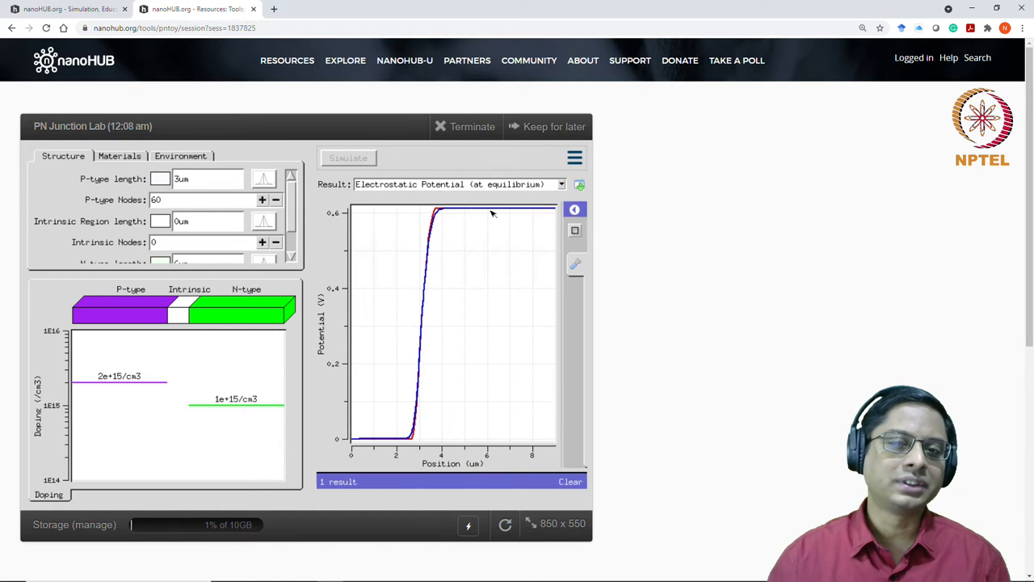
{"action": "mouse_move", "coordinate": [516, 211]}
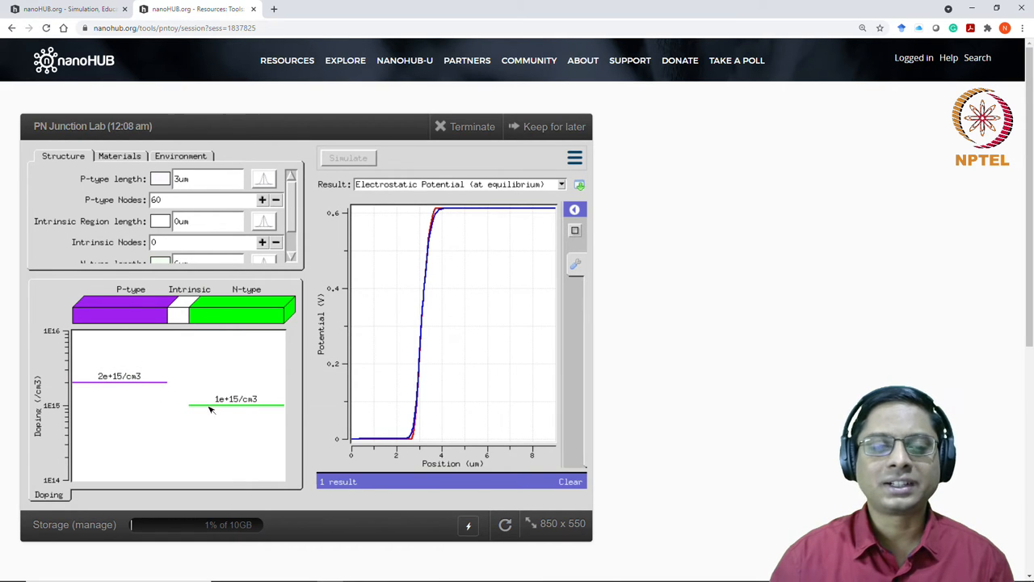
{"action": "mouse_move", "coordinate": [243, 410]}
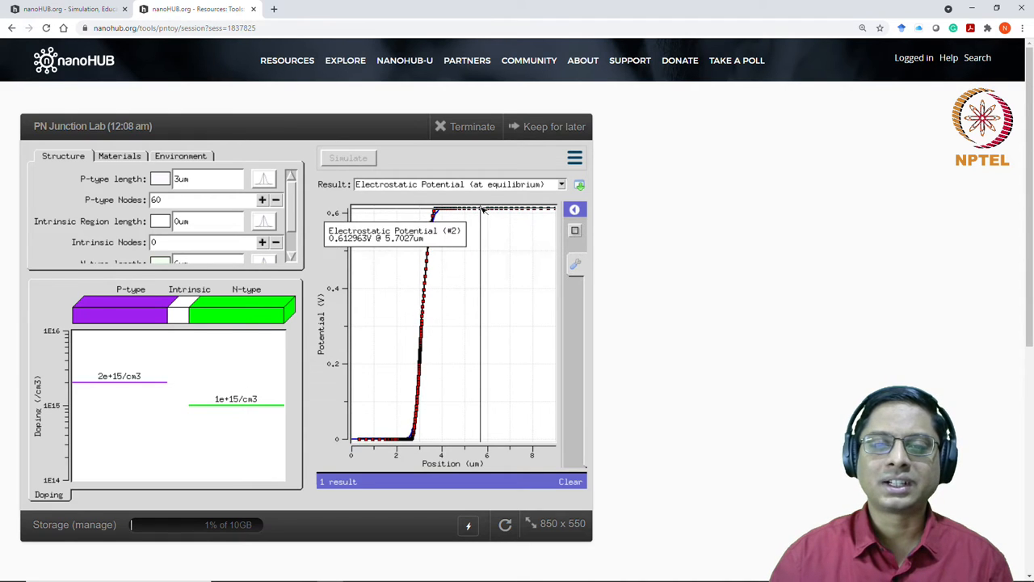
{"action": "mouse_move", "coordinate": [440, 211]}
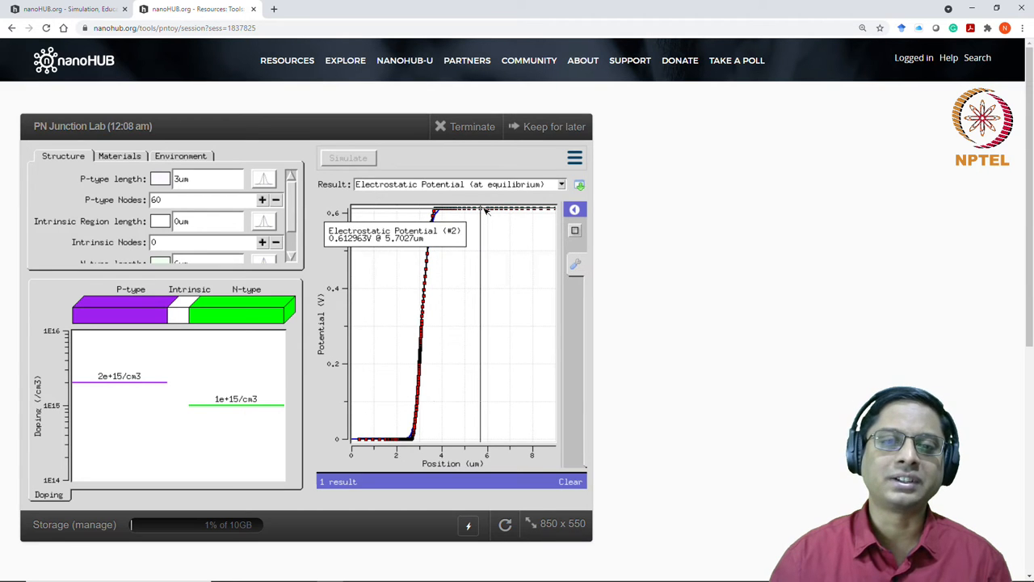
{"action": "mouse_move", "coordinate": [456, 327]}
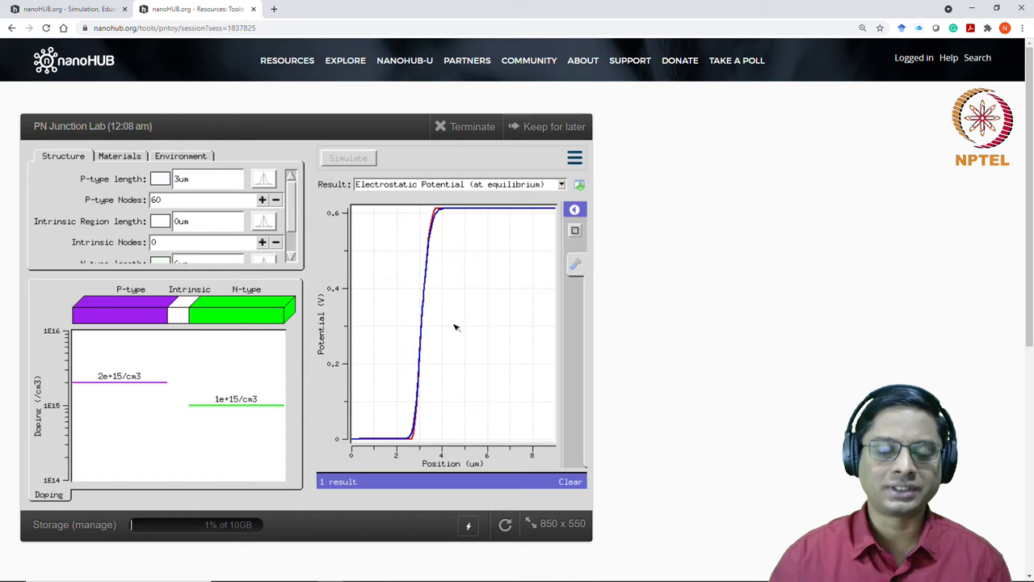
{"action": "mouse_move", "coordinate": [457, 236]}
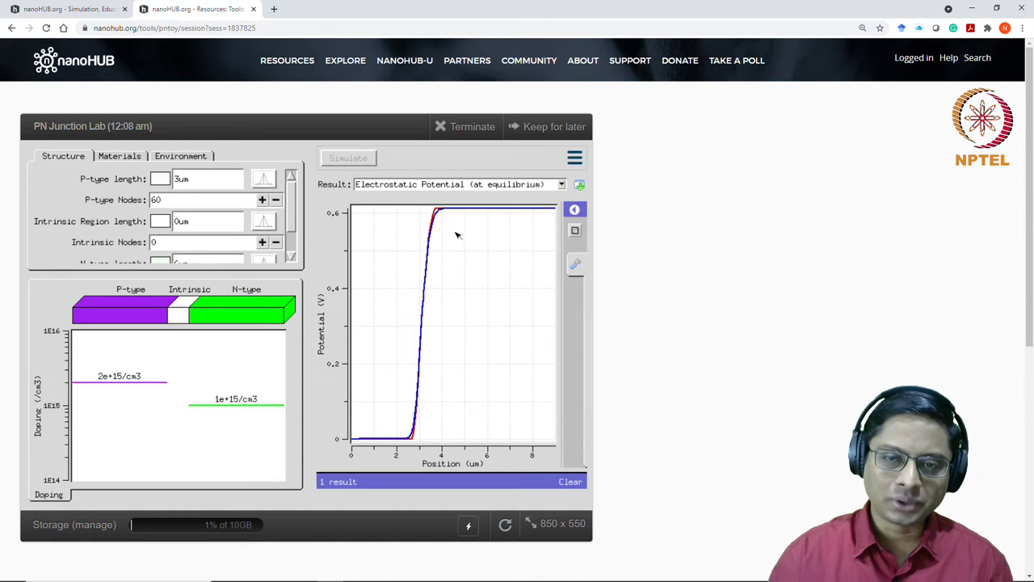
Zoom into the potential curve's upper bend, reading 0.6085 V at 3.86 um
{"action": "left_click_drag", "start_coordinate": [424, 212], "coordinate": [455, 236]}
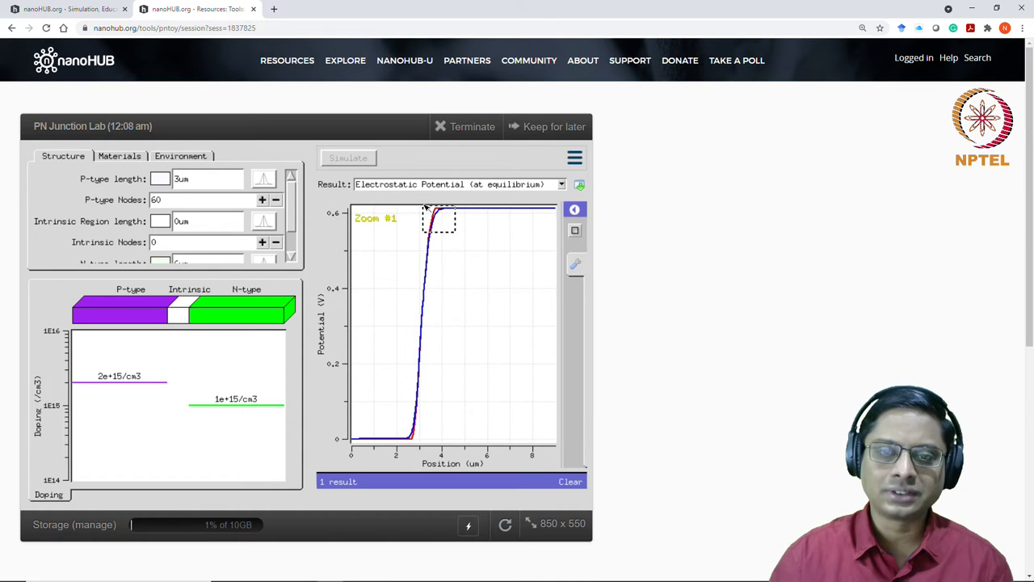
{"action": "left_click_drag", "start_coordinate": [424, 213], "coordinate": [455, 235]}
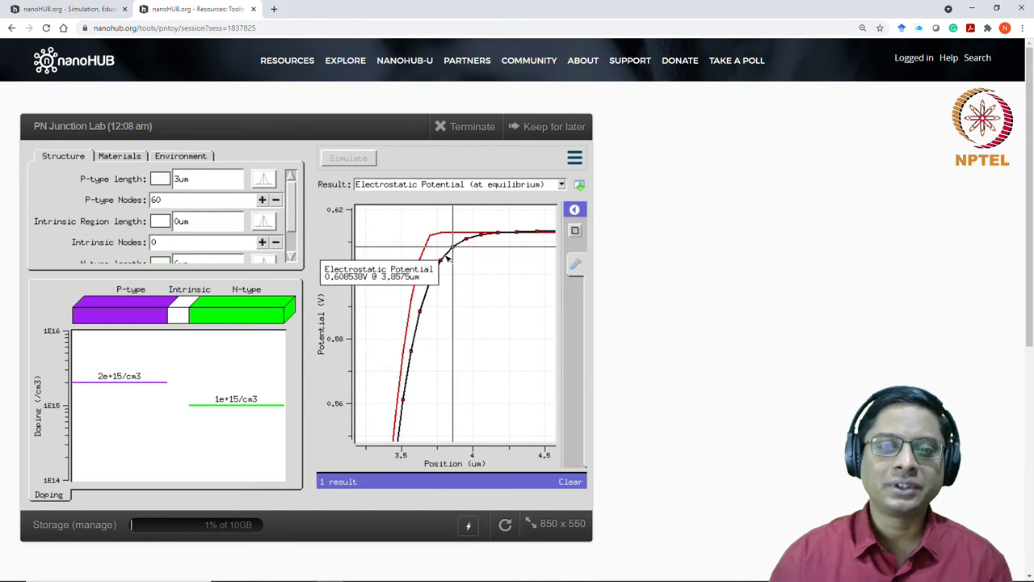
{"action": "mouse_move", "coordinate": [471, 241]}
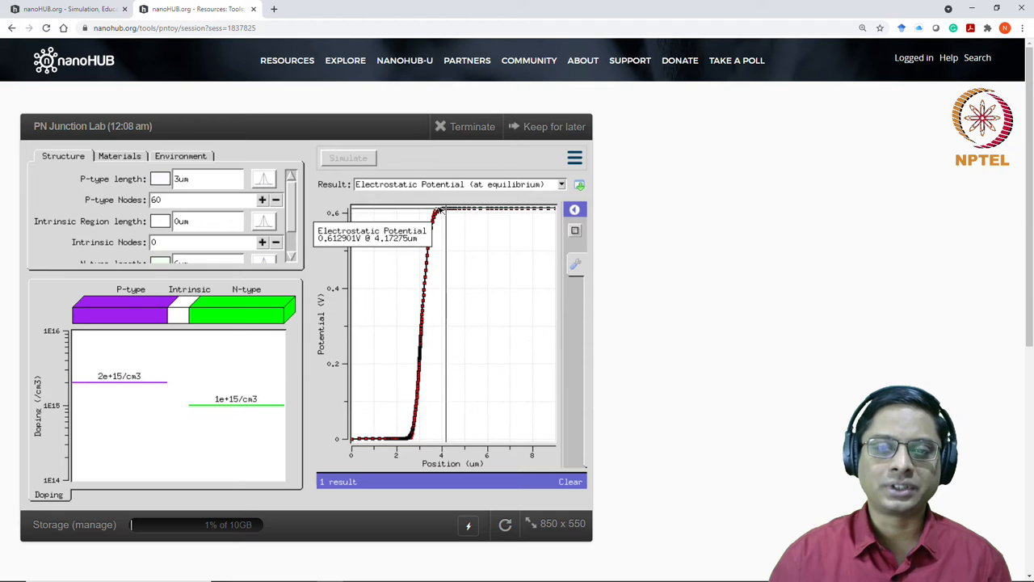
{"action": "mouse_move", "coordinate": [436, 210]}
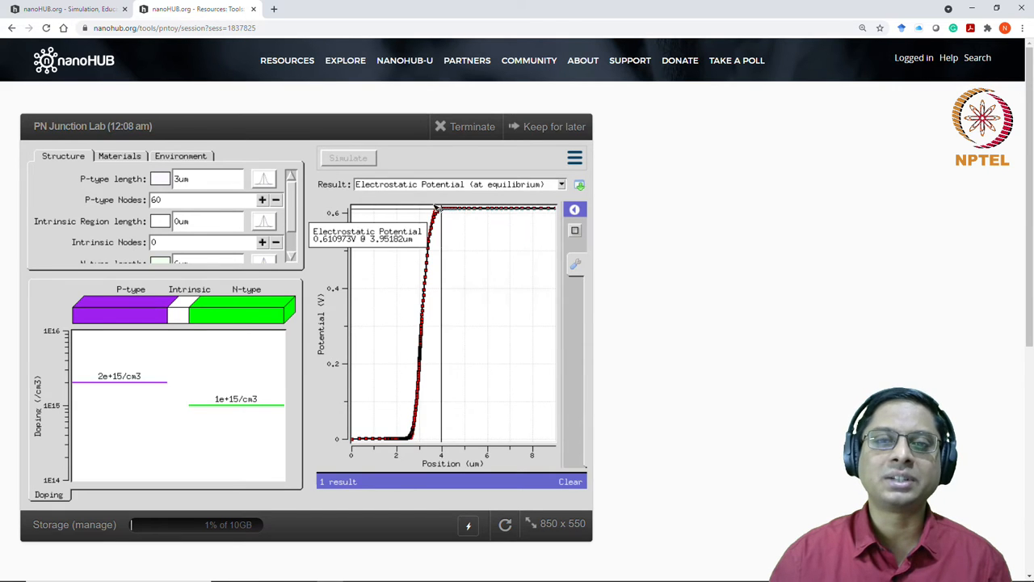
{"action": "mouse_move", "coordinate": [432, 255]}
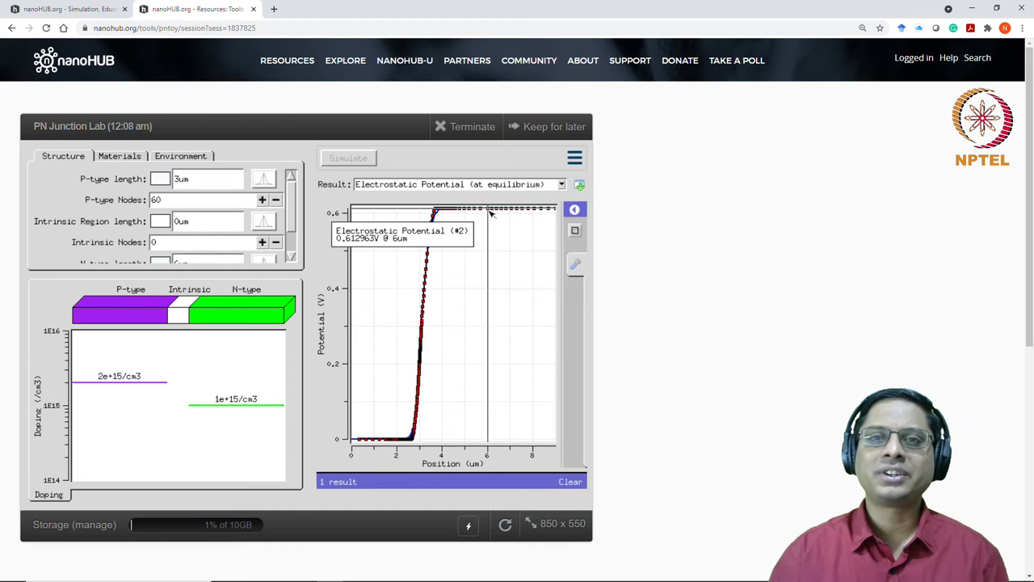
{"action": "mouse_move", "coordinate": [493, 262]}
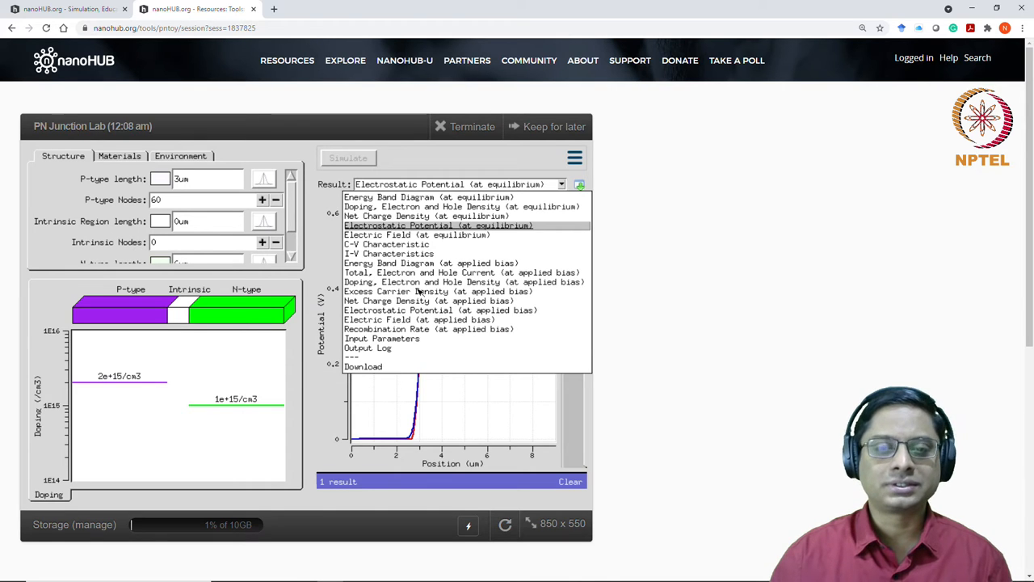
{"action": "mouse_move", "coordinate": [459, 310]}
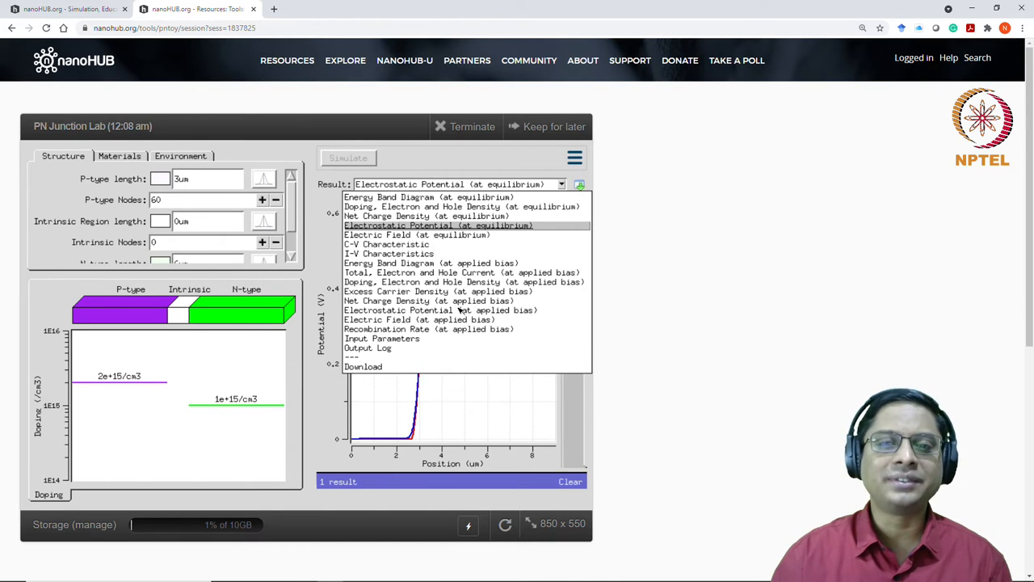
{"action": "mouse_move", "coordinate": [482, 161]}
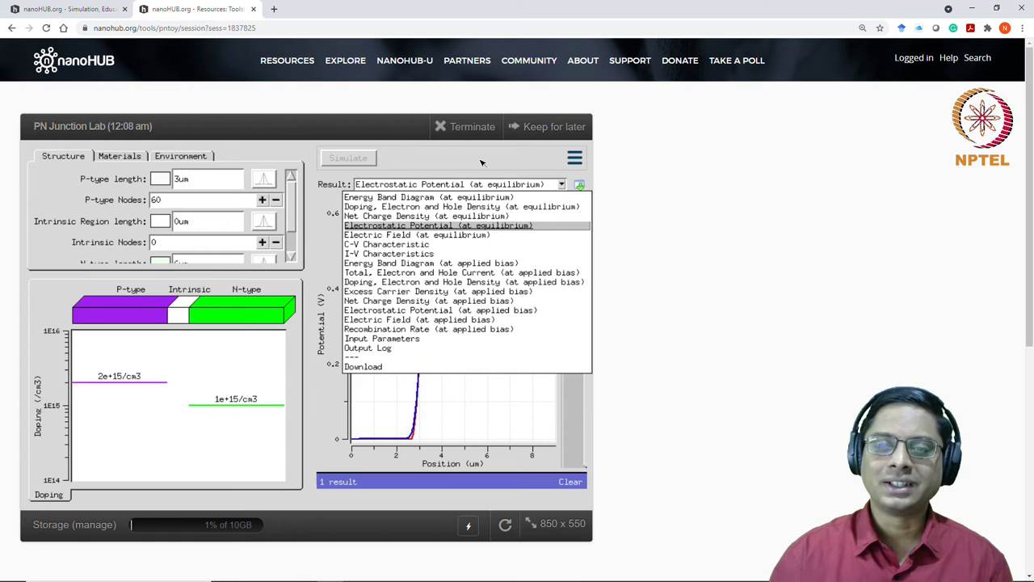
Set the intrinsic region length to 0.3 um with 60 intrinsic nodes
{"action": "left_click", "coordinate": [438, 225]}
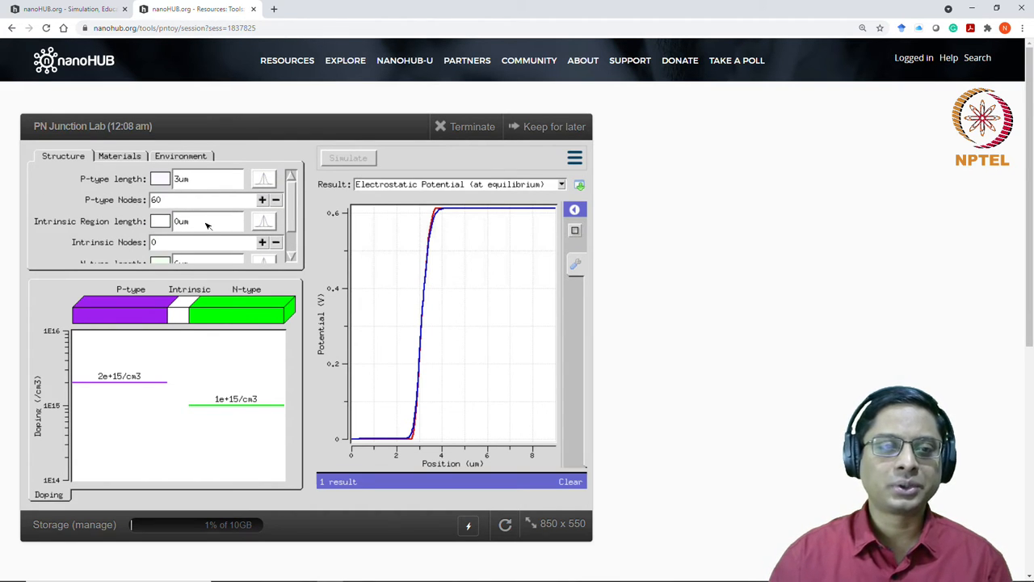
{"action": "left_click", "coordinate": [206, 220]}
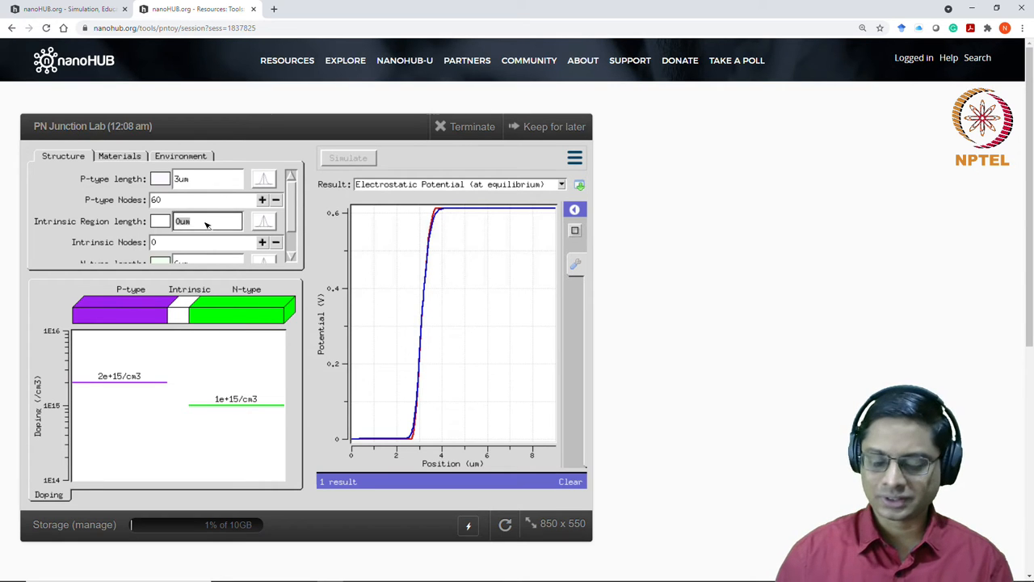
{"action": "type", "text": "0.3"}
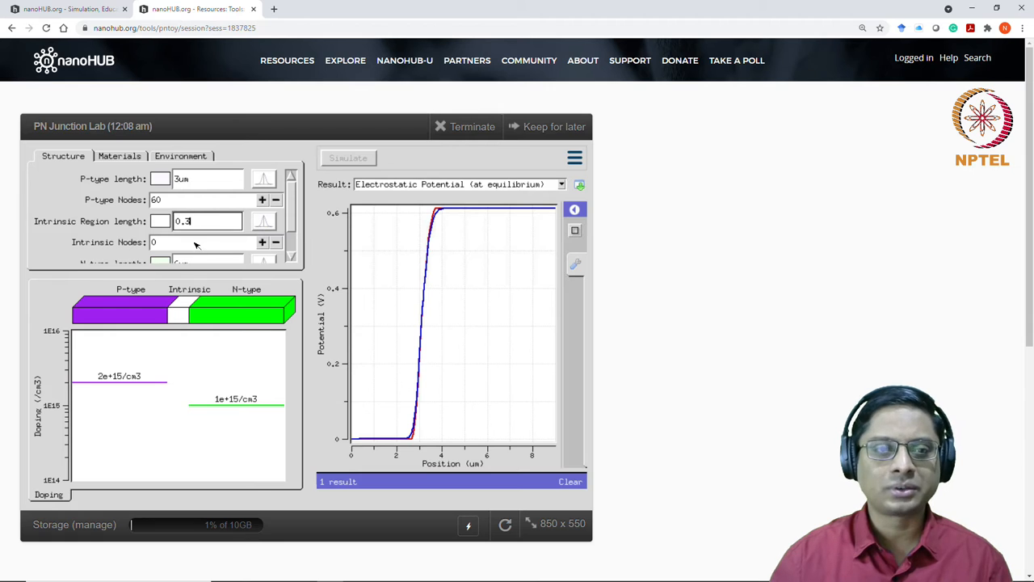
{"action": "left_click", "coordinate": [202, 241]}
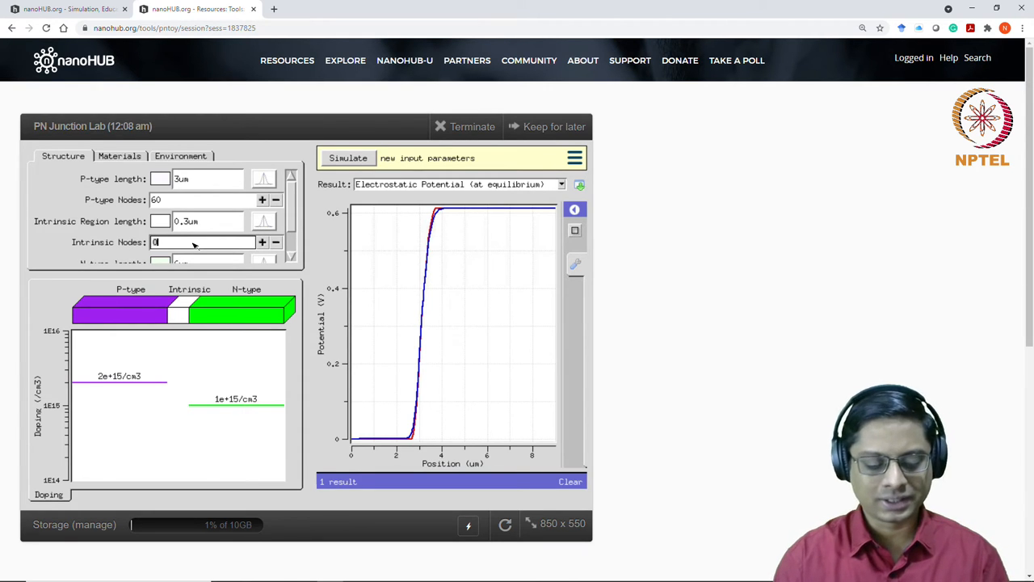
{"action": "type", "text": "60"}
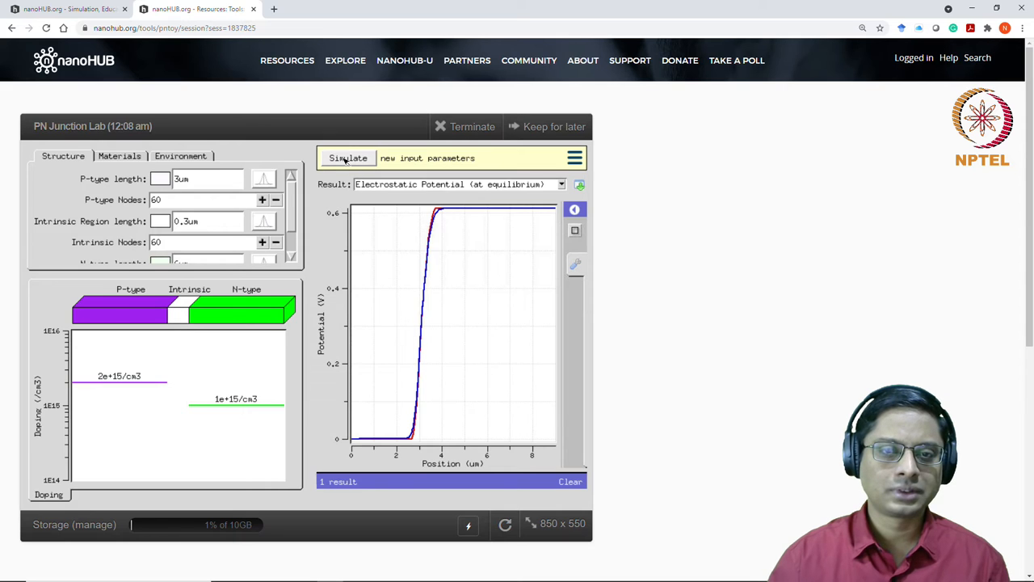
Run a second simulation with the 0.3um, 60-node intrinsic region
{"action": "left_click", "coordinate": [348, 158]}
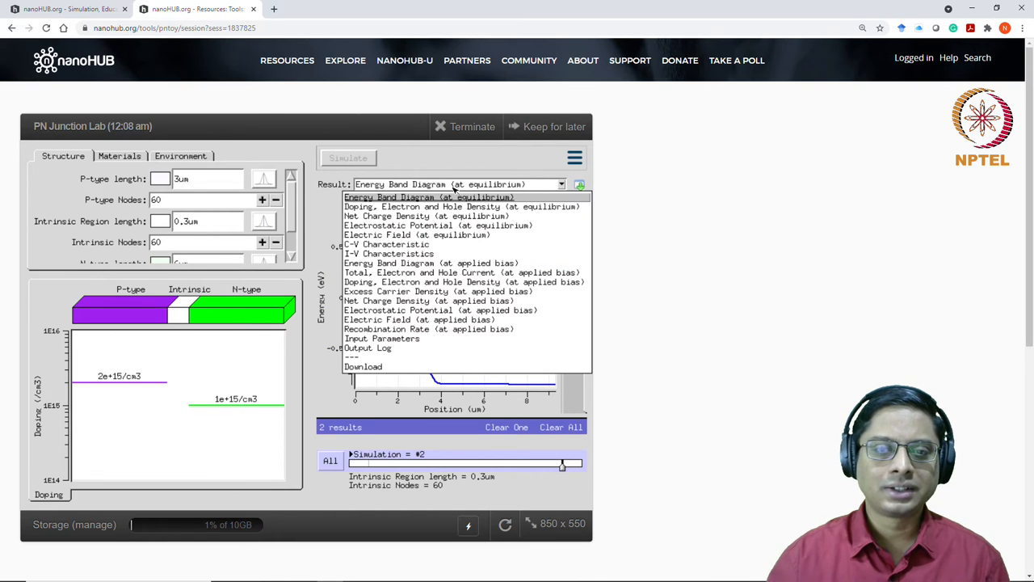
{"action": "mouse_move", "coordinate": [457, 225]}
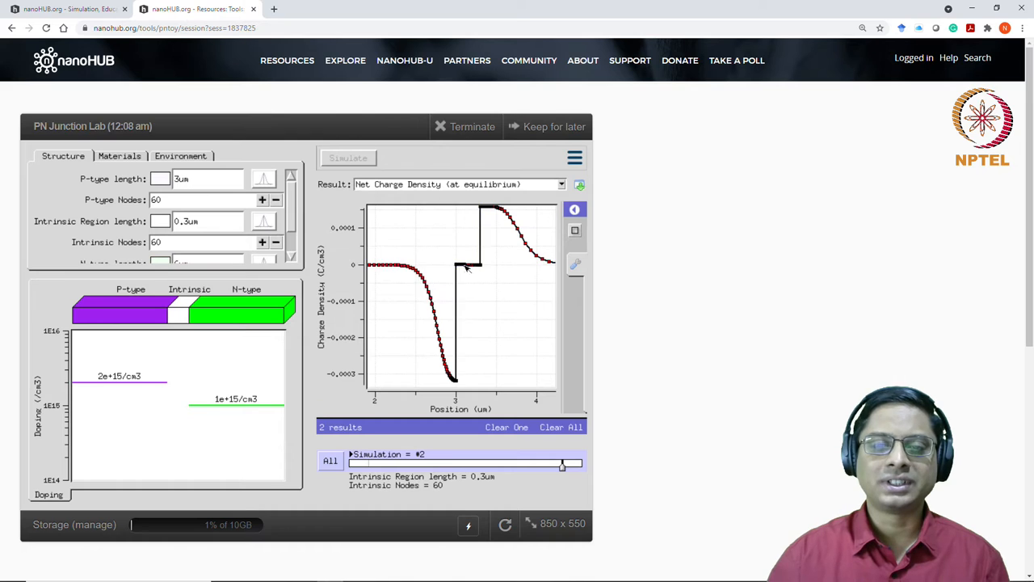
{"action": "mouse_move", "coordinate": [460, 267]}
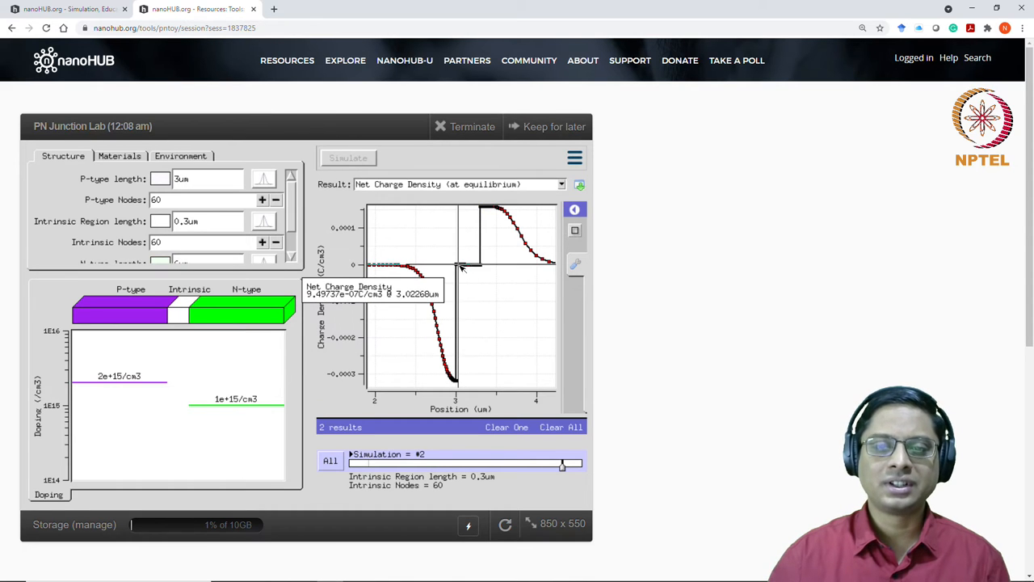
{"action": "mouse_move", "coordinate": [476, 303]}
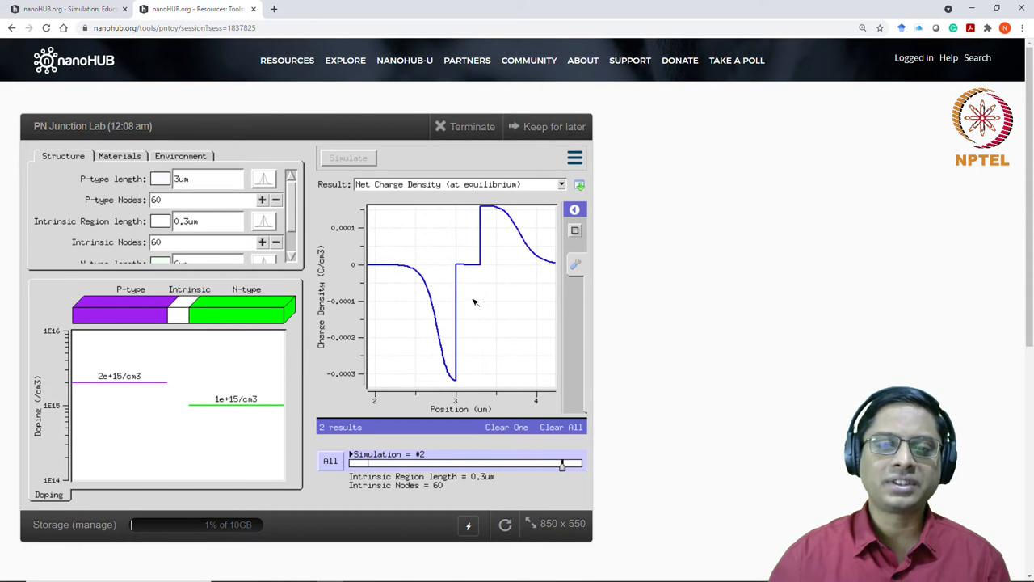
{"action": "mouse_move", "coordinate": [456, 327]}
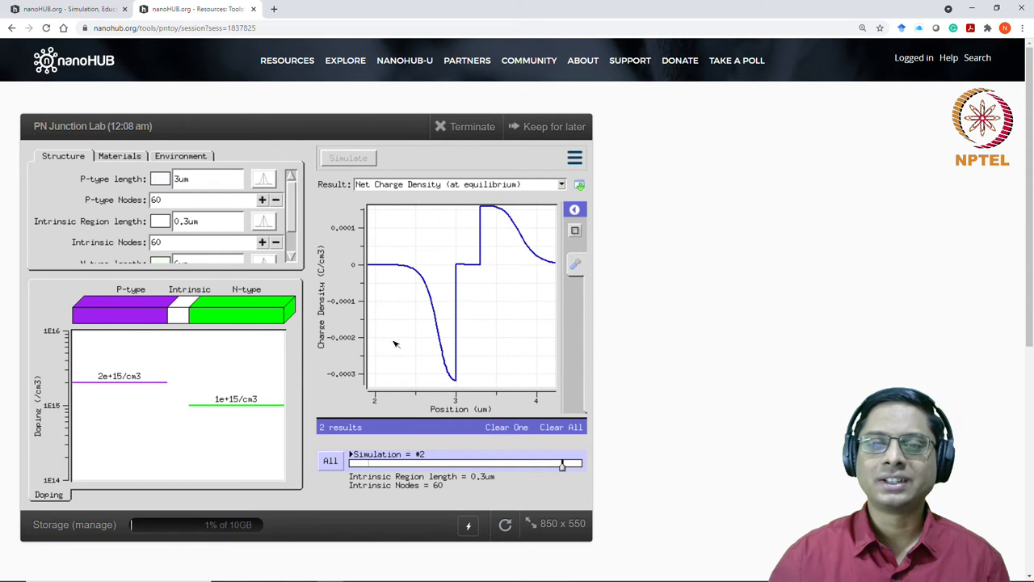
{"action": "mouse_move", "coordinate": [543, 271]}
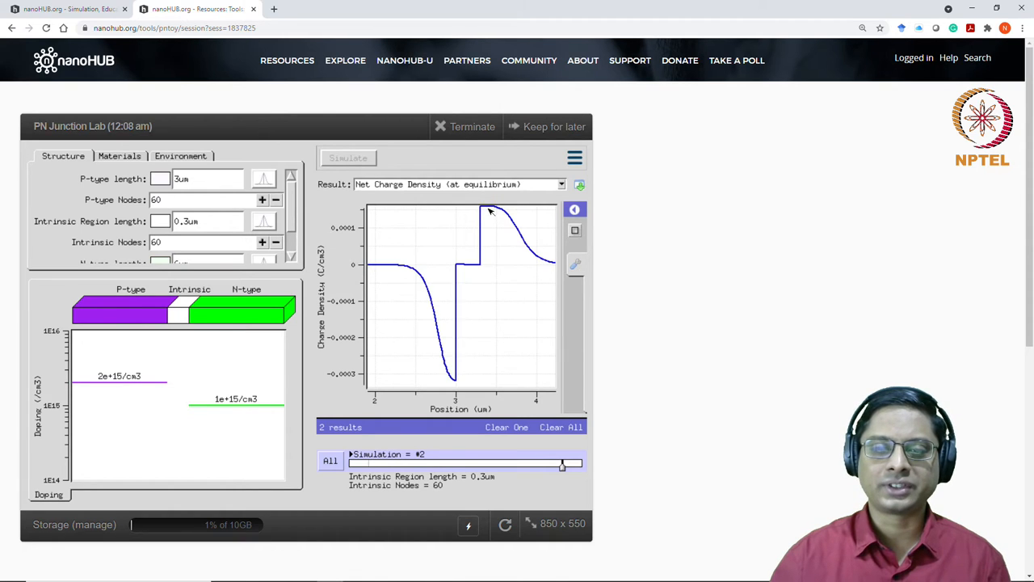
{"action": "mouse_move", "coordinate": [445, 303]}
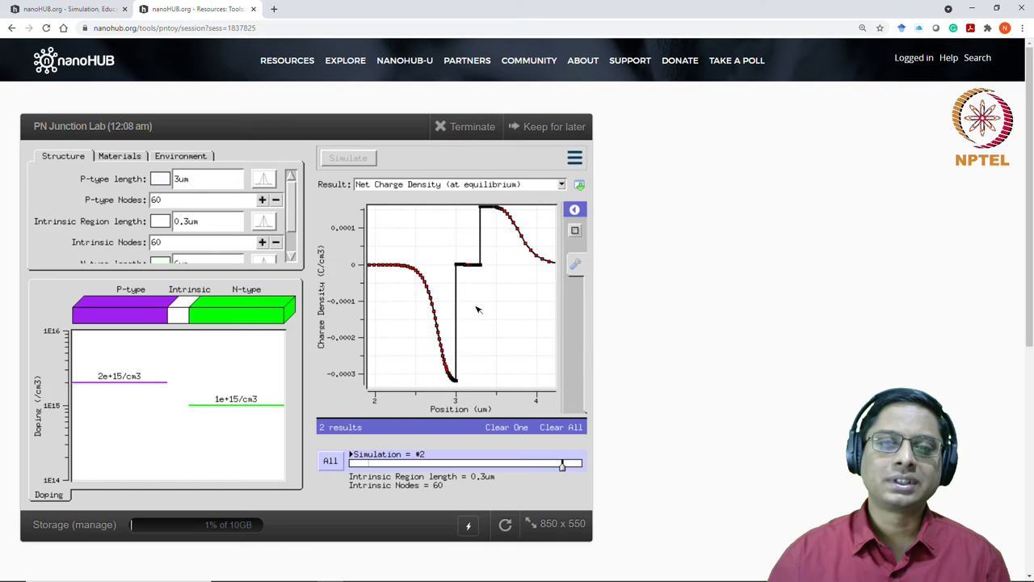
Display the equilibrium electric field plot for the 0.3um run
{"action": "left_click", "coordinate": [561, 184]}
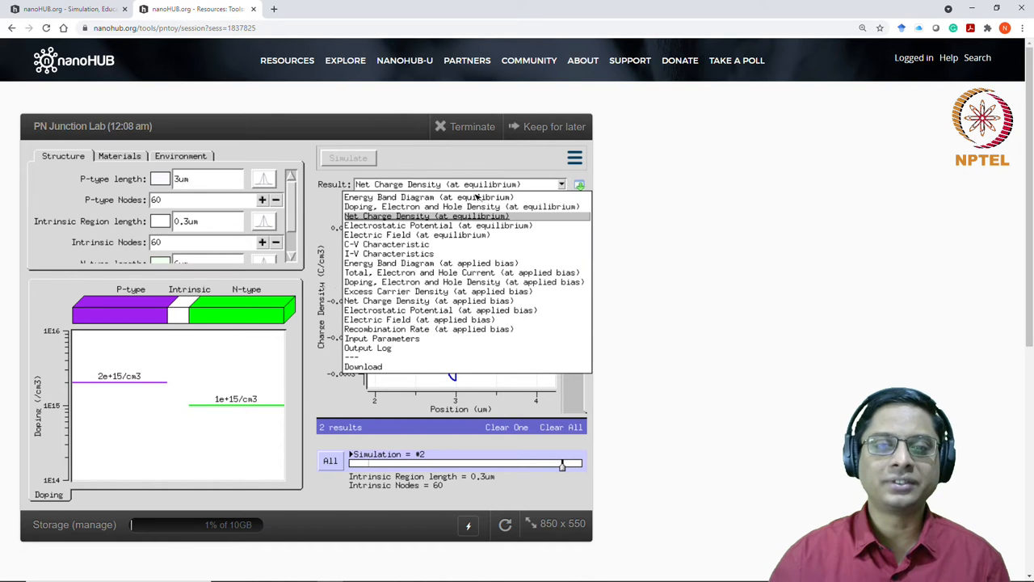
{"action": "mouse_move", "coordinate": [465, 235]}
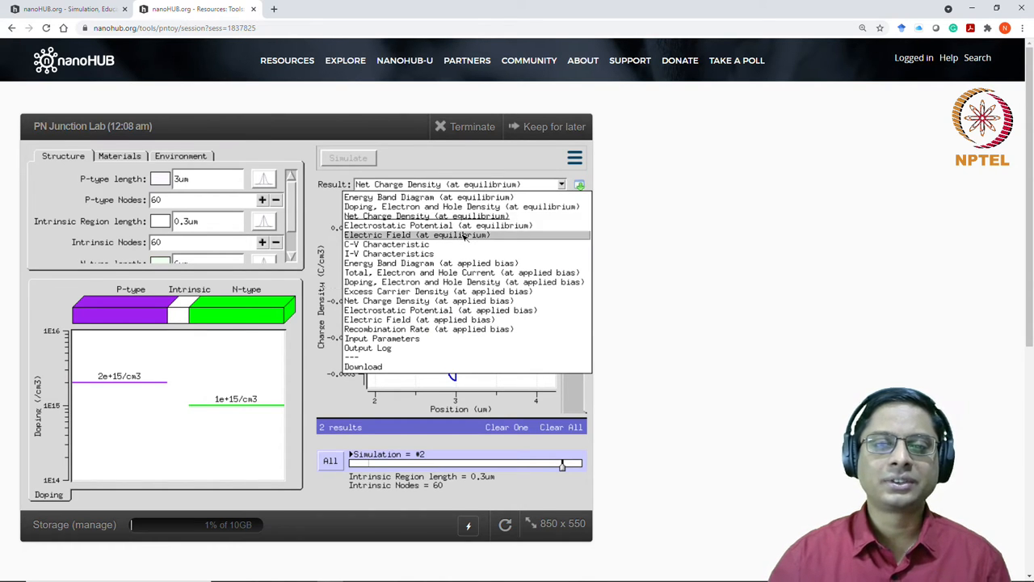
{"action": "left_click", "coordinate": [415, 234]}
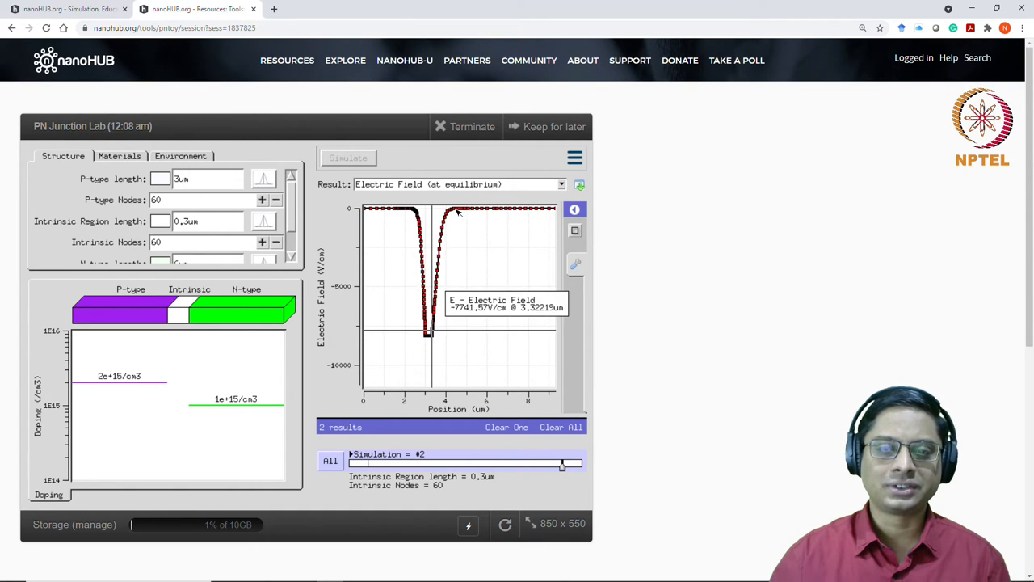
{"action": "mouse_move", "coordinate": [433, 333]}
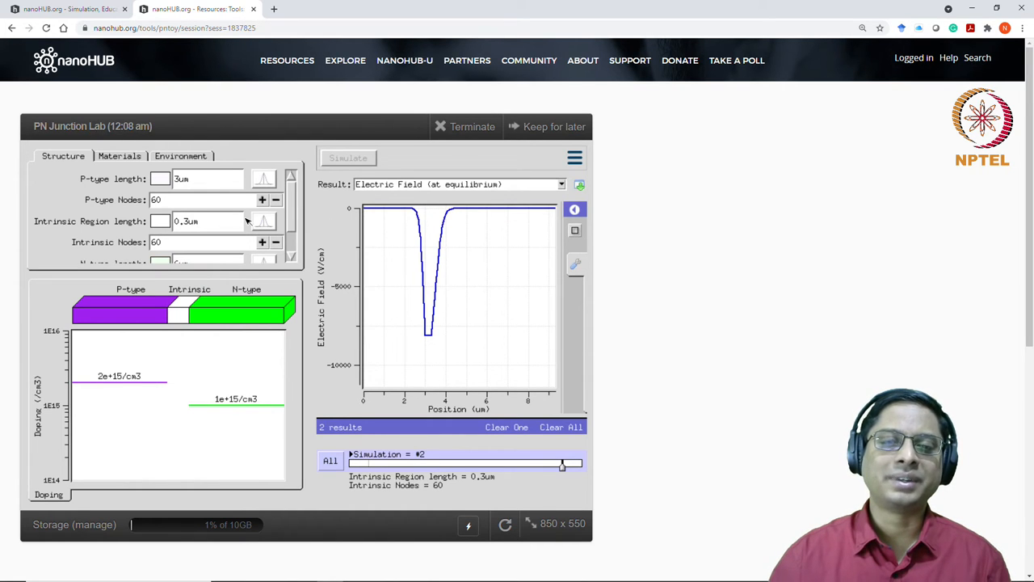
{"action": "mouse_move", "coordinate": [454, 337]}
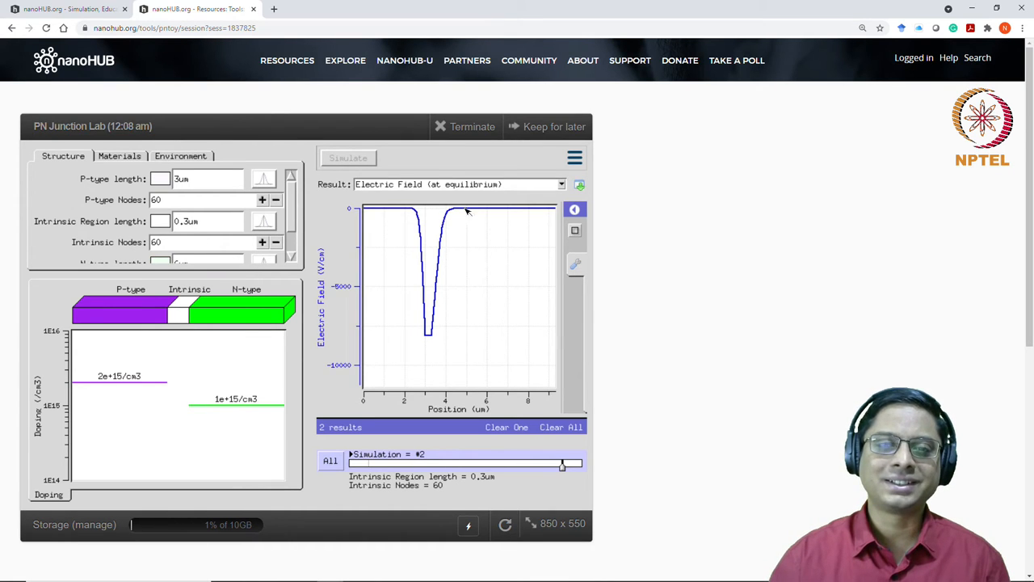
{"action": "mouse_move", "coordinate": [412, 270]}
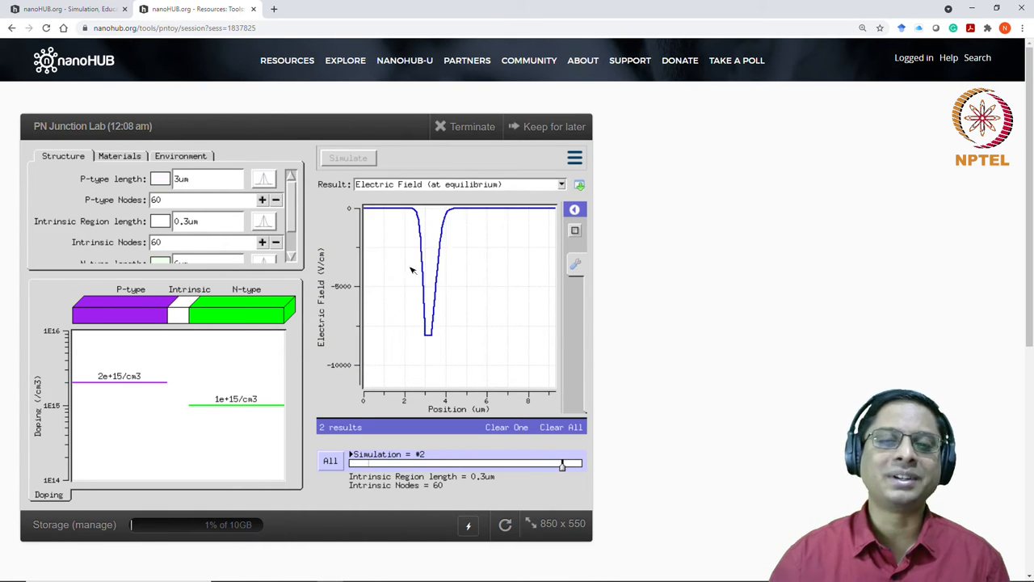
{"action": "mouse_move", "coordinate": [194, 226]}
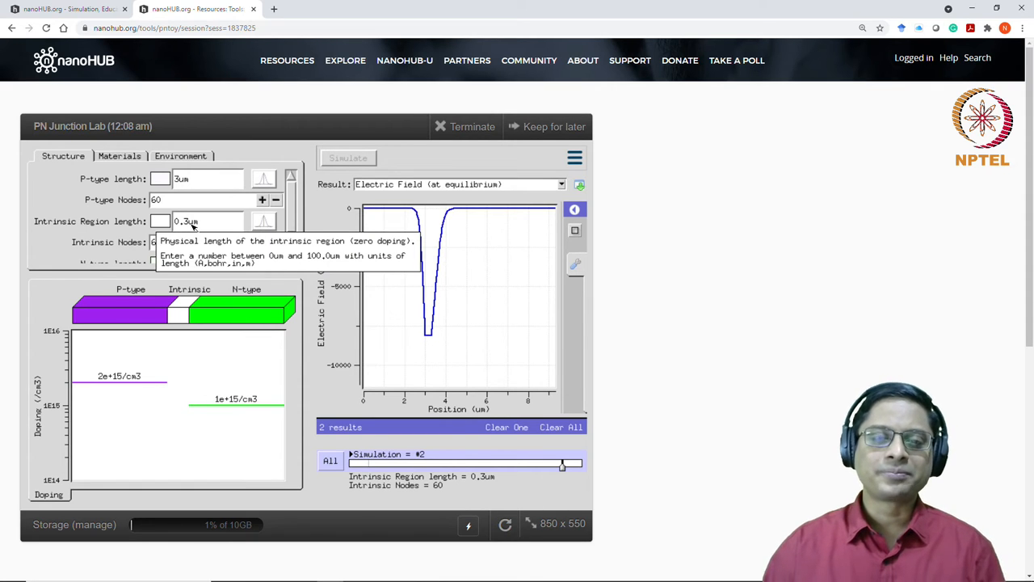
{"action": "mouse_move", "coordinate": [426, 187]}
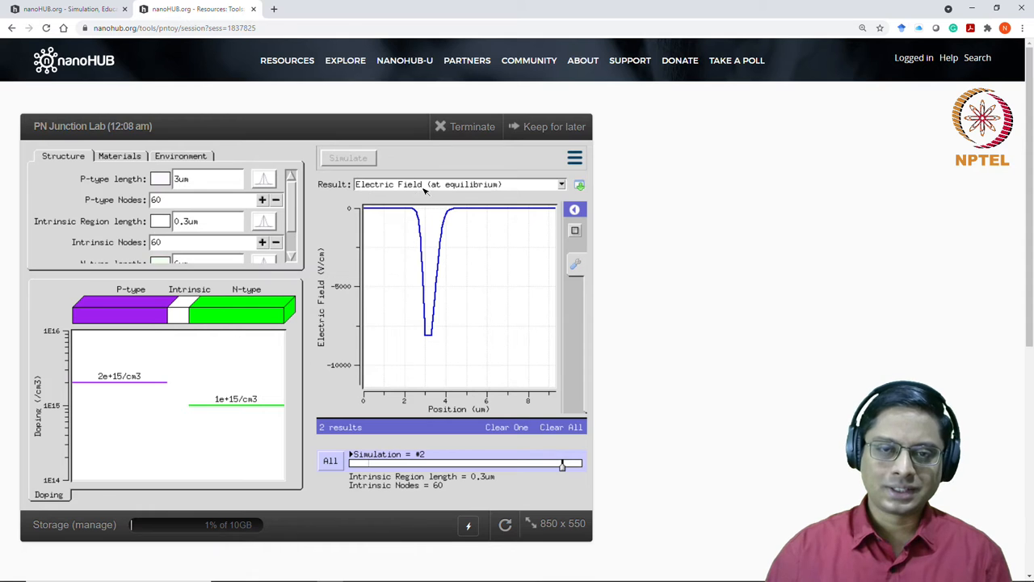
{"action": "mouse_move", "coordinate": [428, 184]}
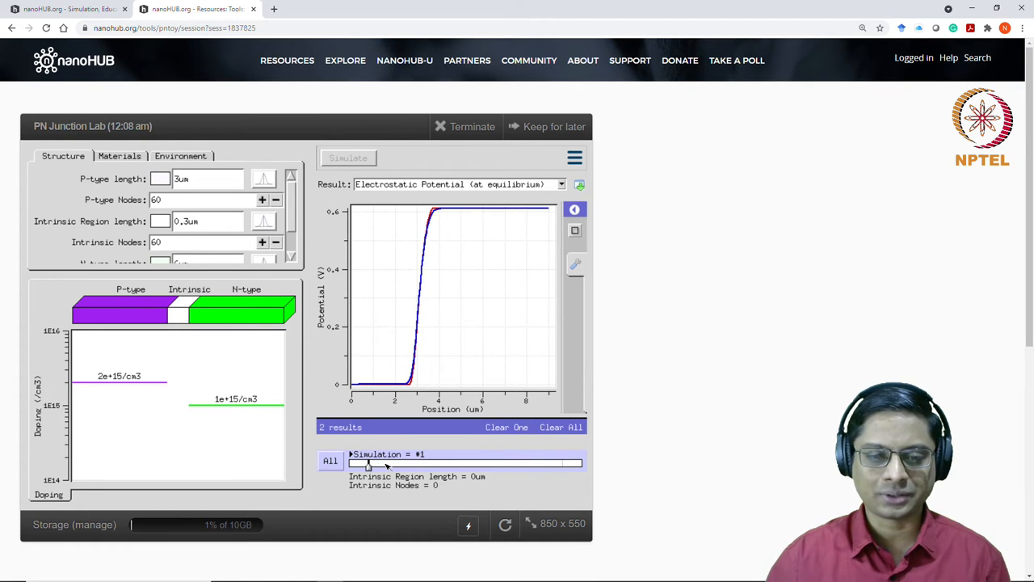
{"action": "mouse_move", "coordinate": [493, 212]}
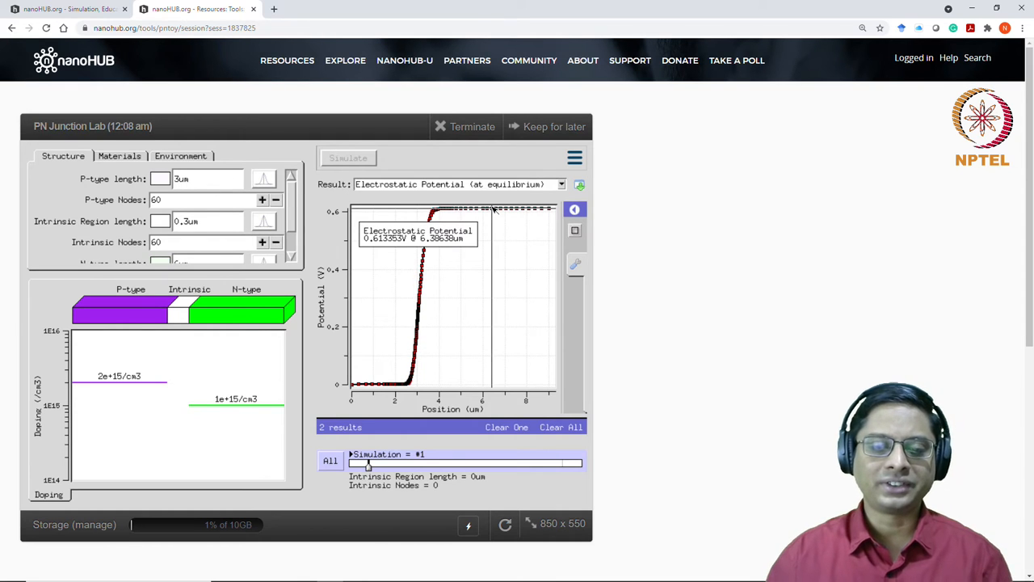
{"action": "mouse_move", "coordinate": [485, 214]}
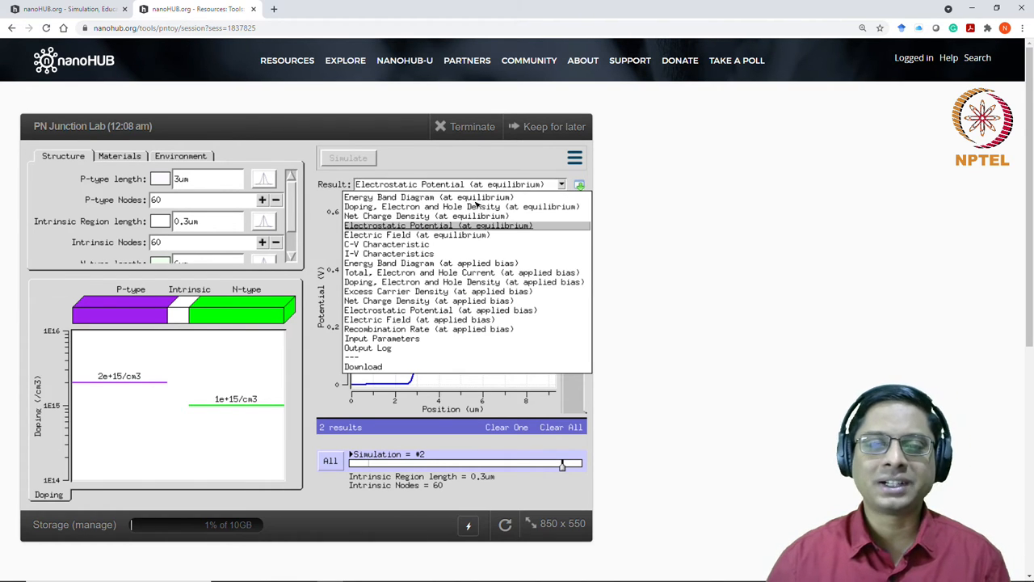
Show the equilibrium energy band diagram for the 0.3um simulation
{"action": "left_click", "coordinate": [431, 196]}
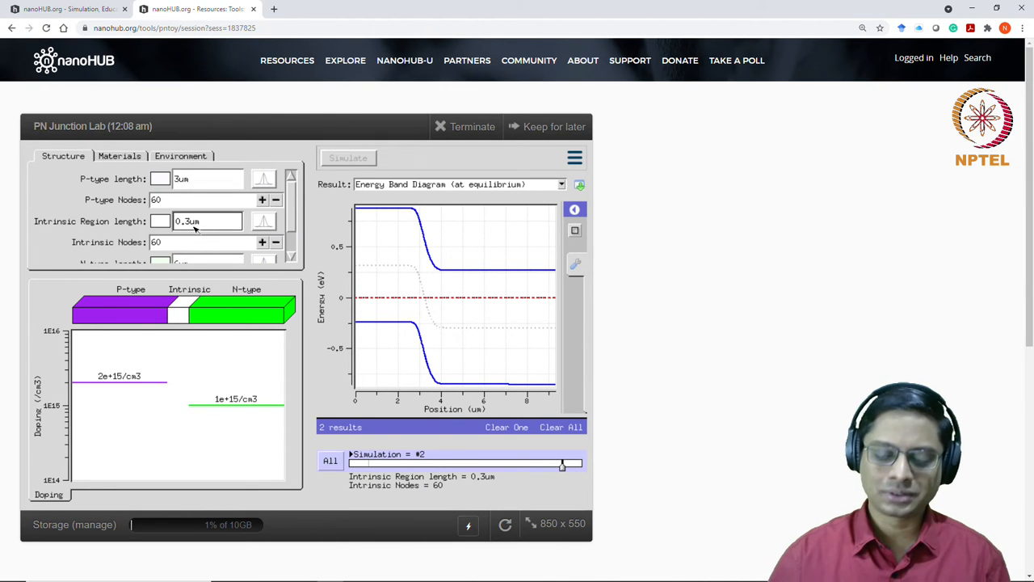
Set the intrinsic region length to 0.5um and run a third simulation
{"action": "type", "text": "0.5um"}
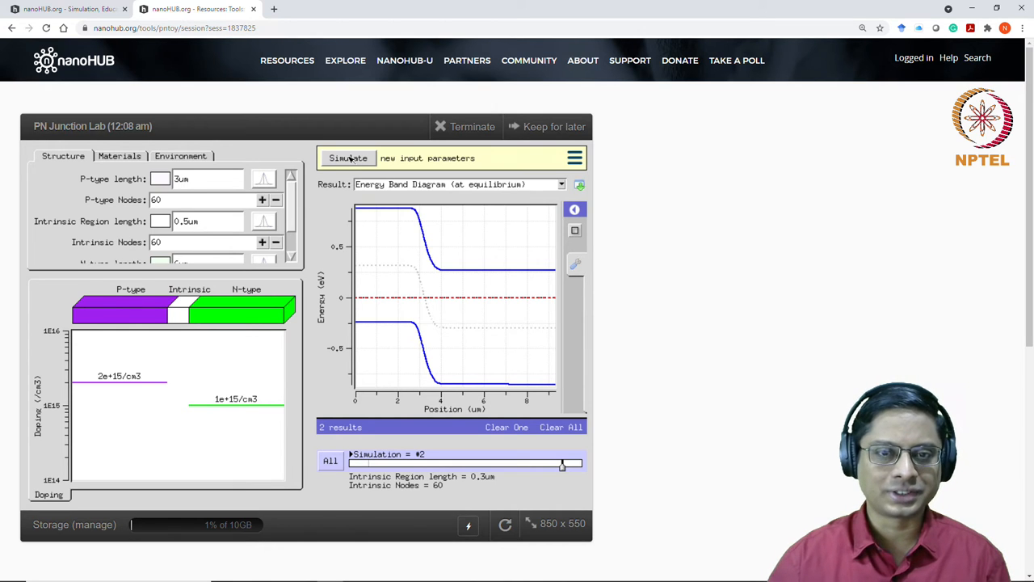
{"action": "left_click", "coordinate": [348, 157]}
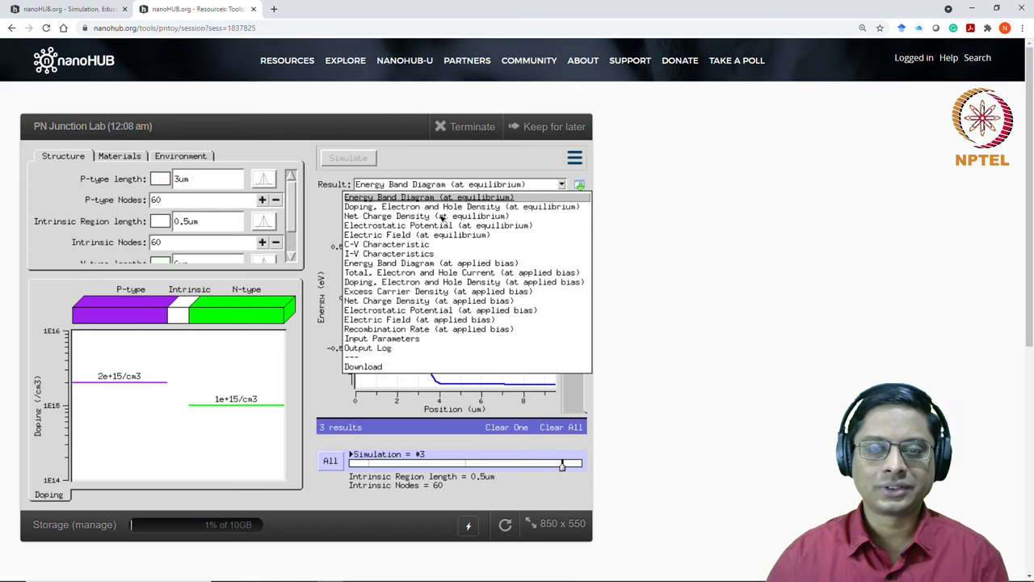
Switch the results to the equilibrium electric field for simulation #3
{"action": "left_click", "coordinate": [413, 216]}
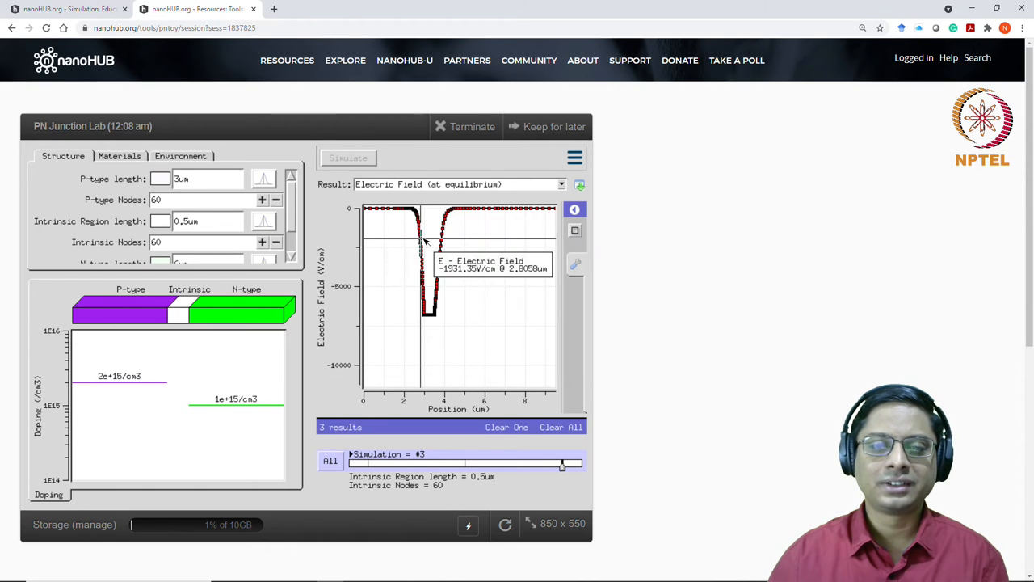
{"action": "mouse_move", "coordinate": [454, 326]}
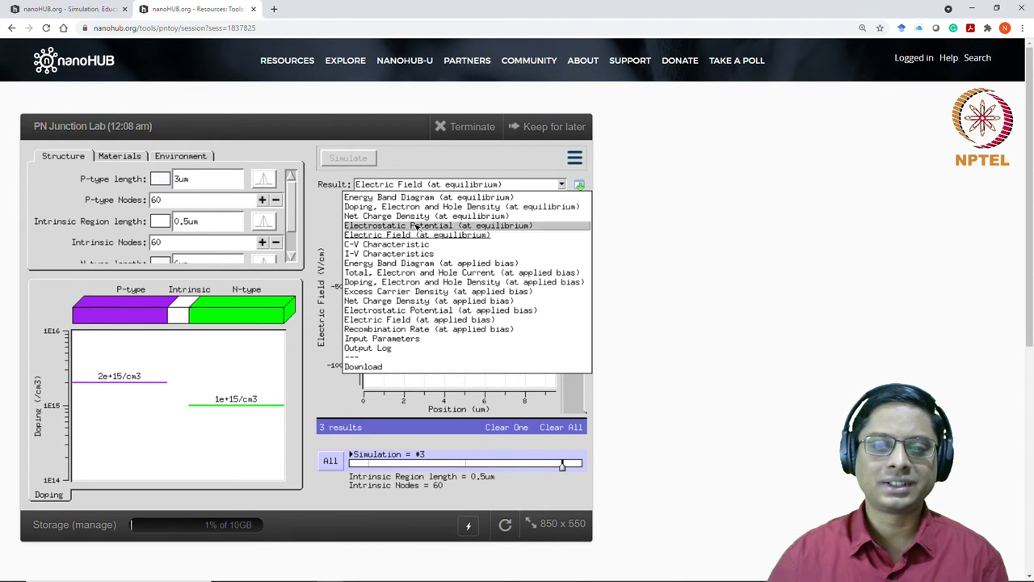
{"action": "left_click", "coordinate": [439, 226]}
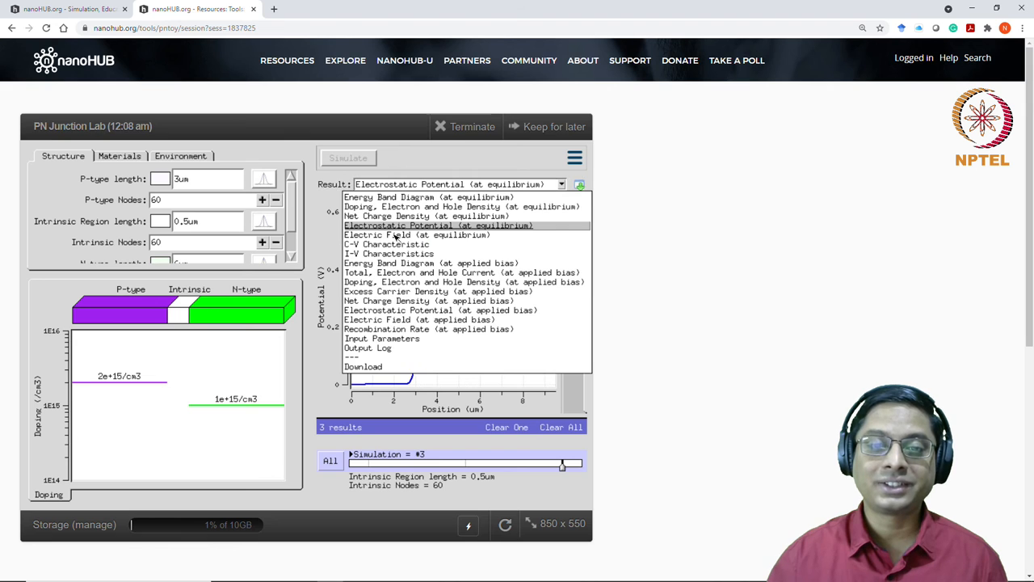
{"action": "left_click", "coordinate": [414, 234]}
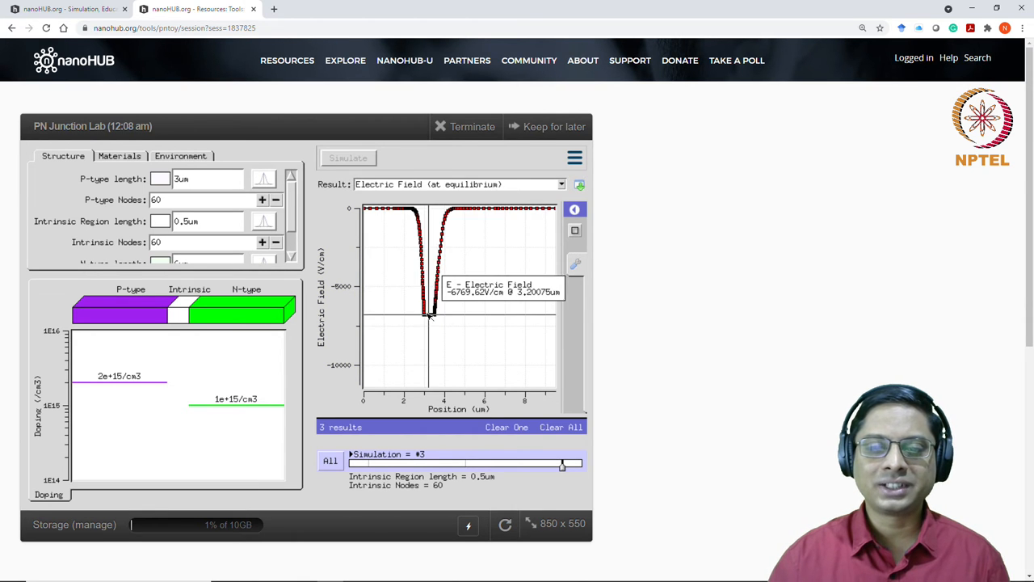
{"action": "mouse_move", "coordinate": [429, 317]}
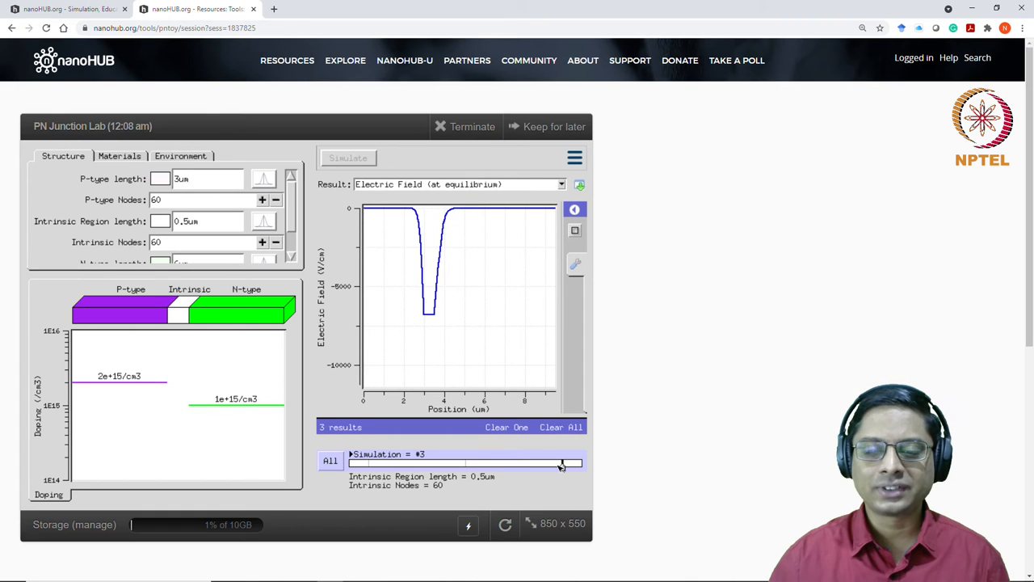
Slide back to simulation #2 to view the 0.3um electric field
{"action": "left_click_drag", "start_coordinate": [562, 463], "coordinate": [367, 463]}
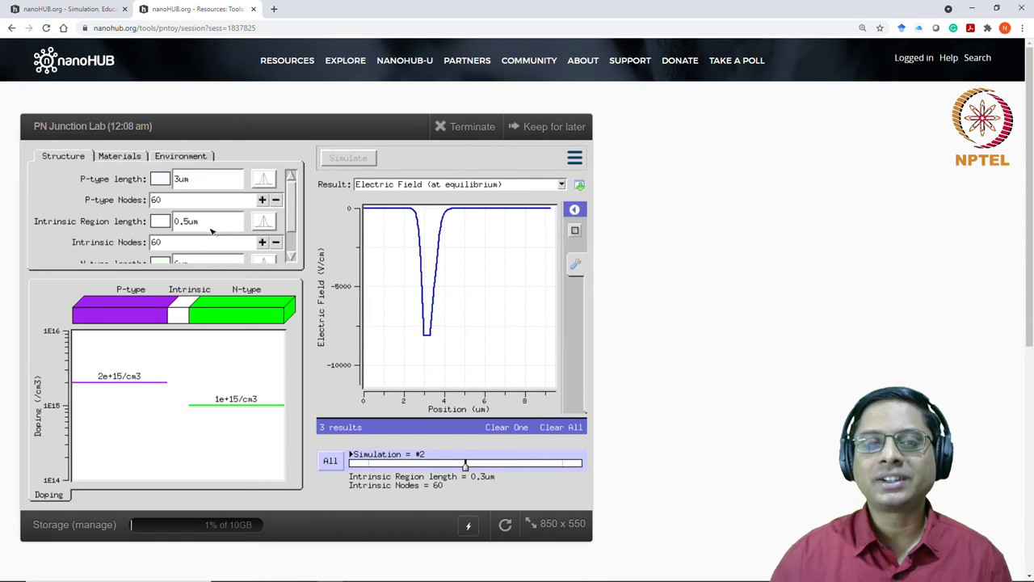
{"action": "mouse_move", "coordinate": [433, 299]}
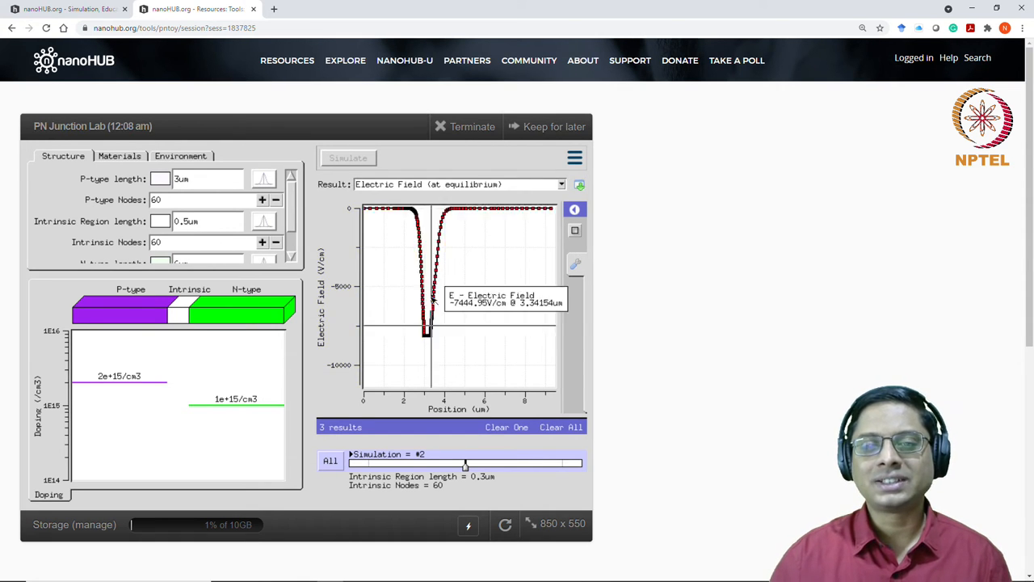
{"action": "mouse_move", "coordinate": [429, 258]}
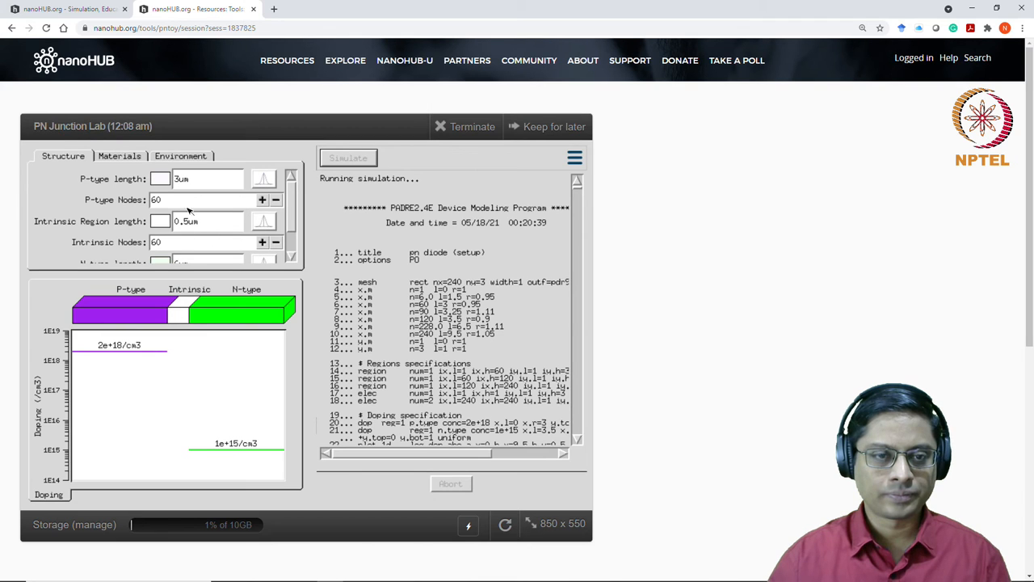
Run a fourth simulation with 0um intrinsic region and 0 nodes
{"action": "left_click", "coordinate": [206, 221]}
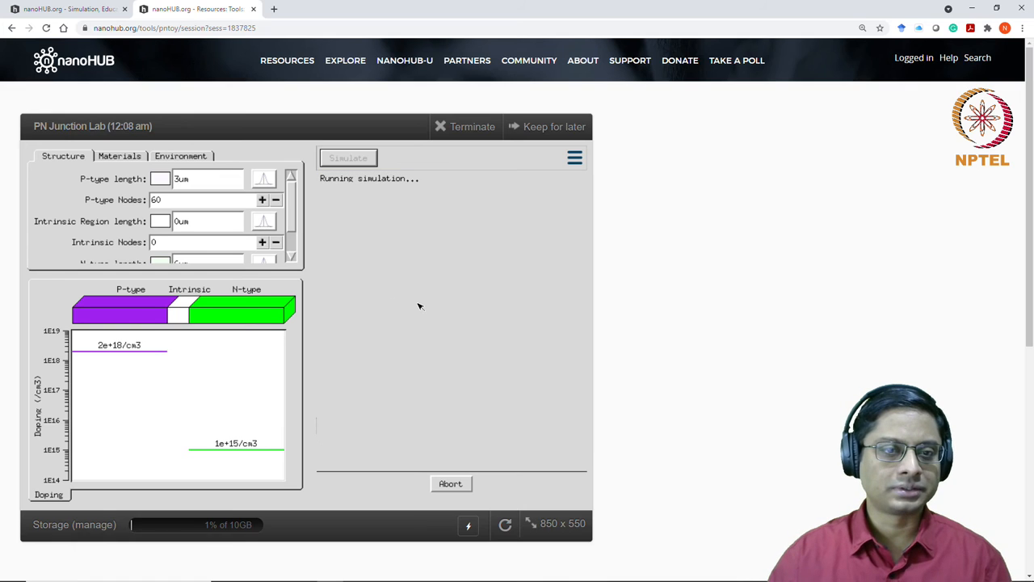
{"action": "mouse_move", "coordinate": [419, 358]}
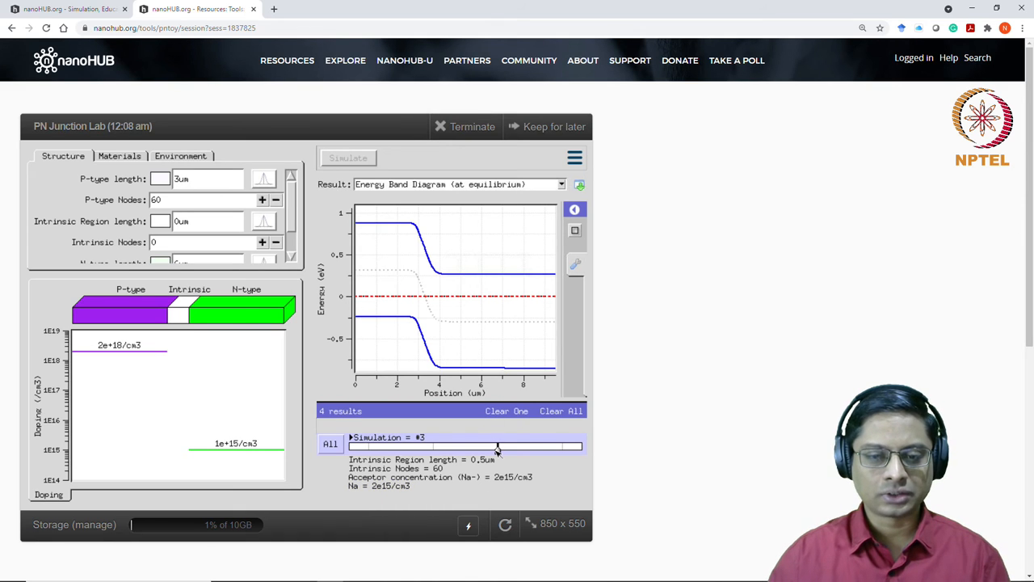
{"action": "mouse_move", "coordinate": [562, 441]}
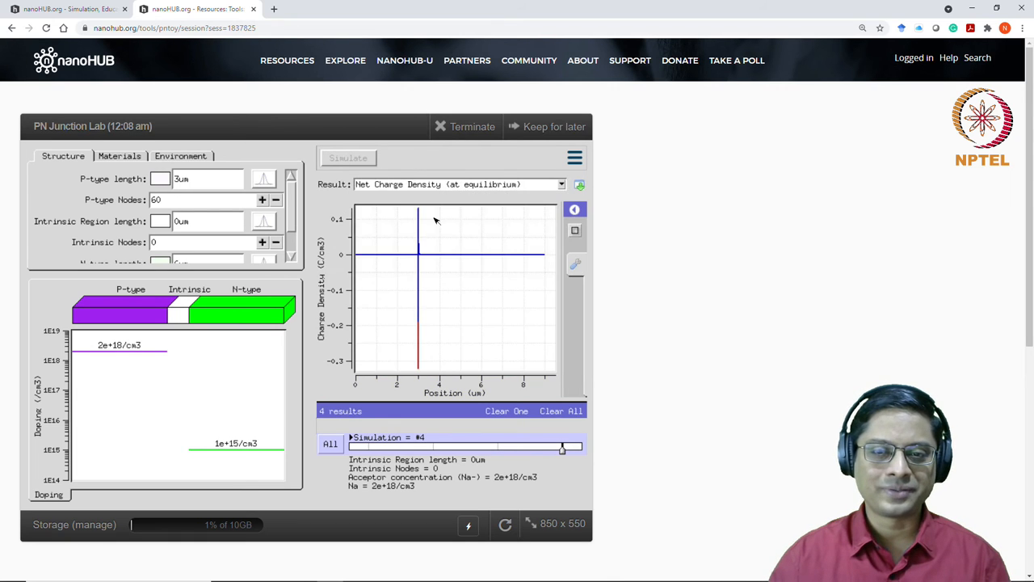
{"action": "mouse_move", "coordinate": [204, 346]}
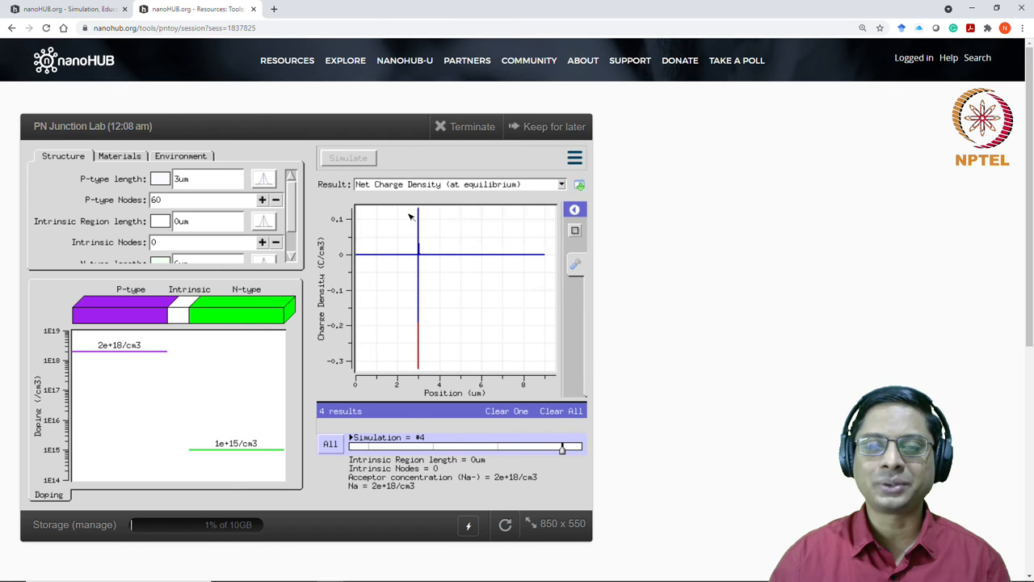
Zoom simulation #4's net charge density plot around the 3 µm junction
{"action": "left_click_drag", "start_coordinate": [412, 217], "coordinate": [417, 303]}
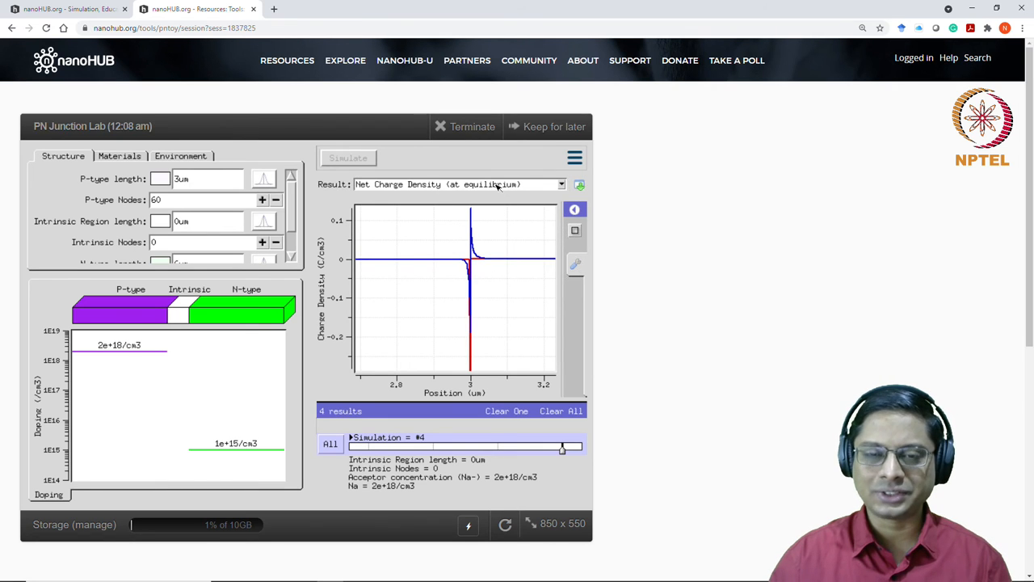
Plot simulation #4's equilibrium electric field and magnify it near the junction
{"action": "left_click", "coordinate": [562, 185]}
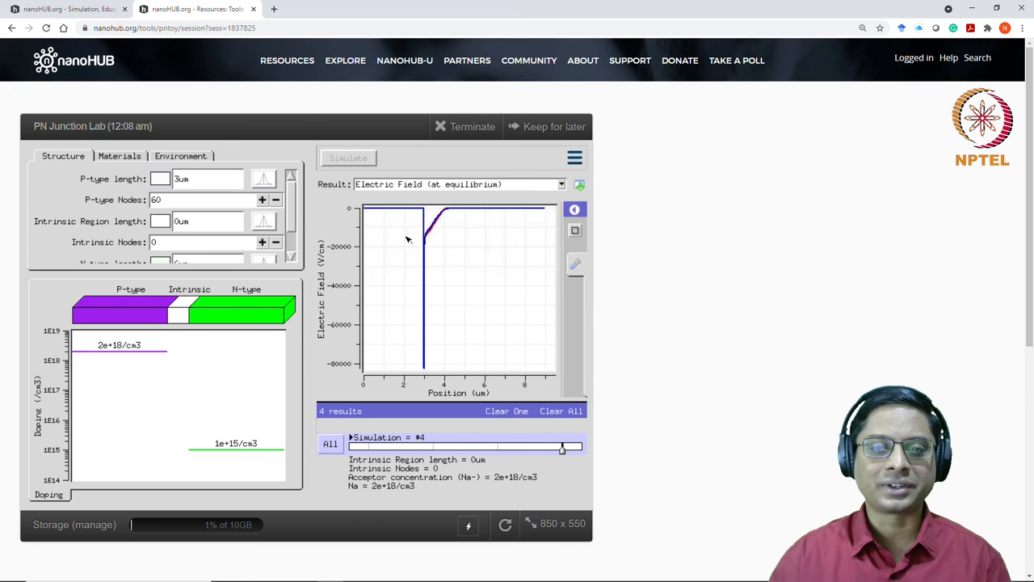
{"action": "mouse_move", "coordinate": [420, 211]}
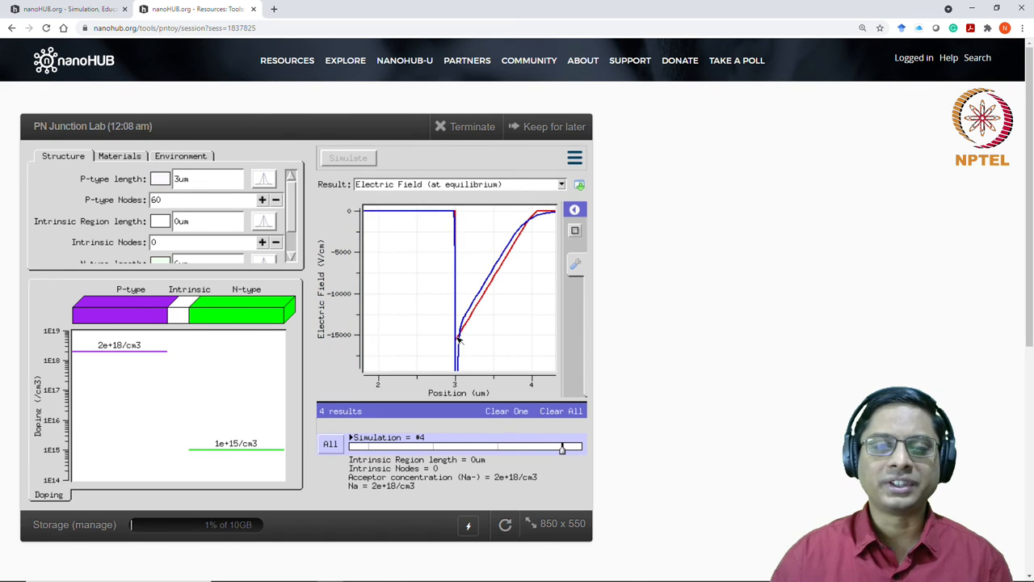
{"action": "mouse_move", "coordinate": [454, 226]}
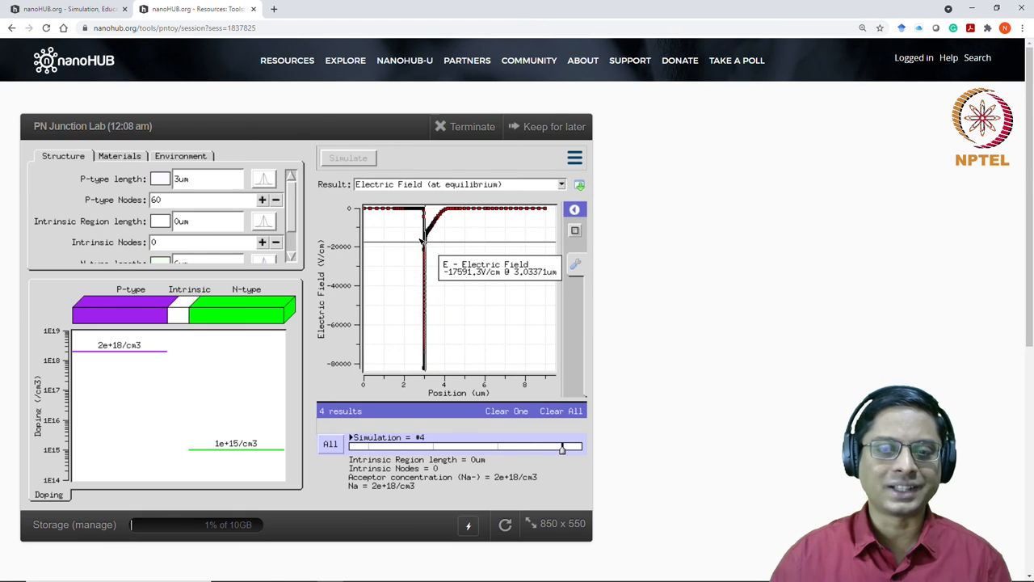
{"action": "mouse_move", "coordinate": [458, 247]}
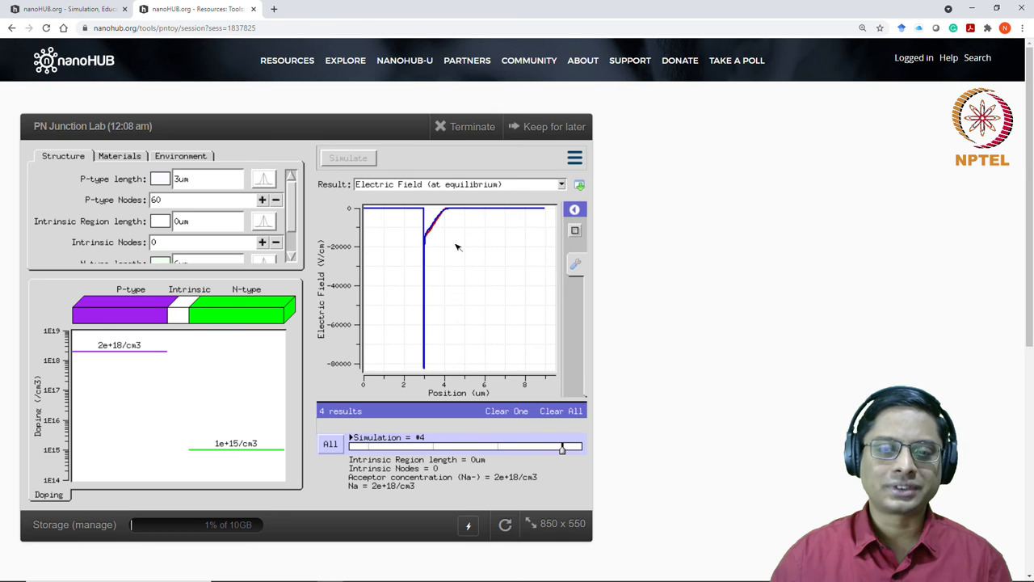
{"action": "left_click_drag", "start_coordinate": [412, 217], "coordinate": [456, 242]}
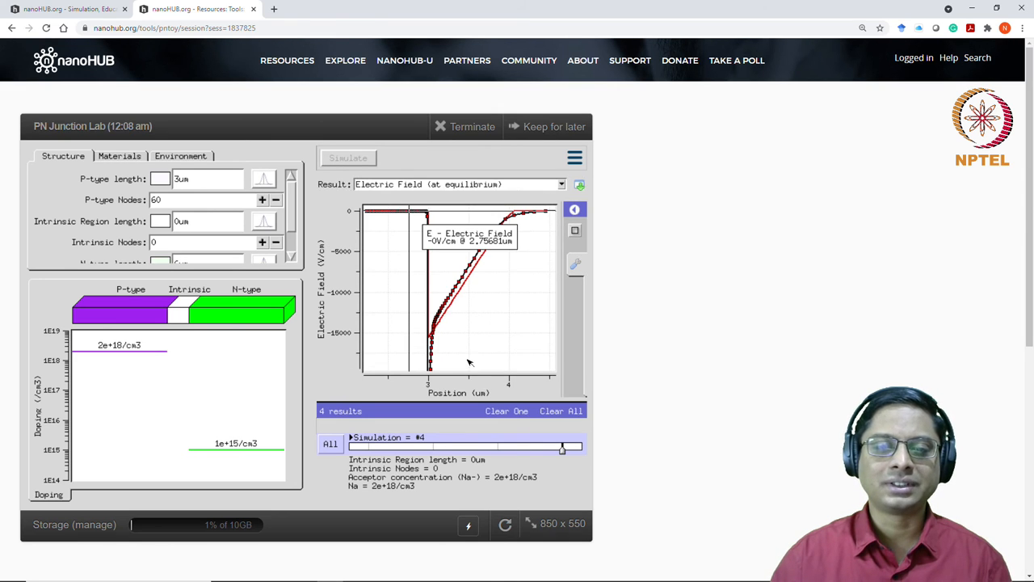
{"action": "mouse_move", "coordinate": [434, 331]}
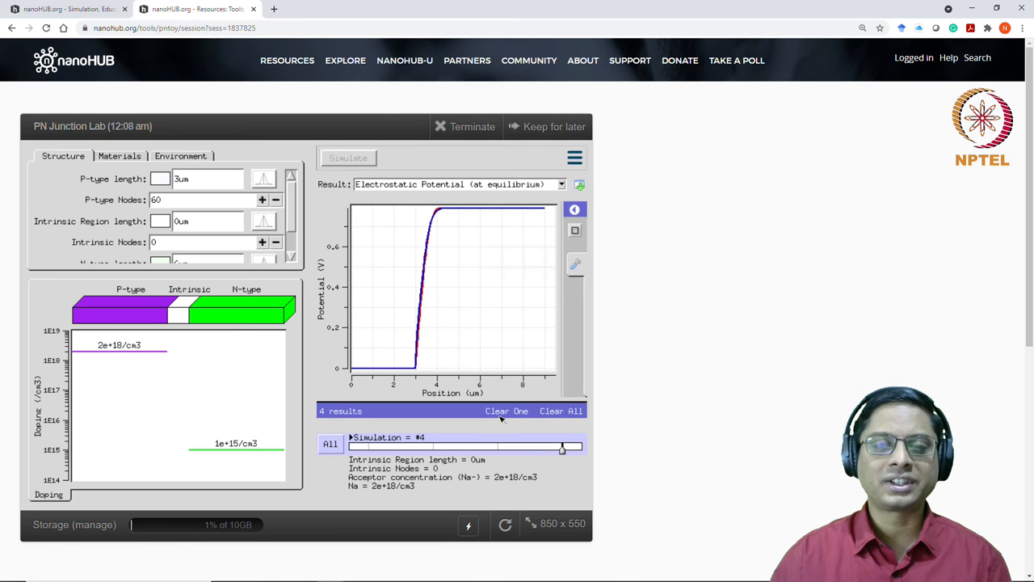
{"action": "mouse_move", "coordinate": [341, 340]}
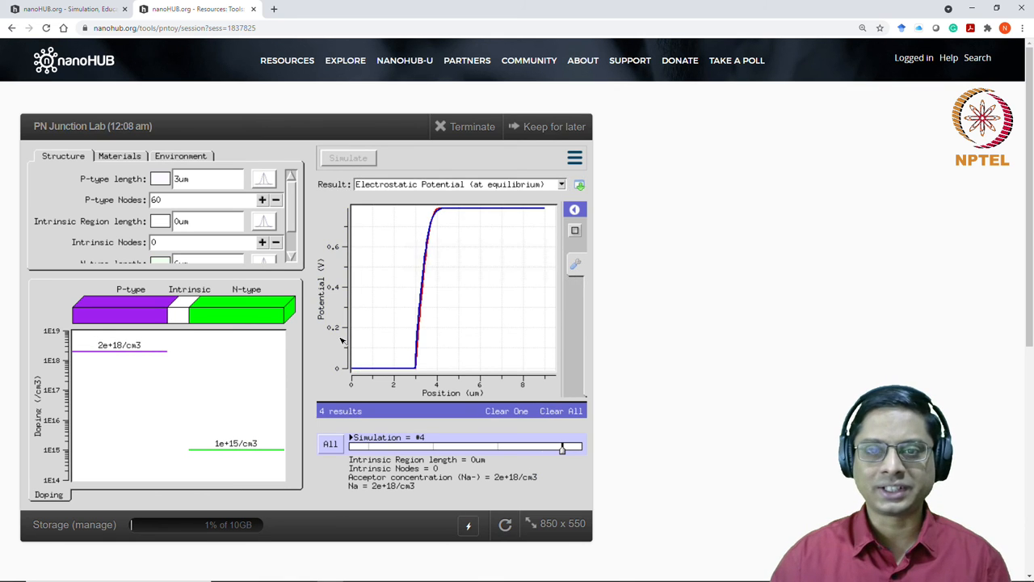
{"action": "mouse_move", "coordinate": [480, 212]}
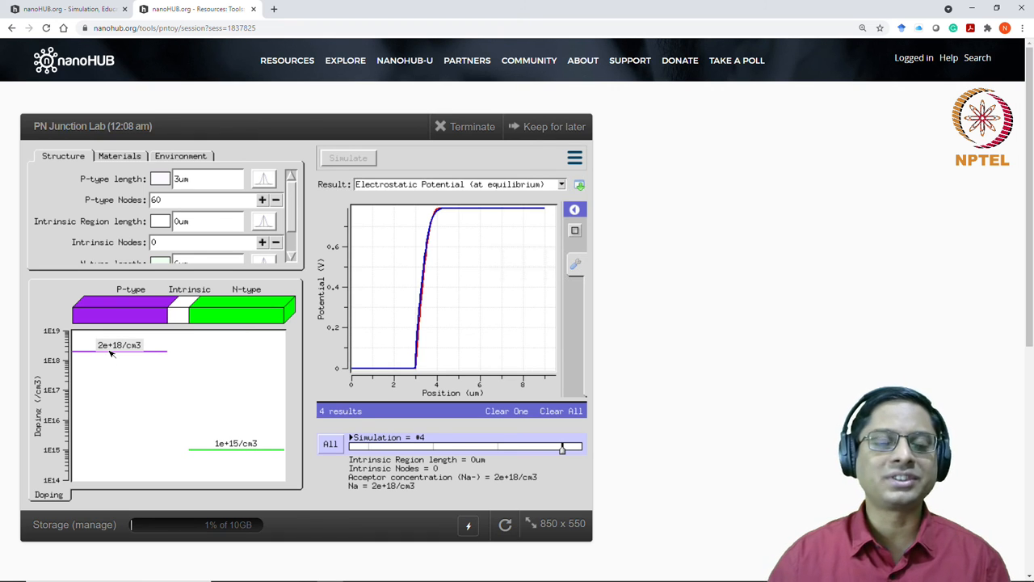
{"action": "mouse_move", "coordinate": [465, 211]}
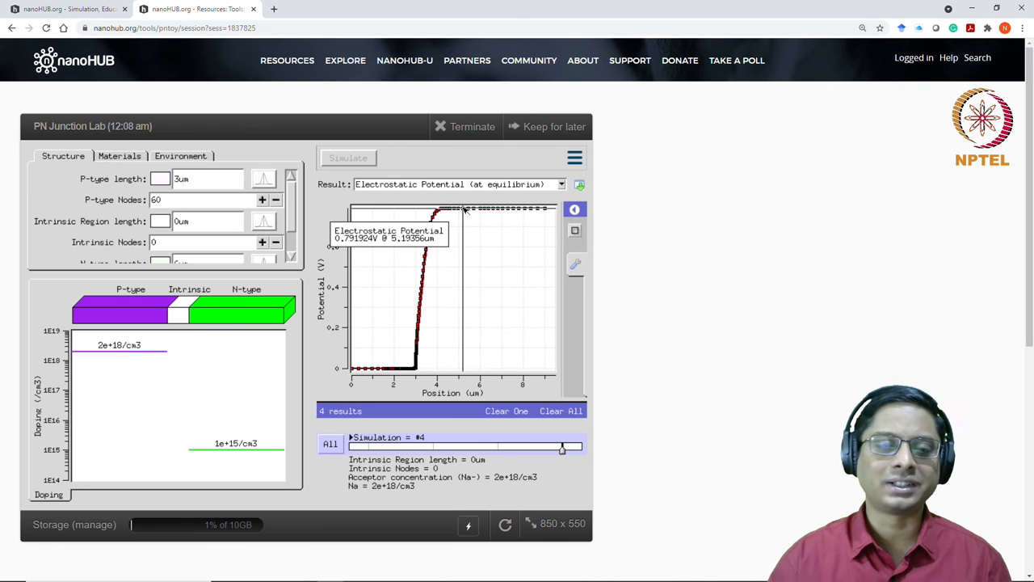
{"action": "mouse_move", "coordinate": [453, 356]}
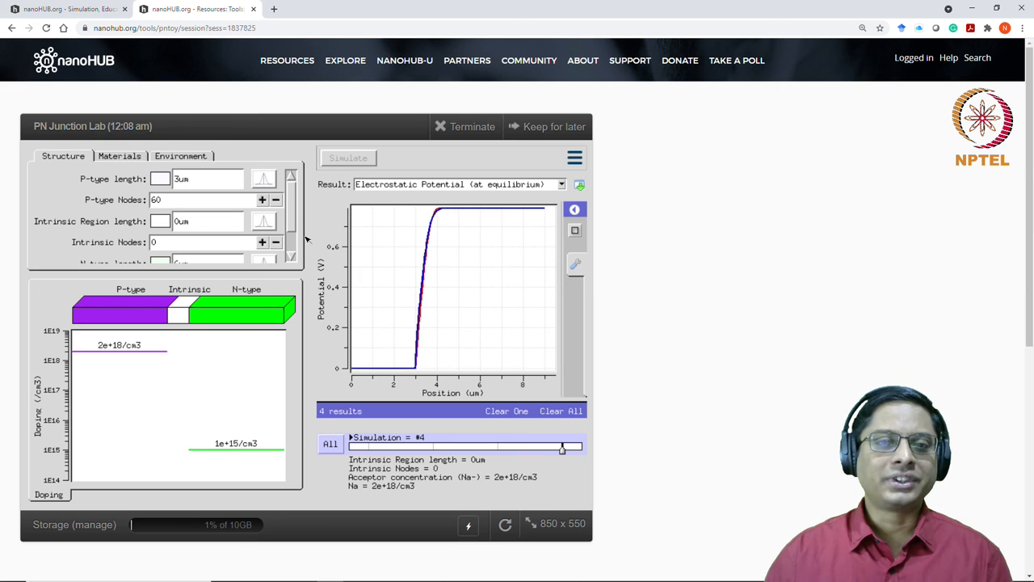
{"action": "mouse_move", "coordinate": [420, 297]}
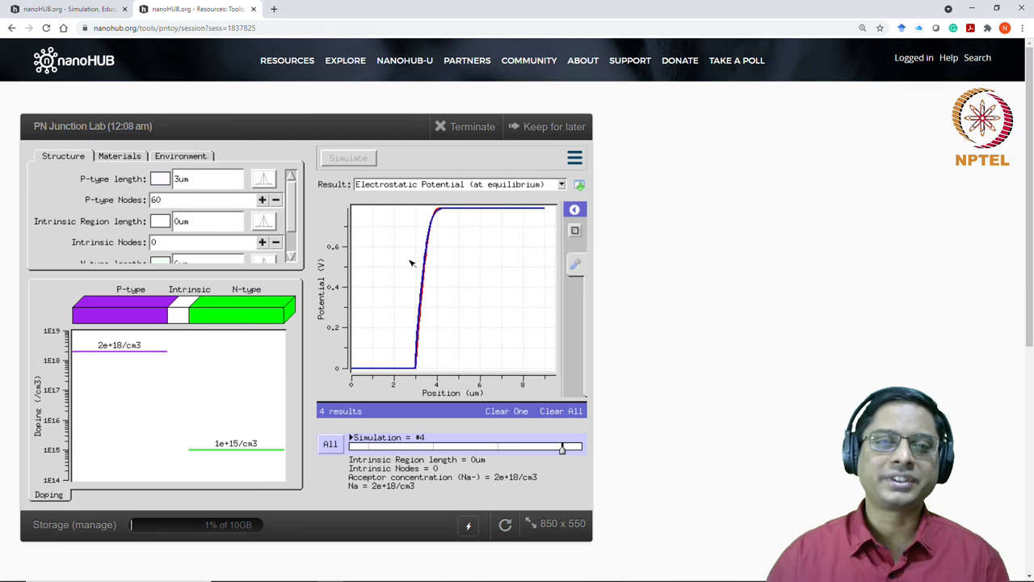
{"action": "mouse_move", "coordinate": [179, 241]}
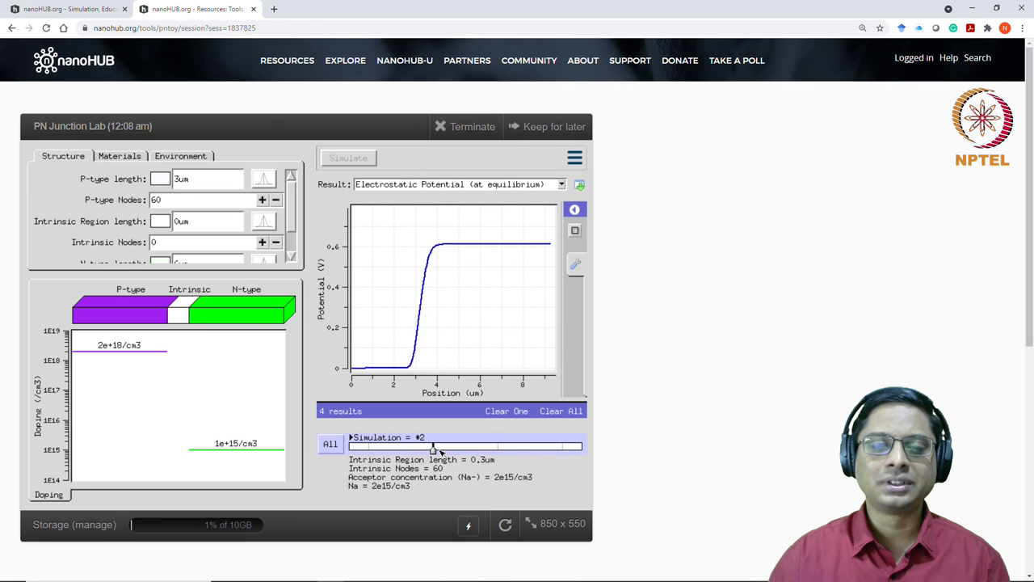
Display the equilibrium electric field plot from the Result list
{"action": "left_click", "coordinate": [561, 183]}
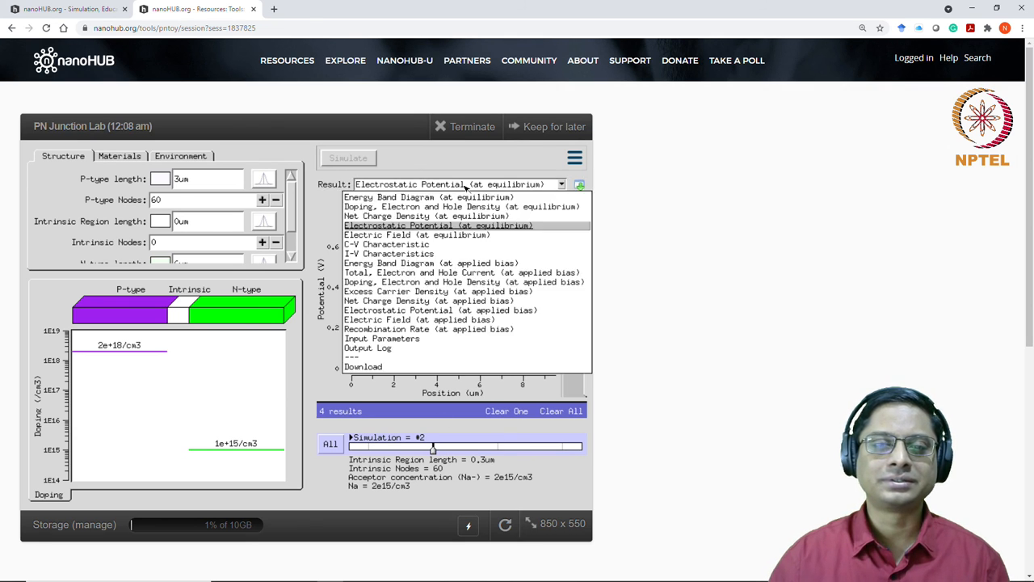
{"action": "left_click", "coordinate": [414, 234]}
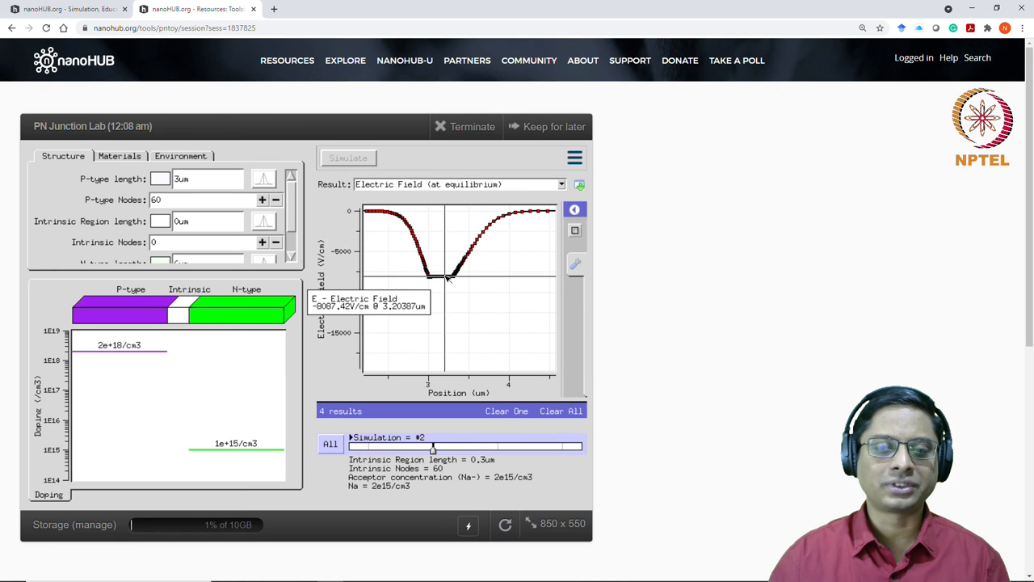
{"action": "mouse_move", "coordinate": [447, 278]}
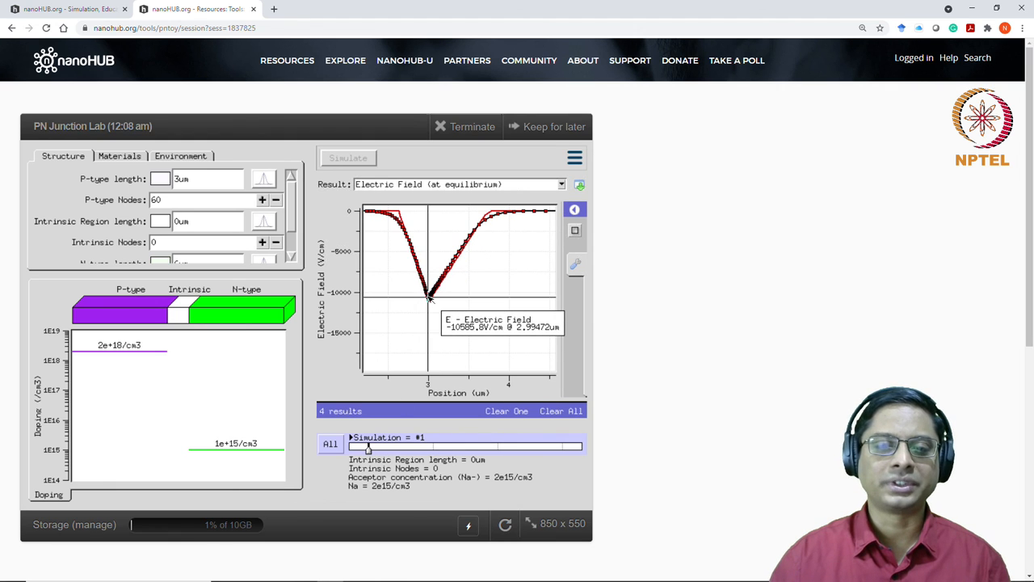
{"action": "mouse_move", "coordinate": [425, 305]}
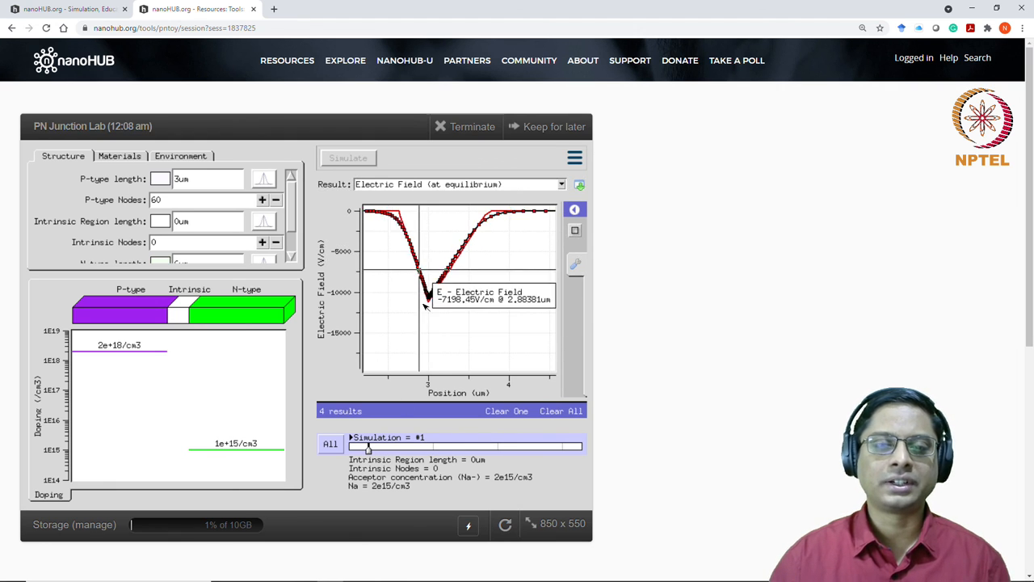
{"action": "mouse_move", "coordinate": [435, 253]}
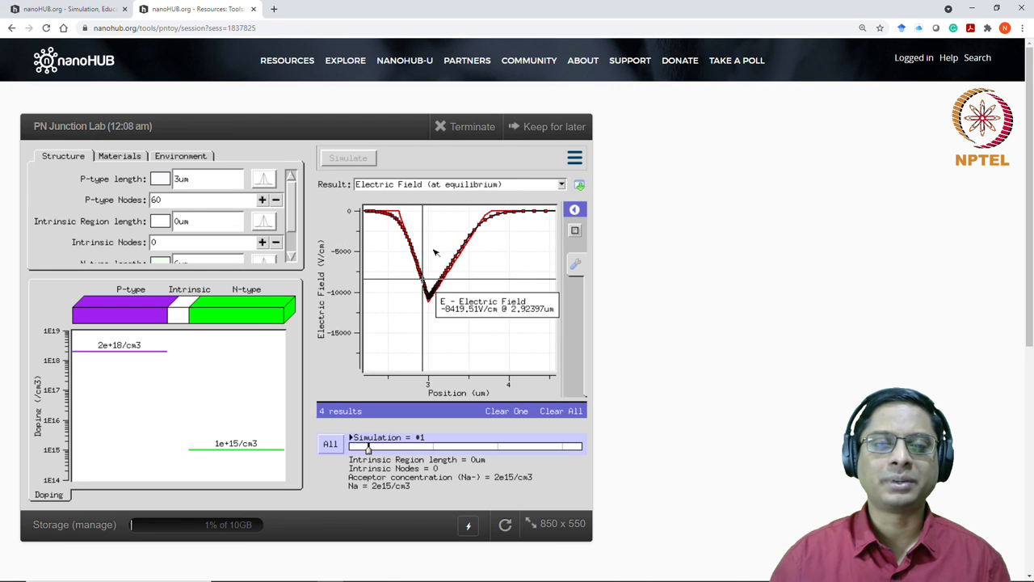
{"action": "mouse_move", "coordinate": [404, 337]}
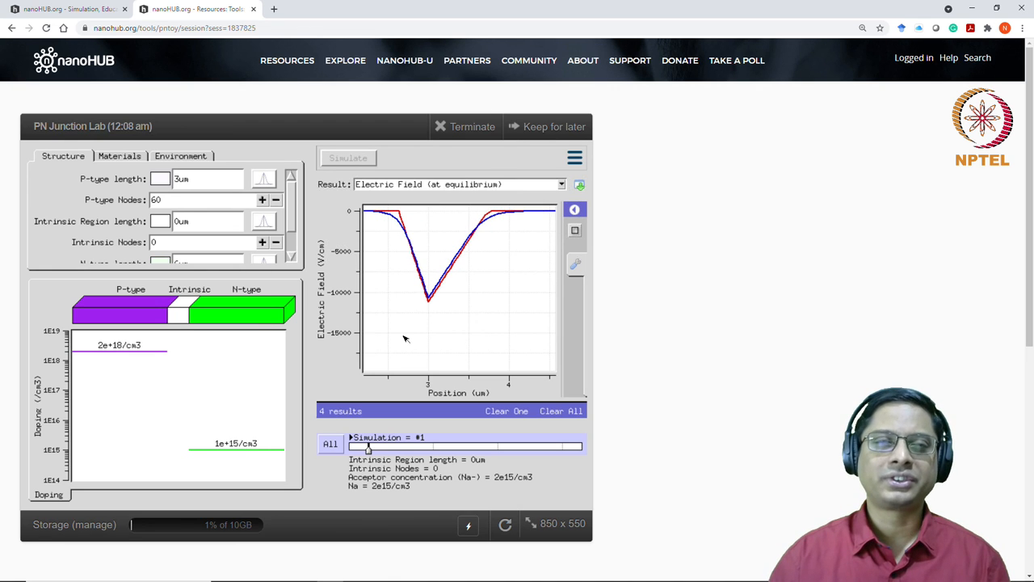
{"action": "mouse_move", "coordinate": [420, 357]}
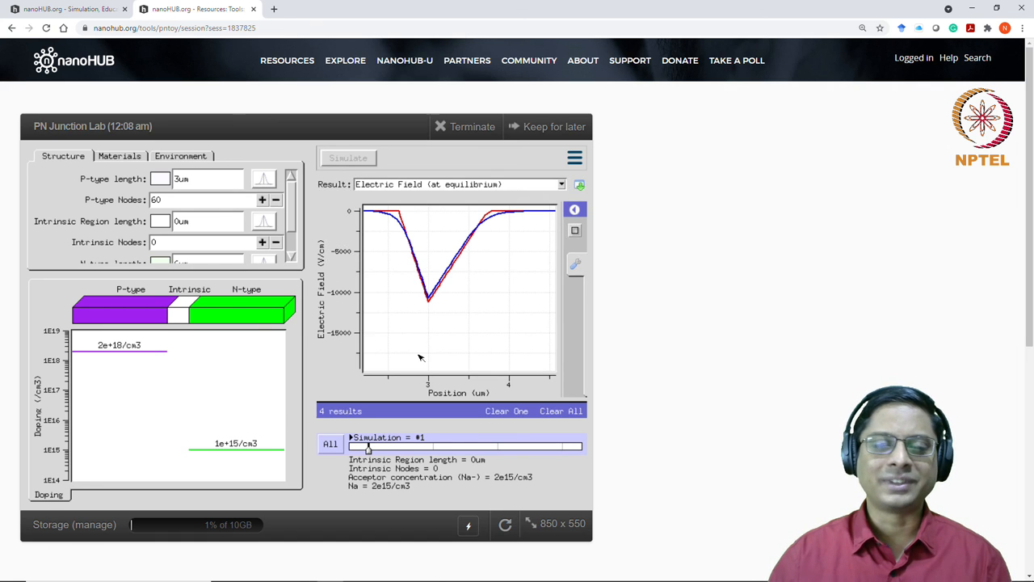
{"action": "mouse_move", "coordinate": [432, 343]}
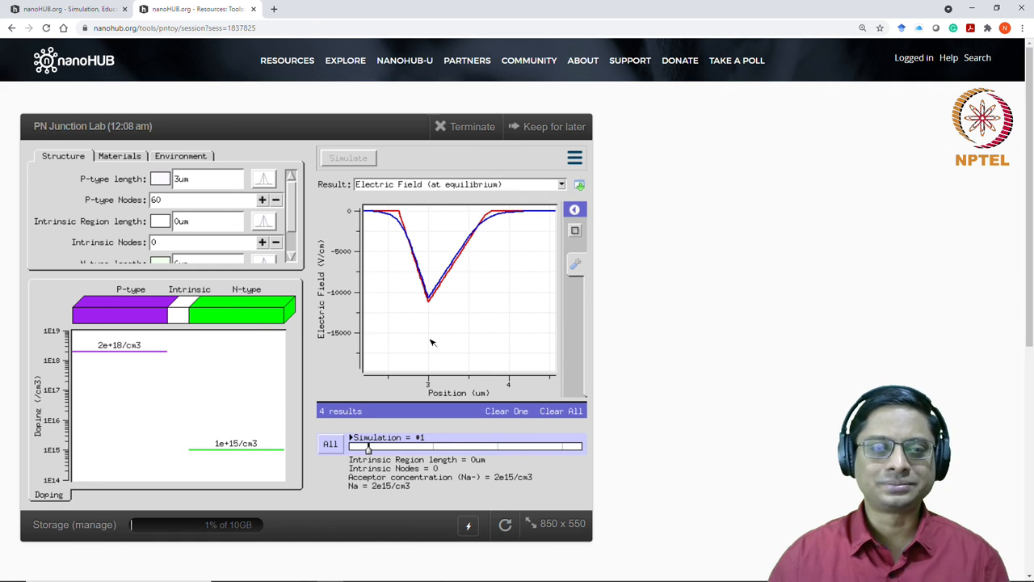